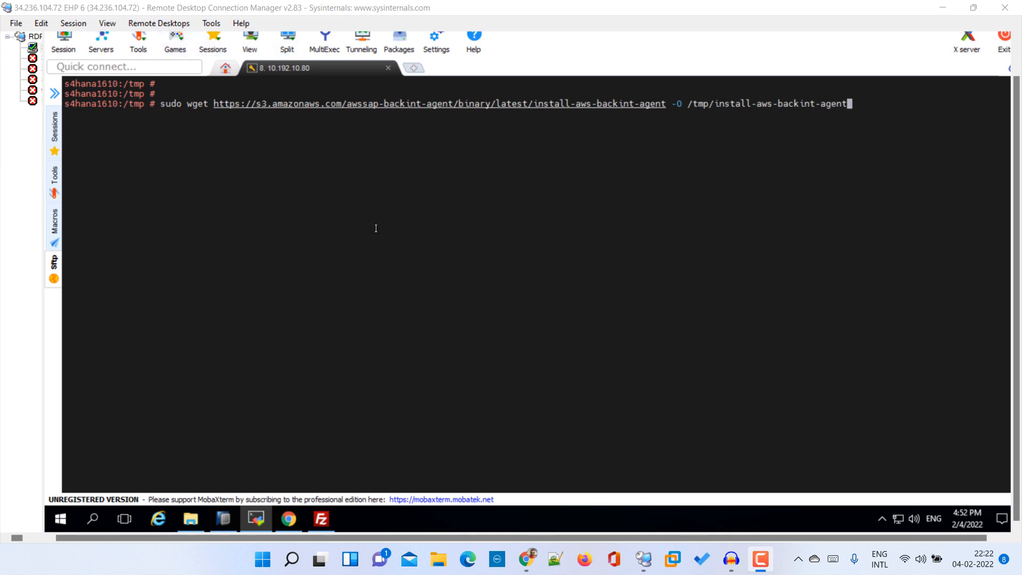
{"action": "mouse_move", "coordinate": [255, 120]}
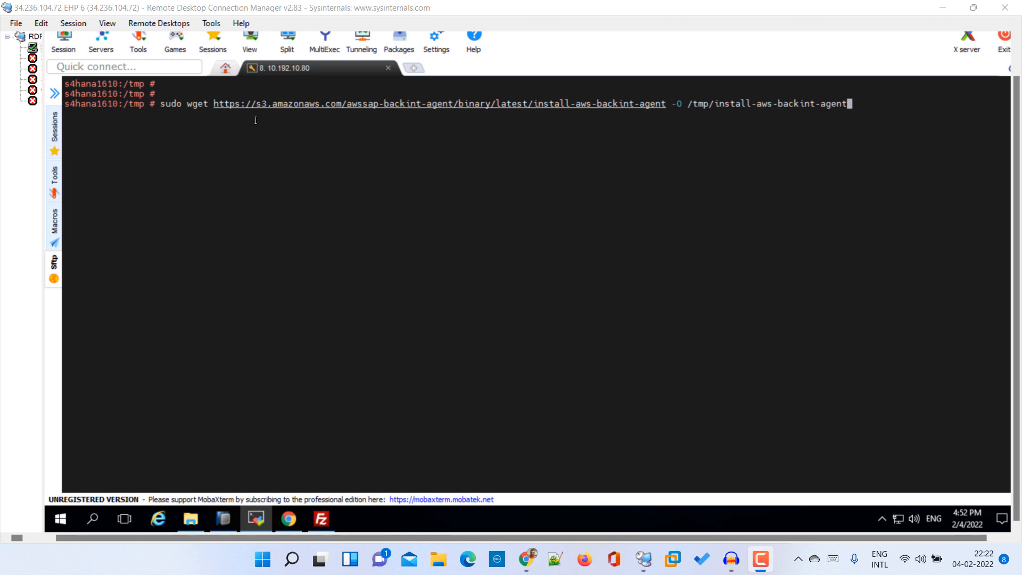
{"action": "mouse_move", "coordinate": [659, 208]}
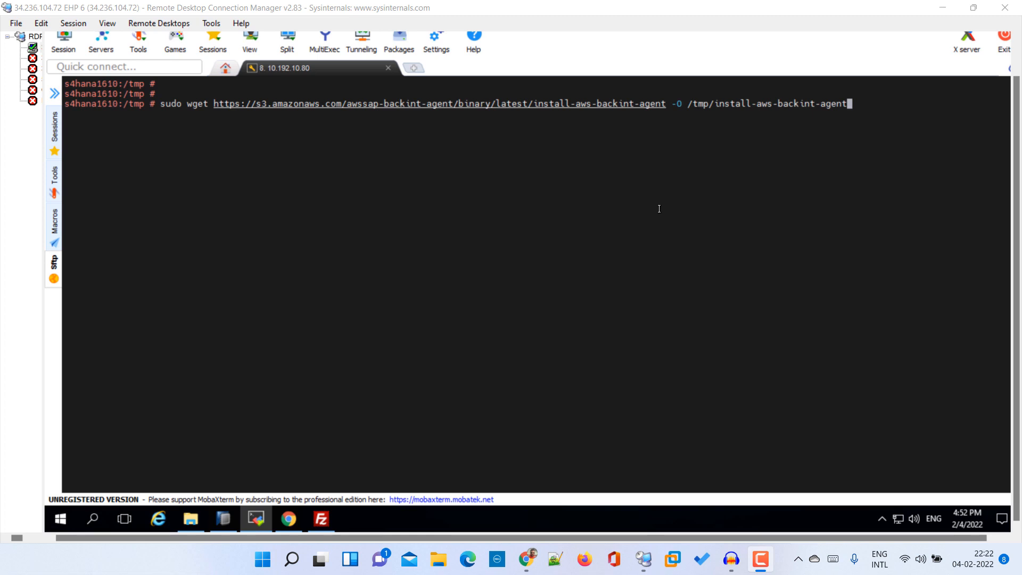
{"action": "mouse_move", "coordinate": [221, 192]}
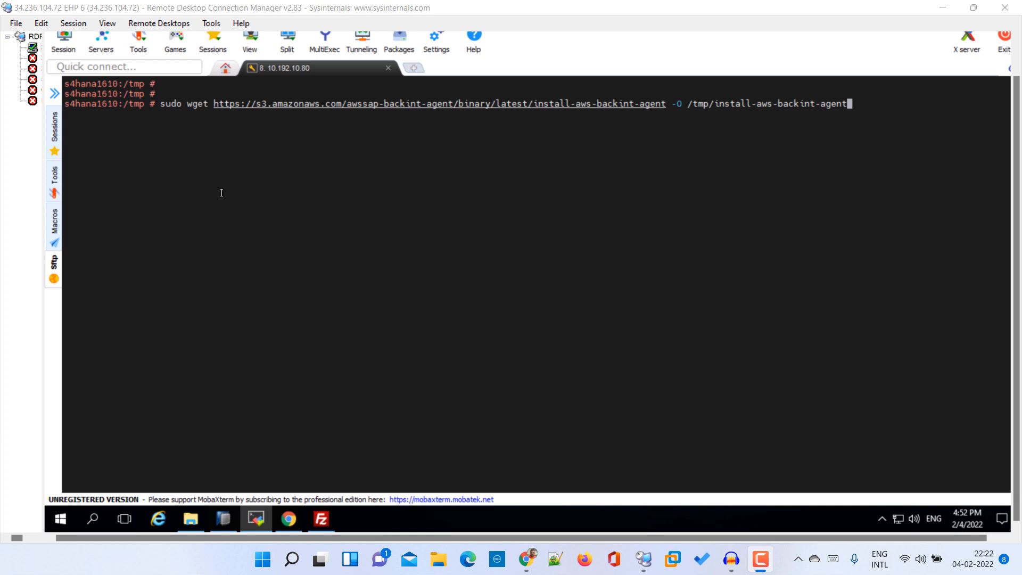
{"action": "mouse_move", "coordinate": [311, 220]}
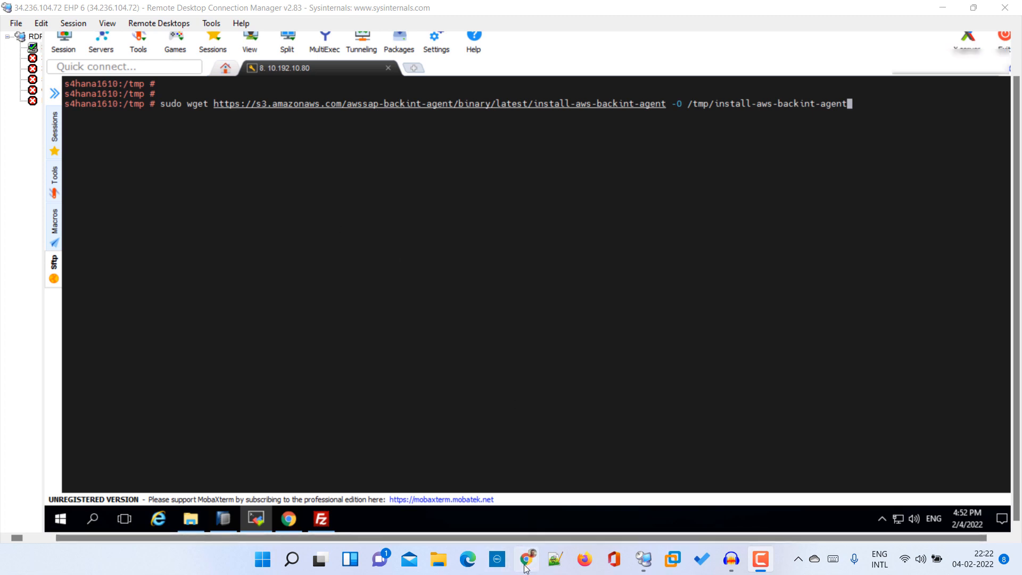
Step: Review hana_ssm_role's HANADBPolicy JSON: S3 access to hanadb-backups, KMS decrypt, and object put/get/delete
{"action": "left_click", "coordinate": [527, 559]}
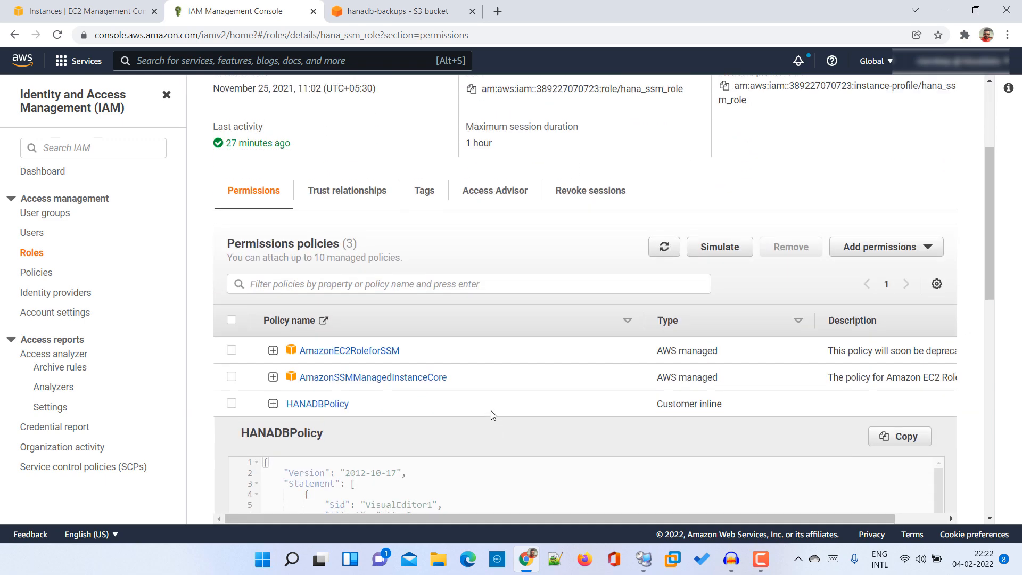
{"action": "scroll", "scroll_direction": "down", "scroll_amount": 3}
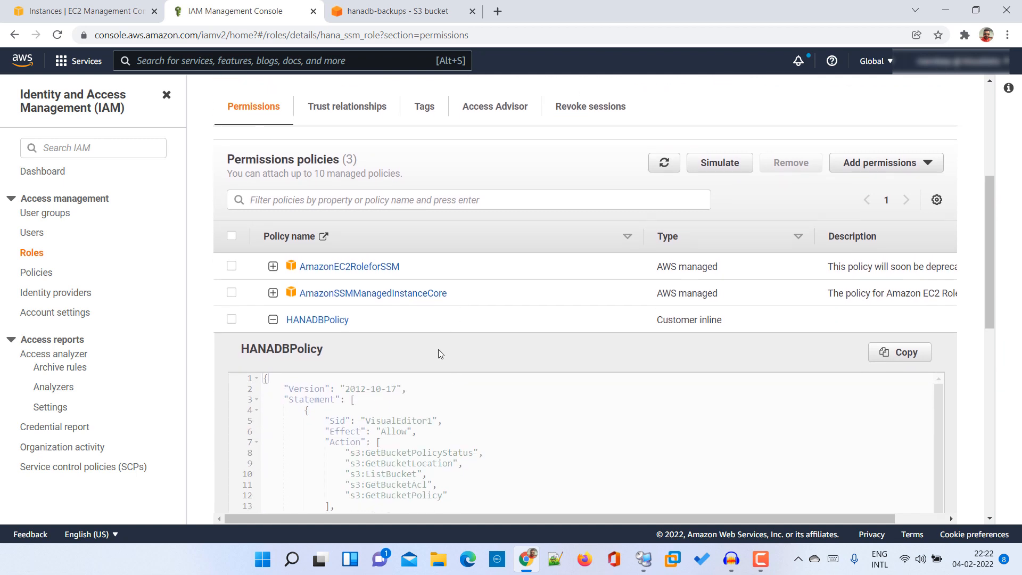
{"action": "mouse_move", "coordinate": [383, 283]}
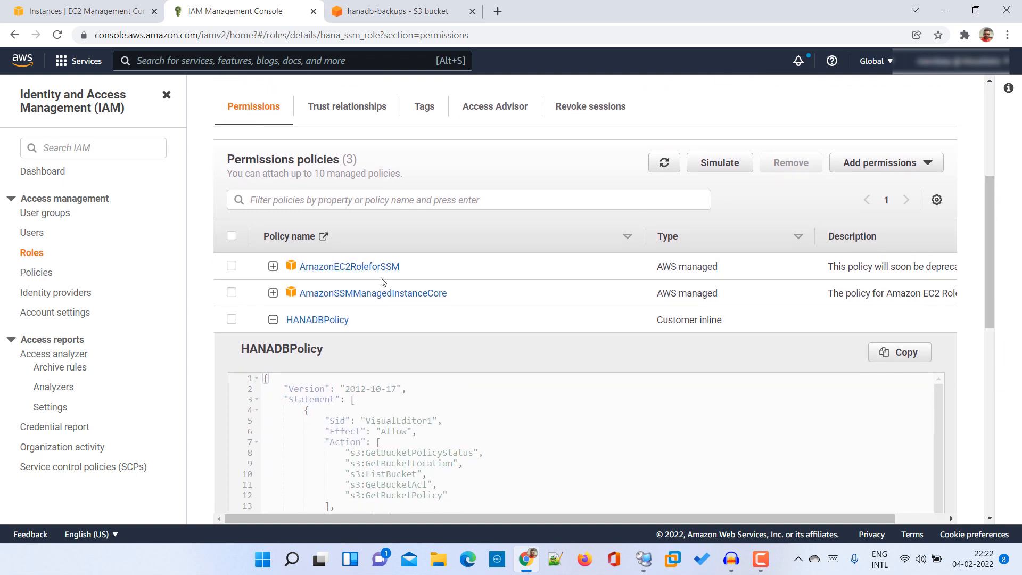
{"action": "mouse_move", "coordinate": [336, 286]}
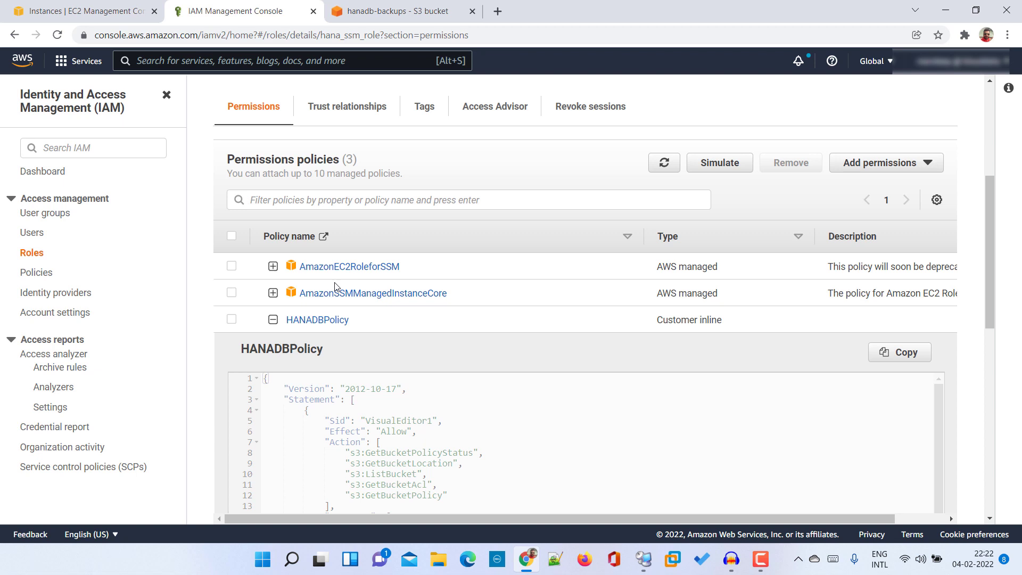
{"action": "mouse_move", "coordinate": [392, 284]}
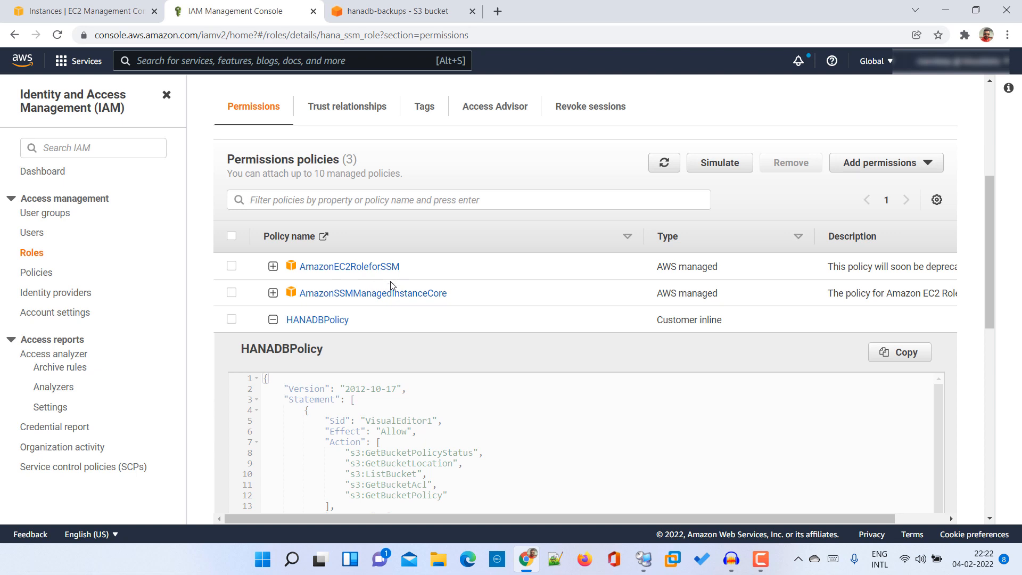
{"action": "mouse_move", "coordinate": [356, 306]}
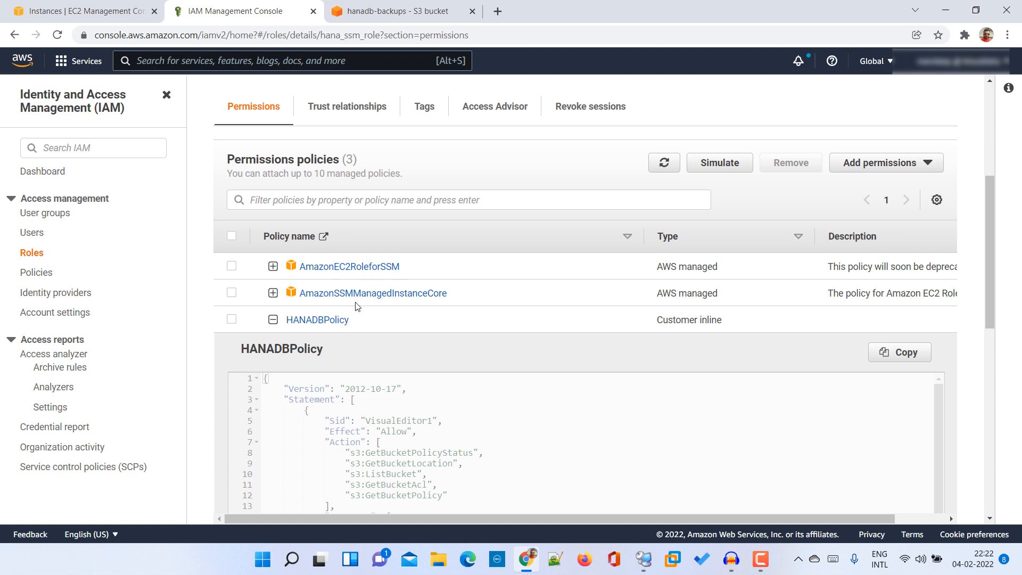
{"action": "mouse_move", "coordinate": [441, 307]}
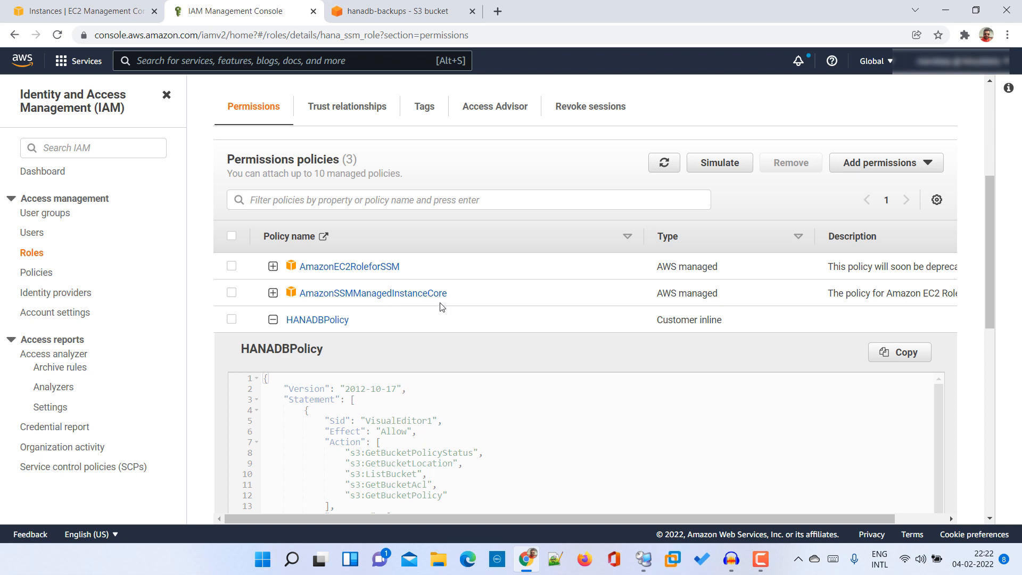
{"action": "scroll", "scroll_direction": "down", "scroll_amount": 3}
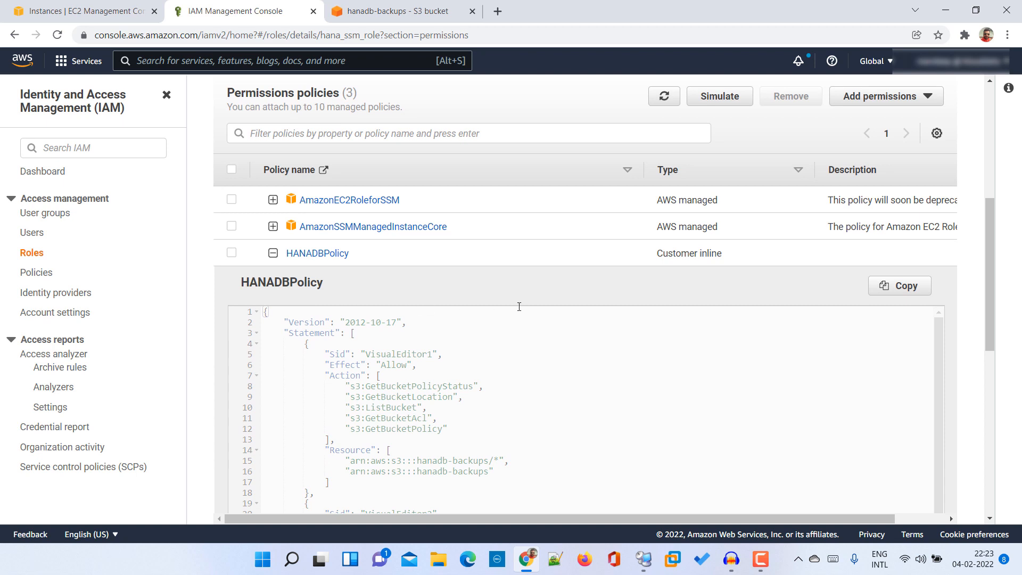
{"action": "scroll", "scroll_direction": "down", "scroll_amount": 3}
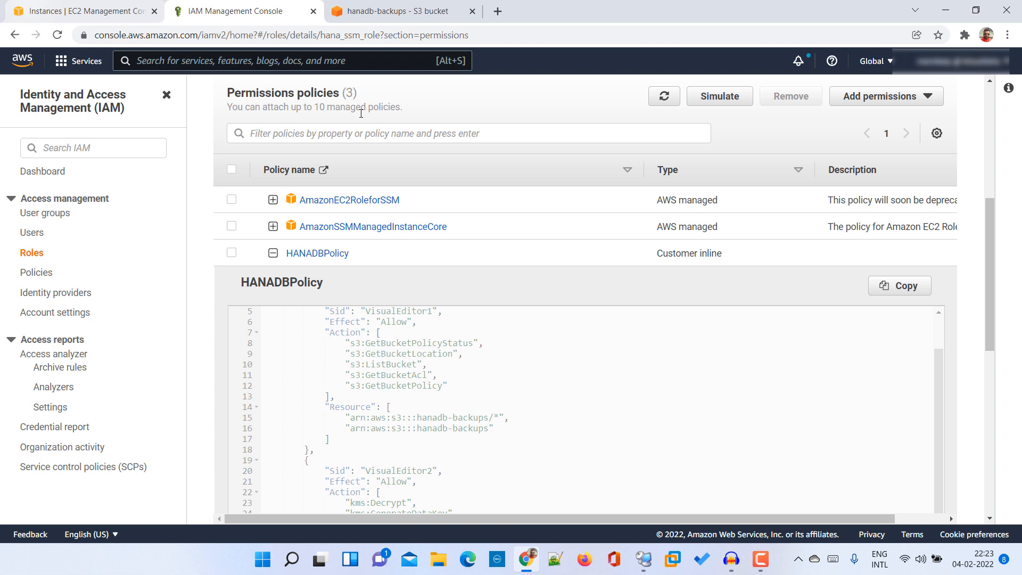
{"action": "scroll", "scroll_direction": "down", "scroll_amount": 3}
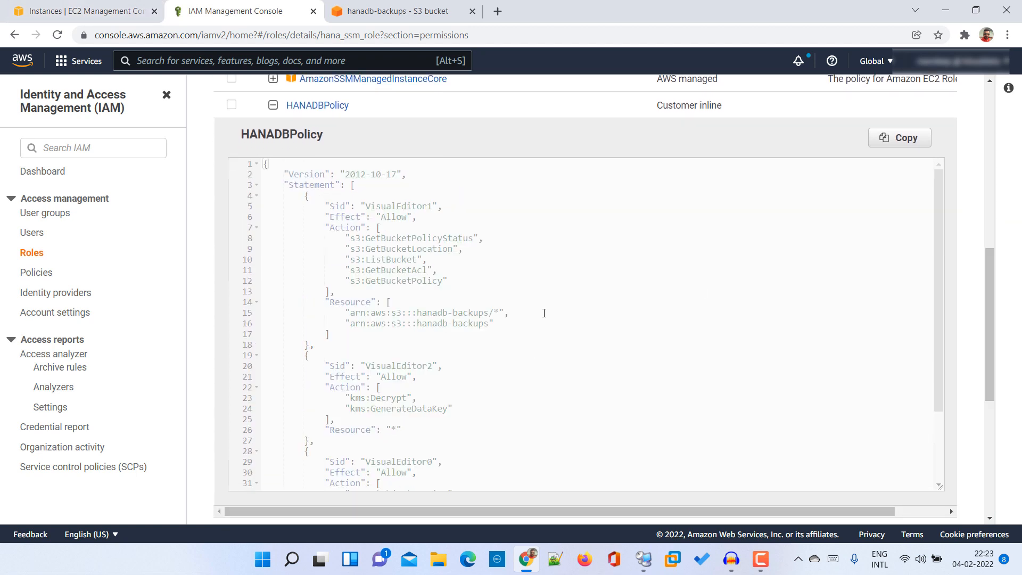
{"action": "scroll", "scroll_direction": "down", "scroll_amount": 3}
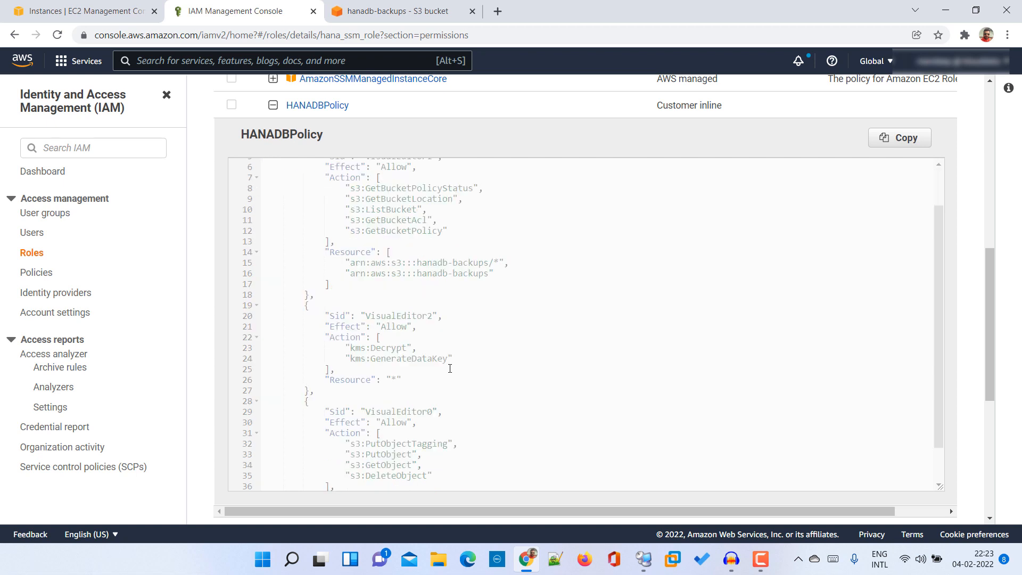
{"action": "mouse_move", "coordinate": [453, 262]}
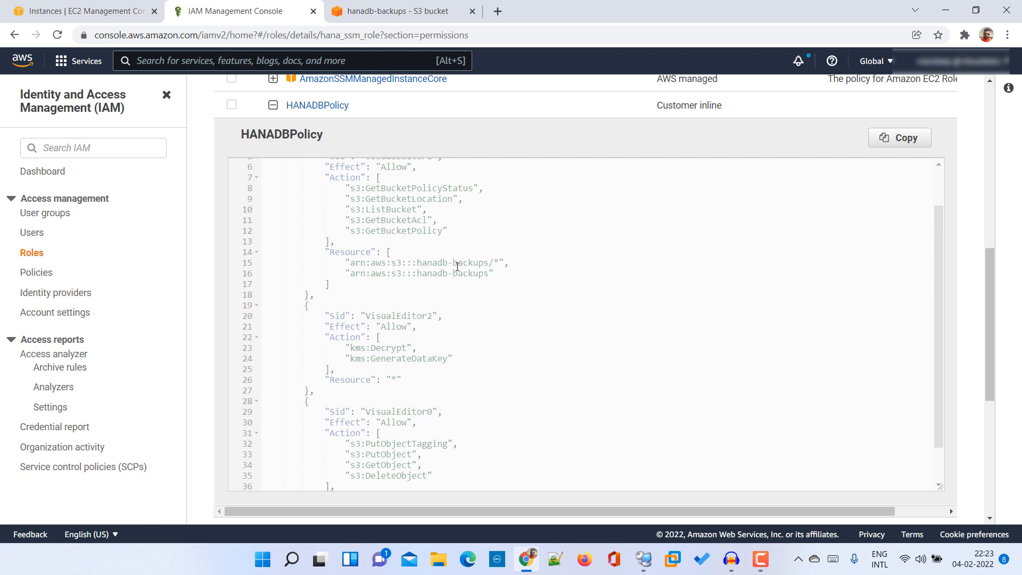
{"action": "scroll", "scroll_direction": "down", "scroll_amount": 3}
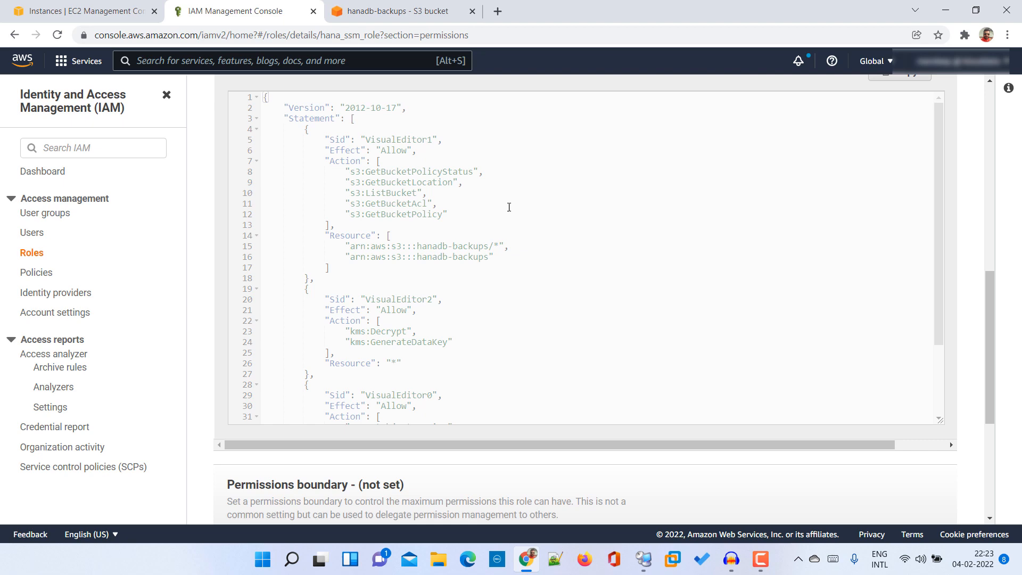
{"action": "mouse_move", "coordinate": [575, 324]}
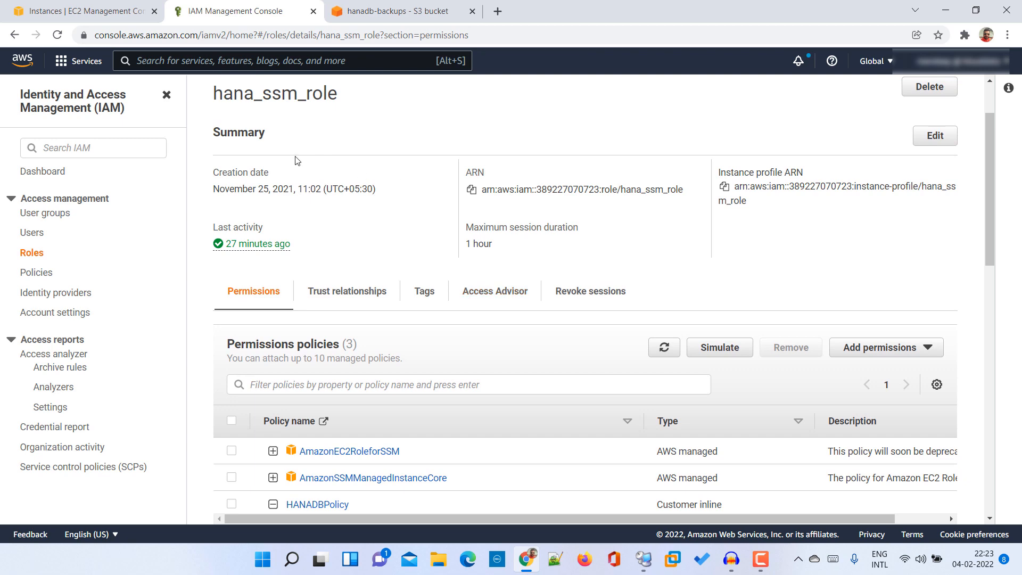
{"action": "mouse_move", "coordinate": [381, 137]}
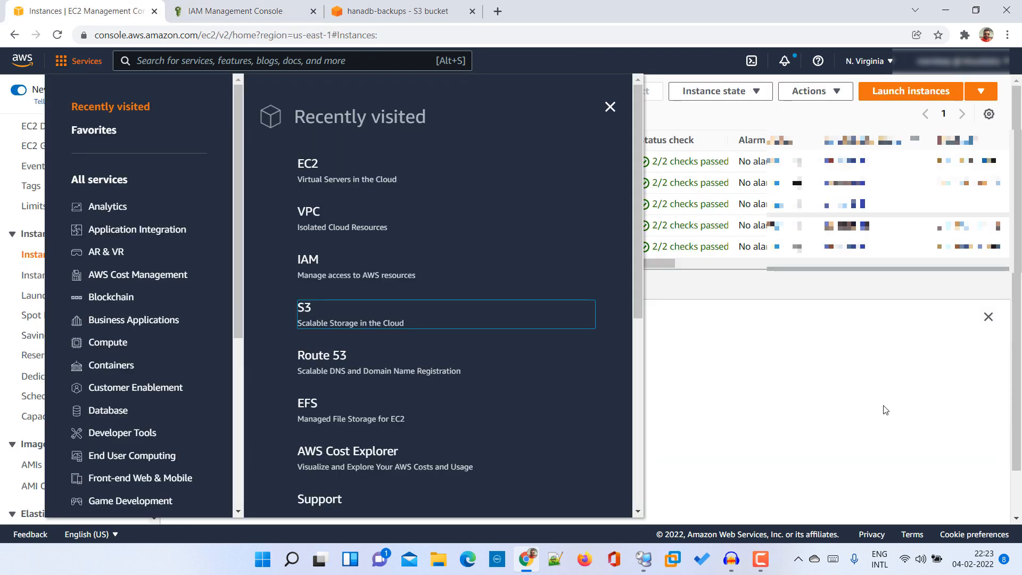
Step: Confirm instance s4hana-new uses hana_ssm_role, then move to the hanadb-backups bucket tab
{"action": "left_click", "coordinate": [610, 107]}
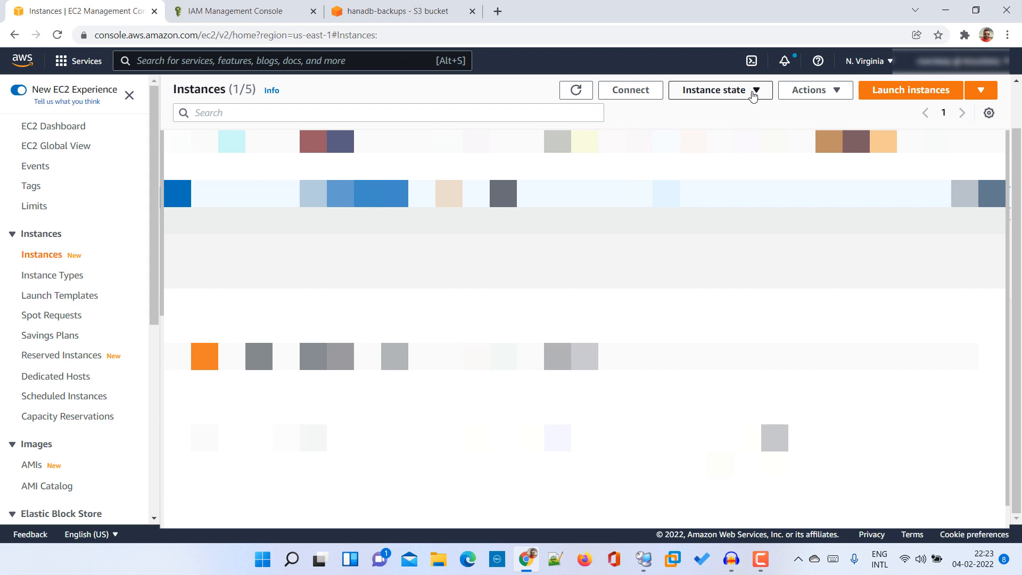
{"action": "mouse_move", "coordinate": [762, 97]}
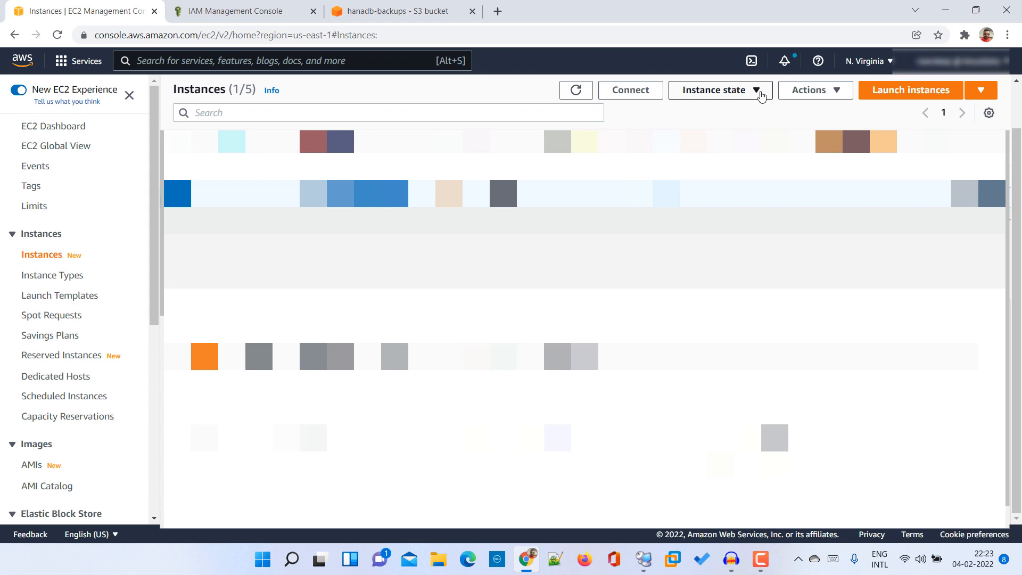
{"action": "left_click", "coordinate": [816, 90]}
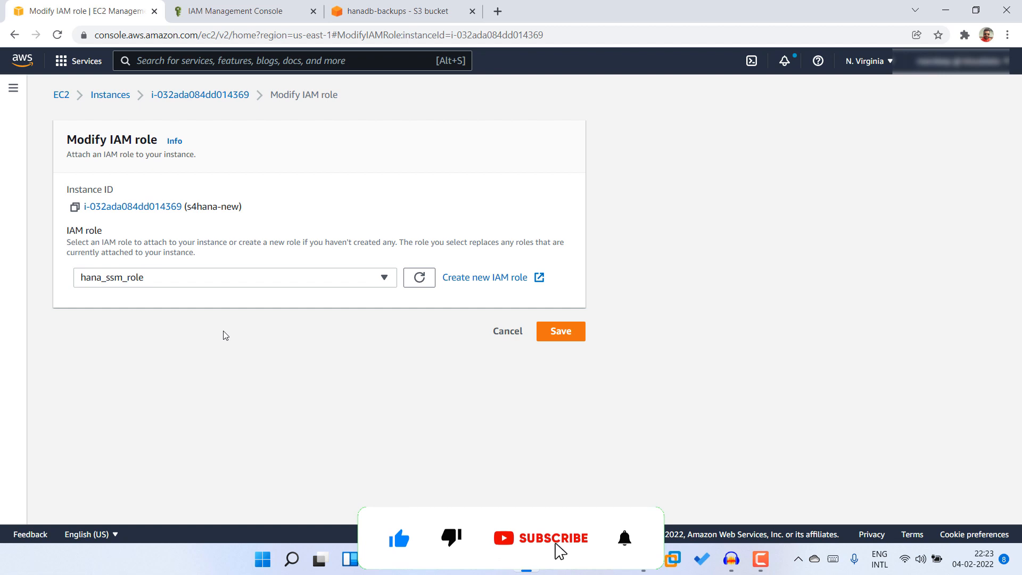
{"action": "left_click", "coordinate": [396, 11]}
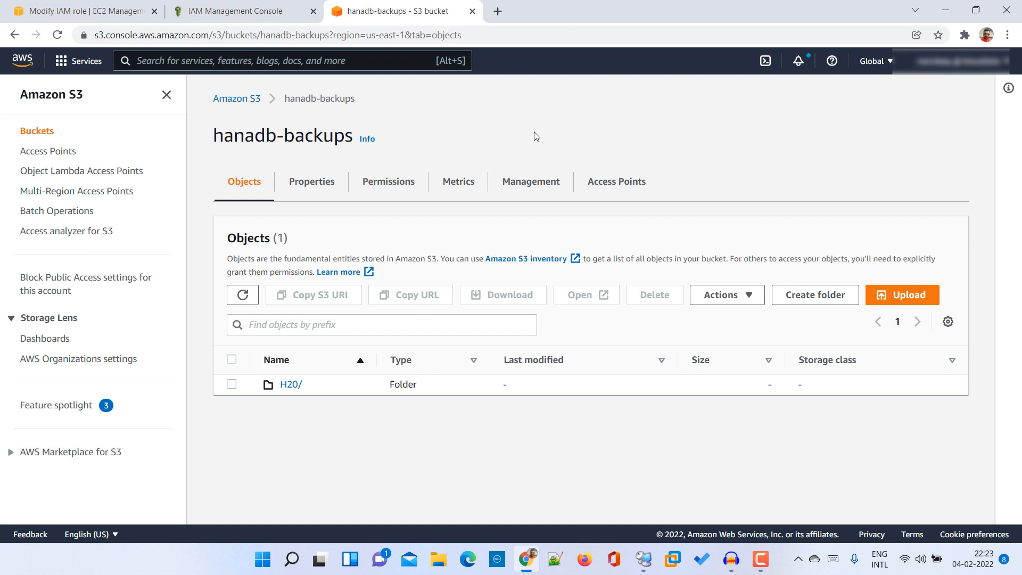
{"action": "mouse_move", "coordinate": [296, 156]}
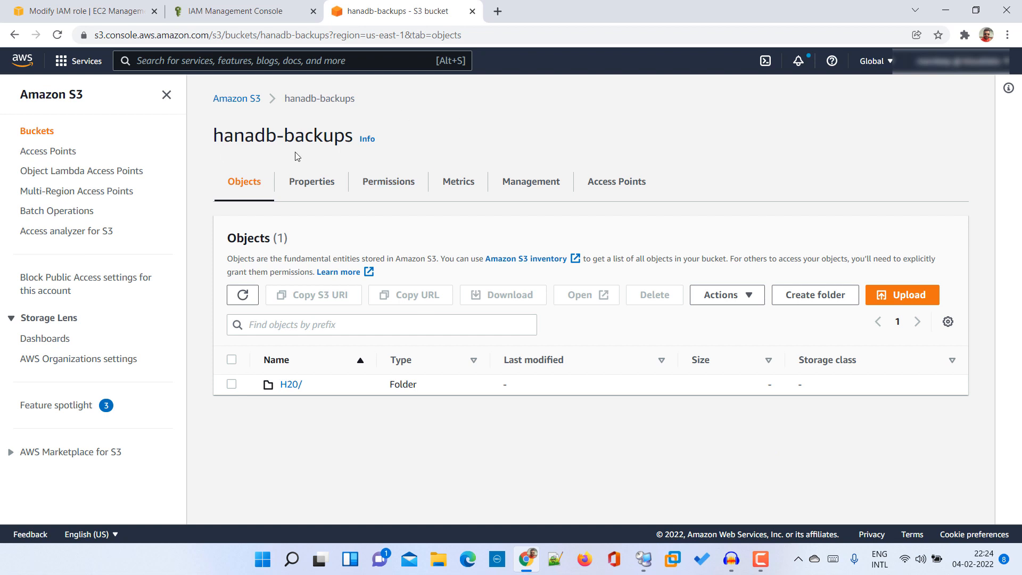
{"action": "mouse_move", "coordinate": [286, 159]}
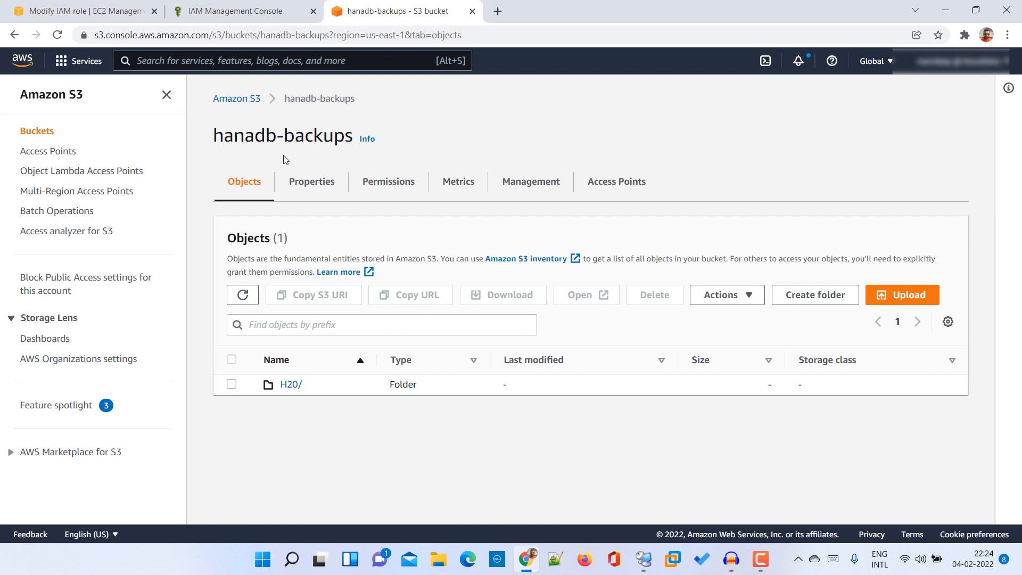
{"action": "mouse_move", "coordinate": [271, 160]}
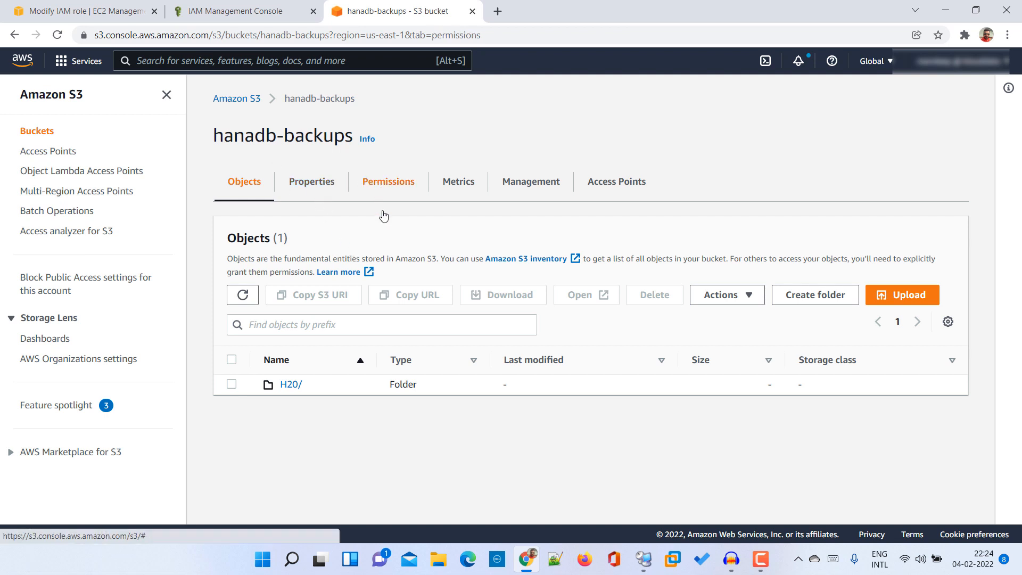
Step: Verify hanadb-backups blocks all public access, then return to its object list
{"action": "left_click", "coordinate": [388, 181]}
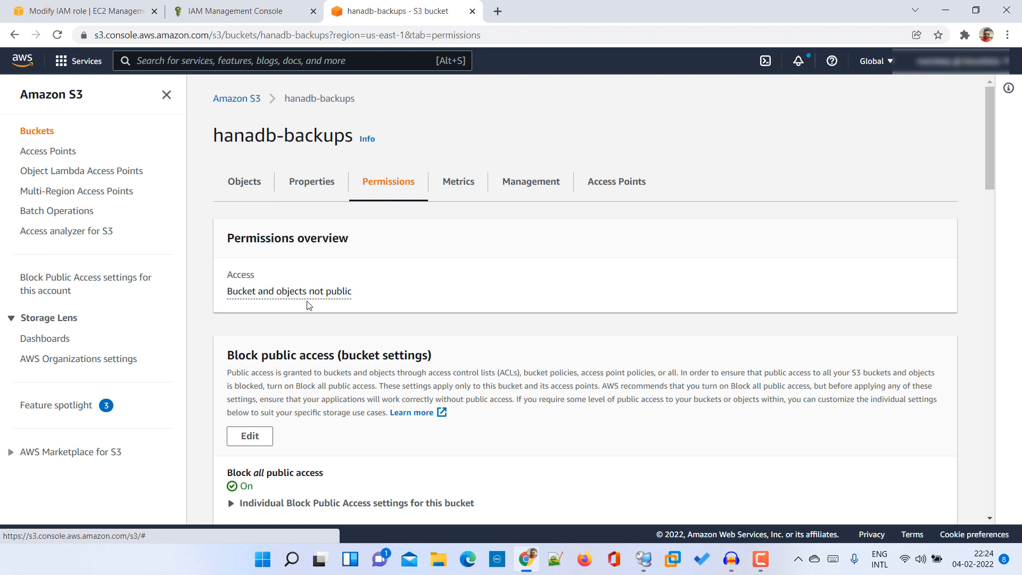
{"action": "mouse_move", "coordinate": [247, 313]}
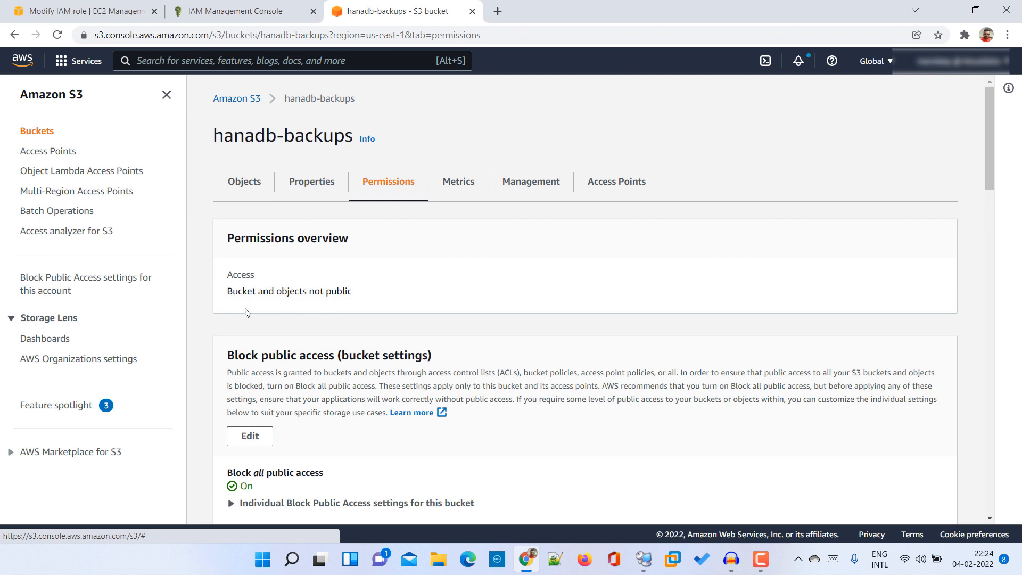
{"action": "mouse_move", "coordinate": [336, 310]}
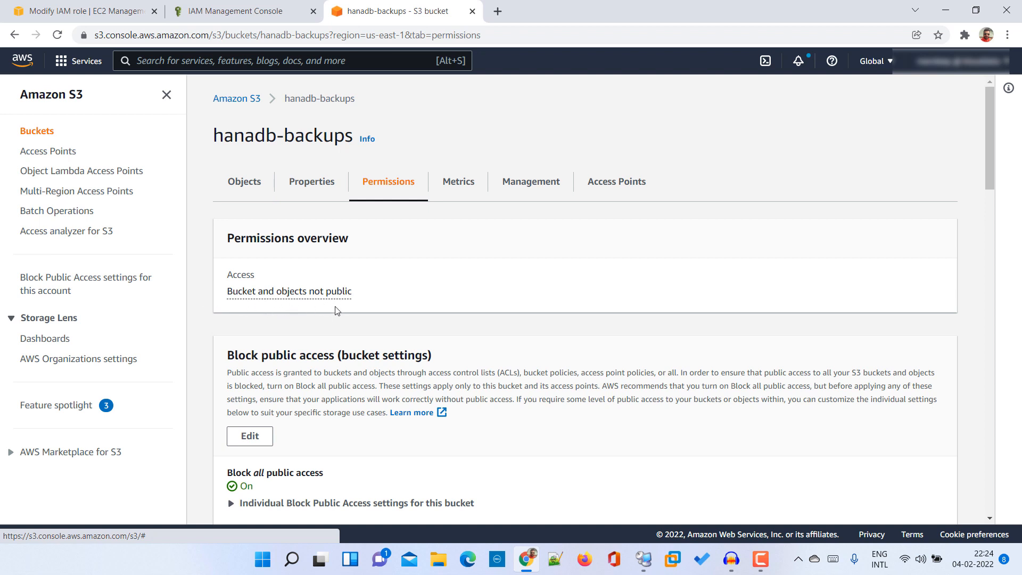
{"action": "left_click", "coordinate": [244, 181]}
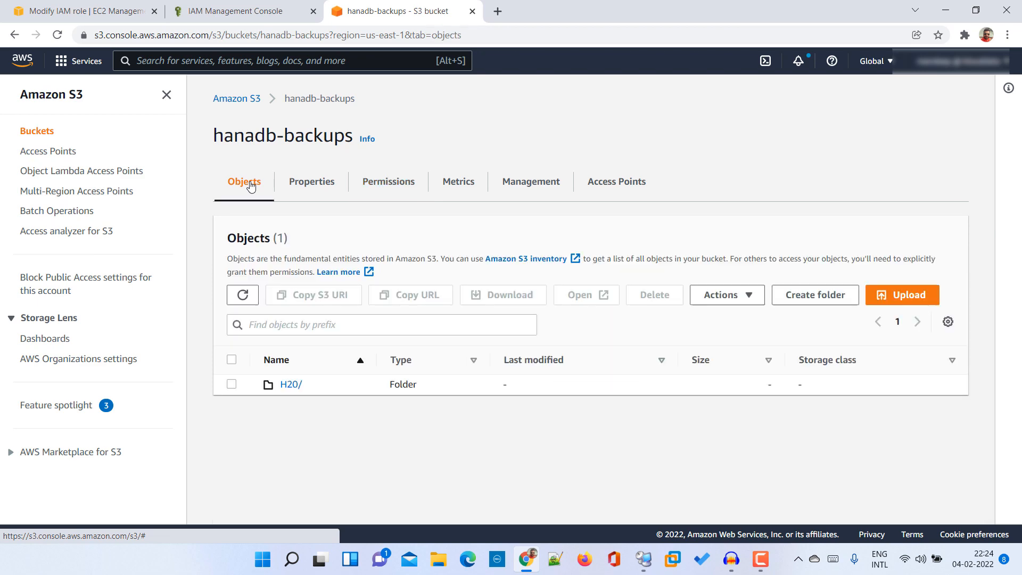
{"action": "mouse_move", "coordinate": [667, 456]}
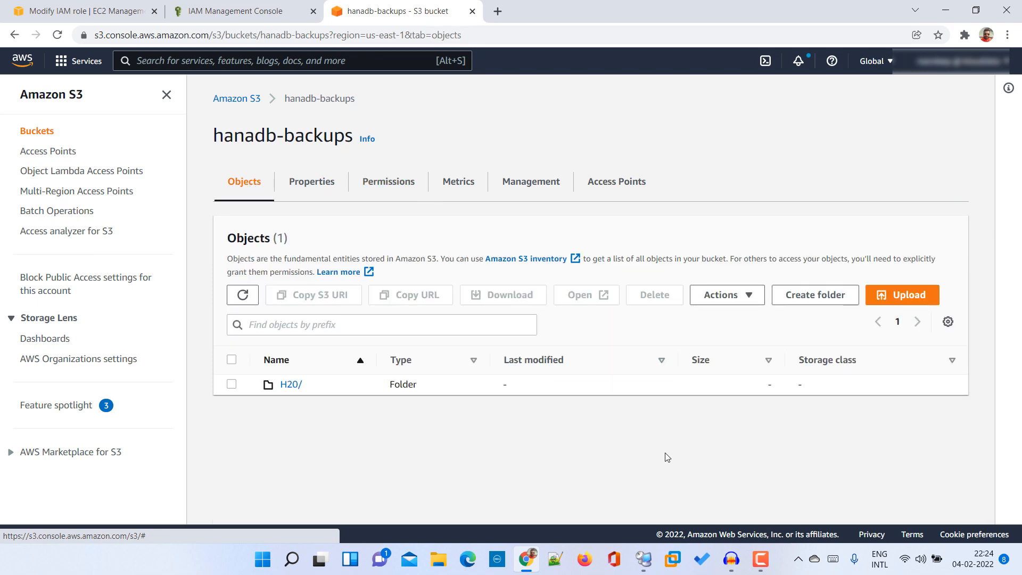
{"action": "mouse_move", "coordinate": [815, 297]}
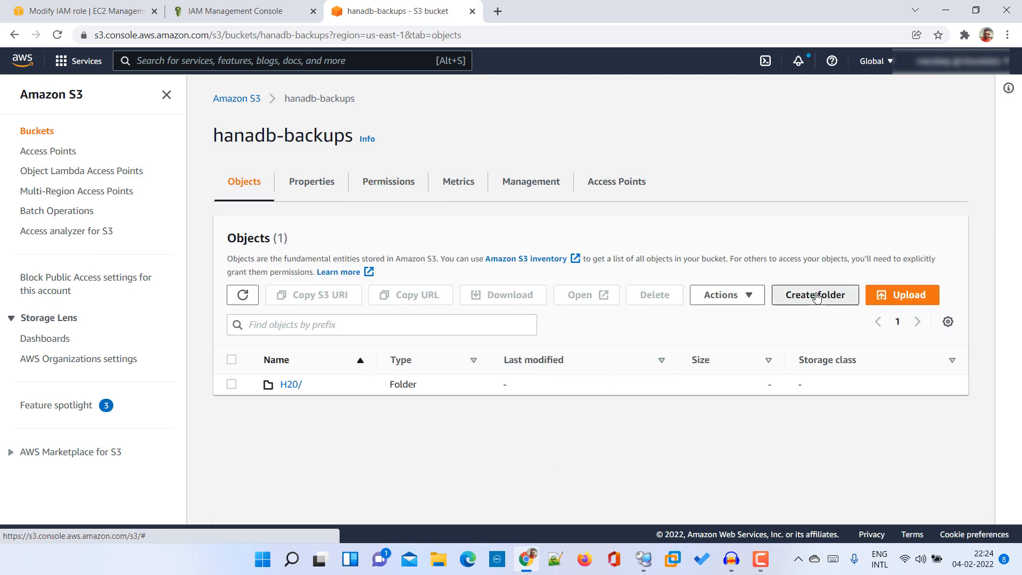
Step: Create folder H16 beside H20, check the account details, and return to the terminal
{"action": "left_click", "coordinate": [815, 295]}
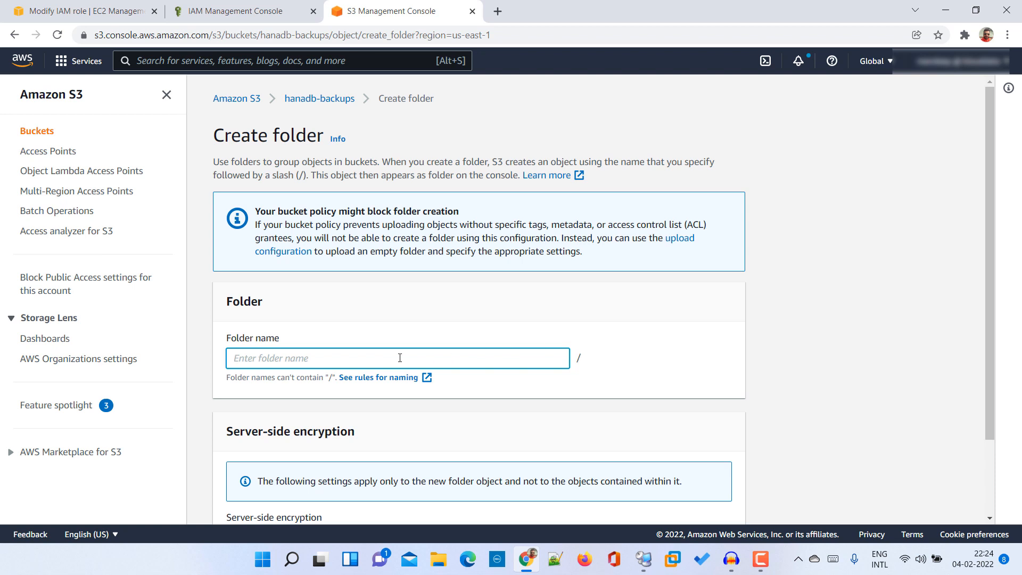
{"action": "type", "text": "H16"}
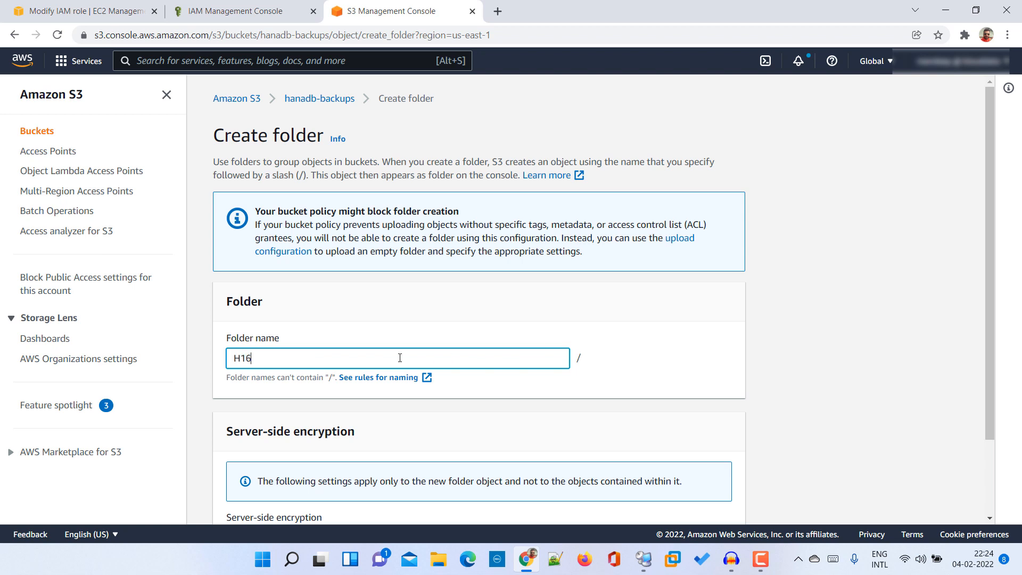
{"action": "scroll", "scroll_direction": "down", "scroll_amount": 3}
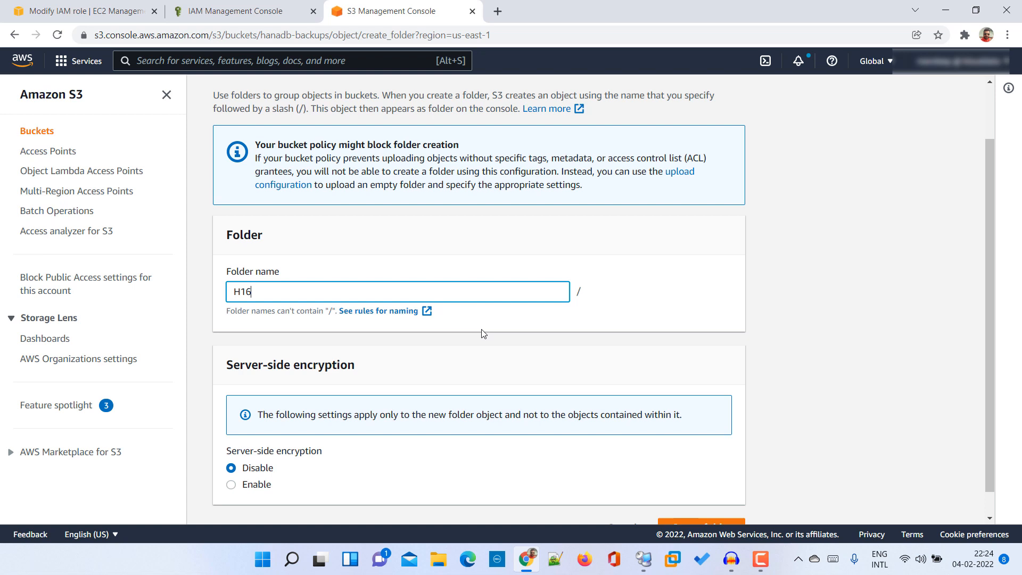
{"action": "scroll", "scroll_direction": "down", "scroll_amount": 3}
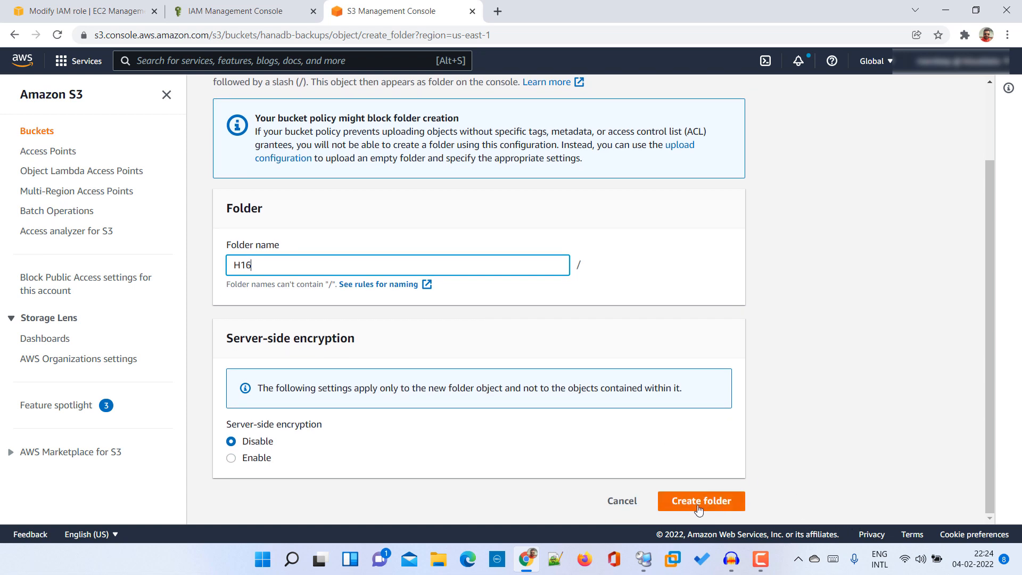
{"action": "left_click", "coordinate": [701, 501]}
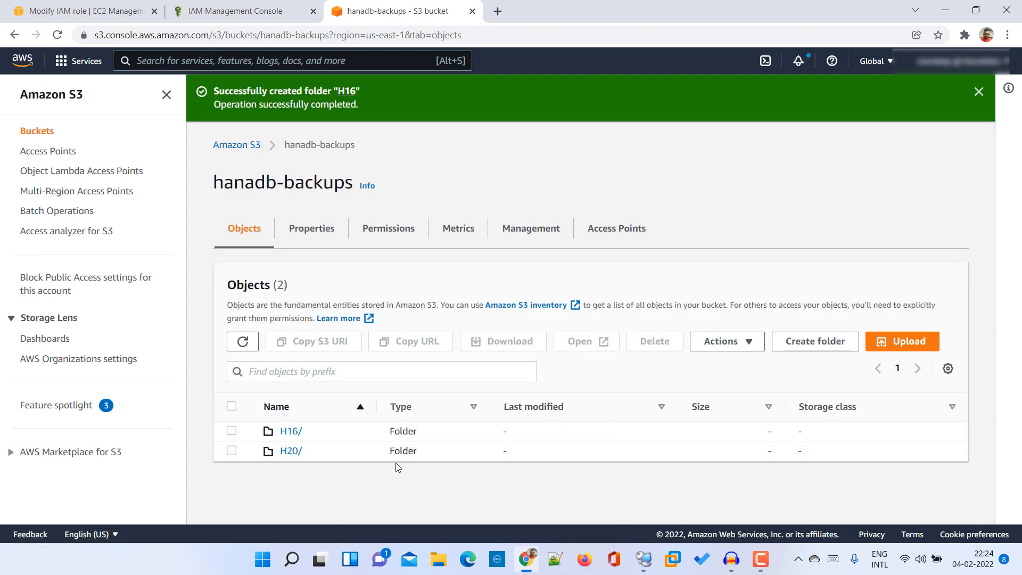
{"action": "mouse_move", "coordinate": [680, 488]}
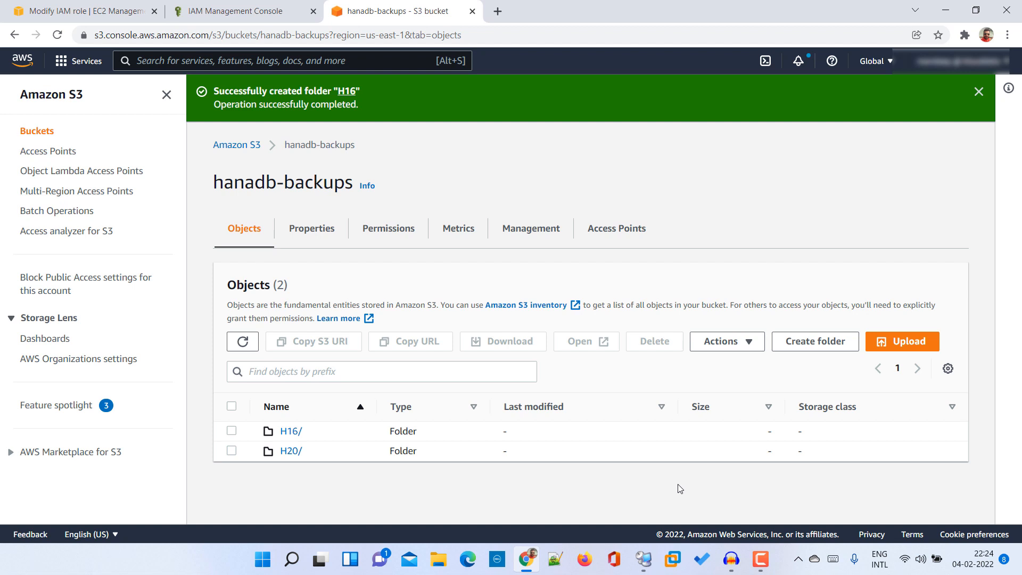
{"action": "mouse_move", "coordinate": [611, 489]}
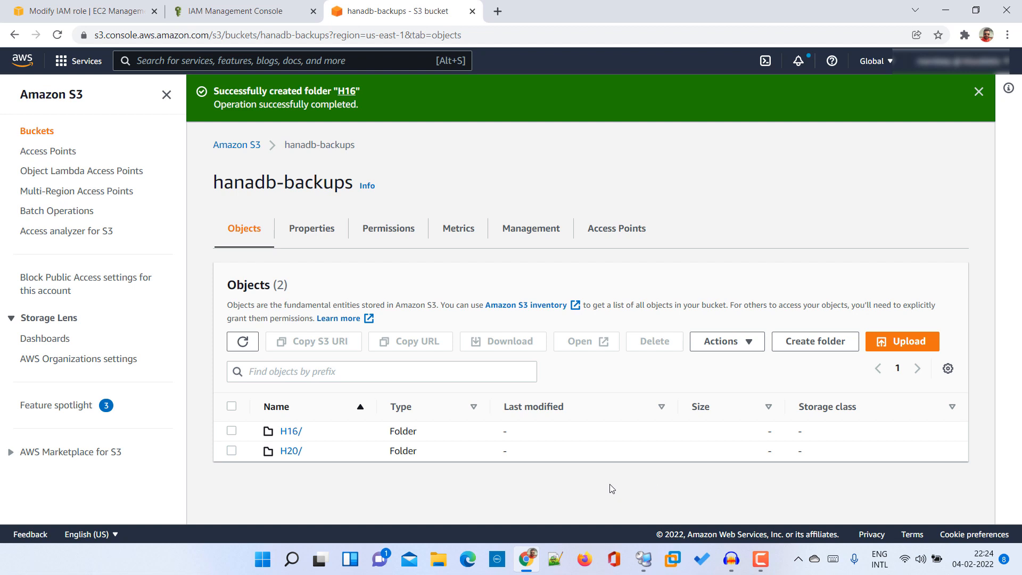
{"action": "mouse_move", "coordinate": [317, 462]}
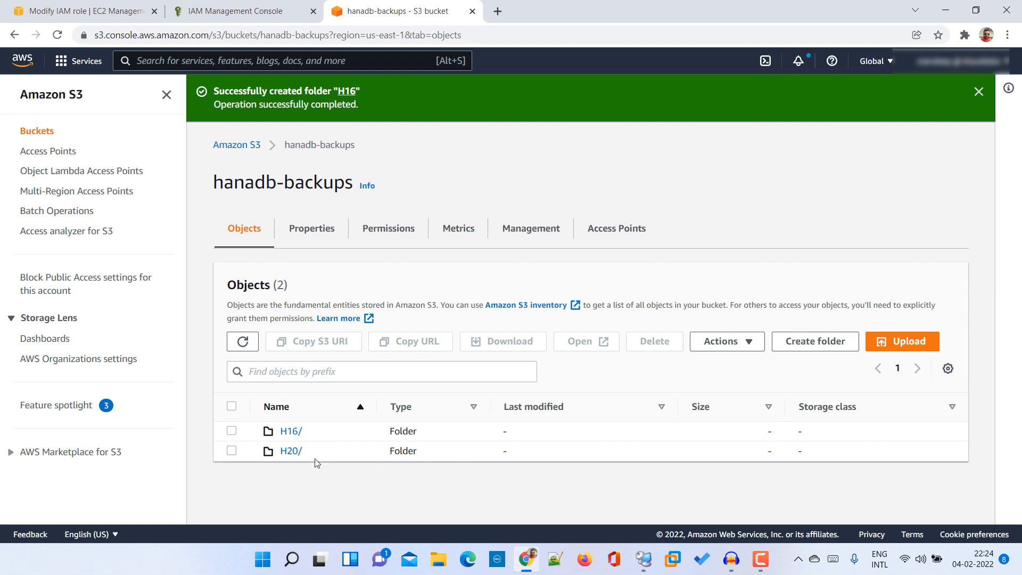
{"action": "mouse_move", "coordinate": [325, 439]}
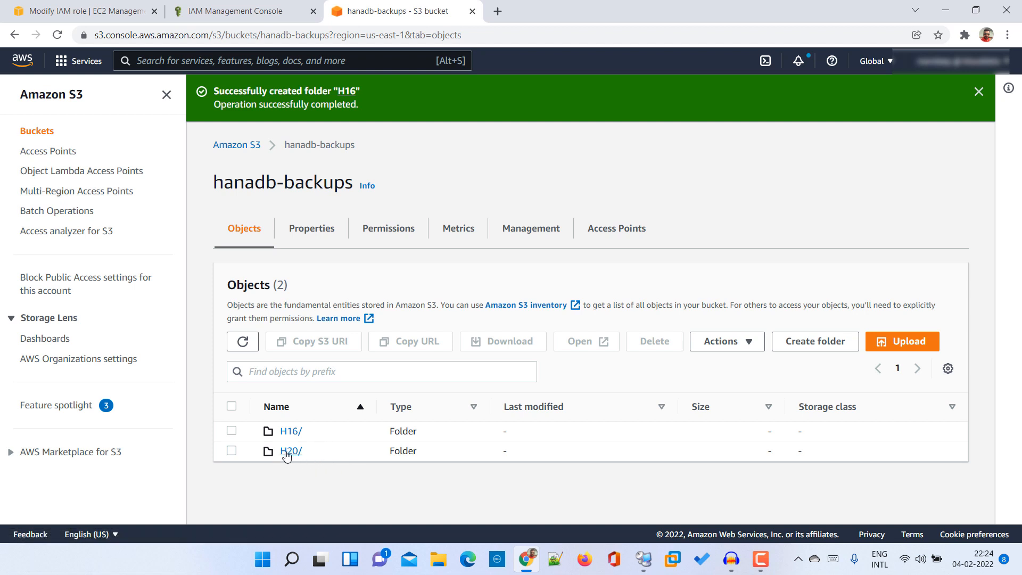
{"action": "mouse_move", "coordinate": [295, 435]}
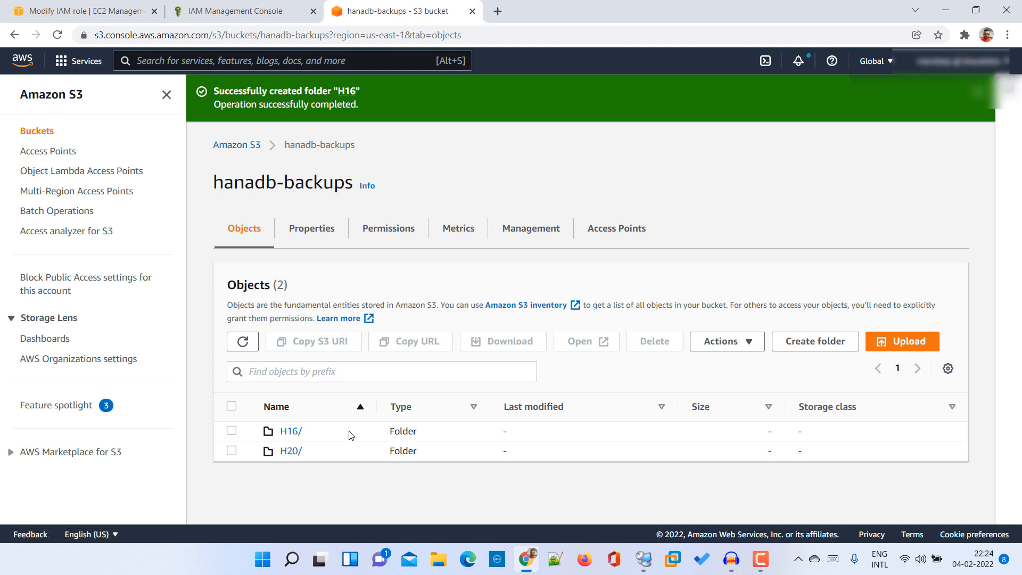
{"action": "mouse_move", "coordinate": [776, 473]}
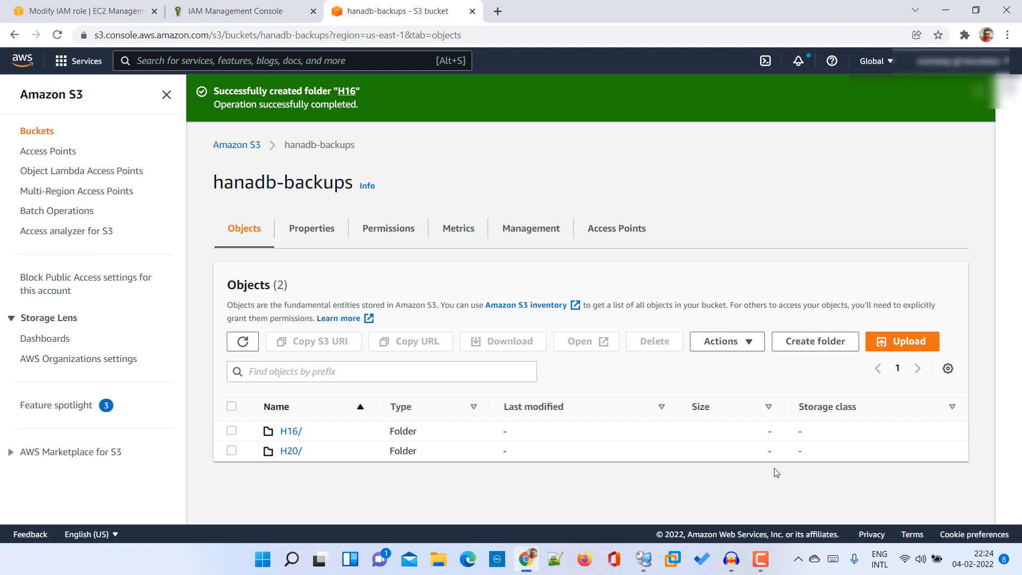
{"action": "left_click", "coordinate": [951, 60]}
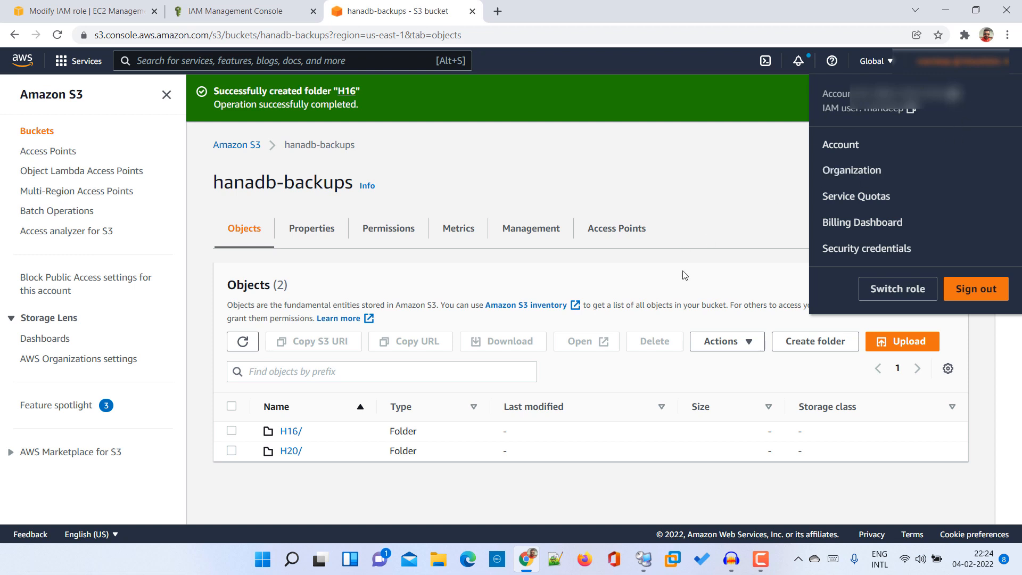
{"action": "left_click", "coordinate": [644, 559]}
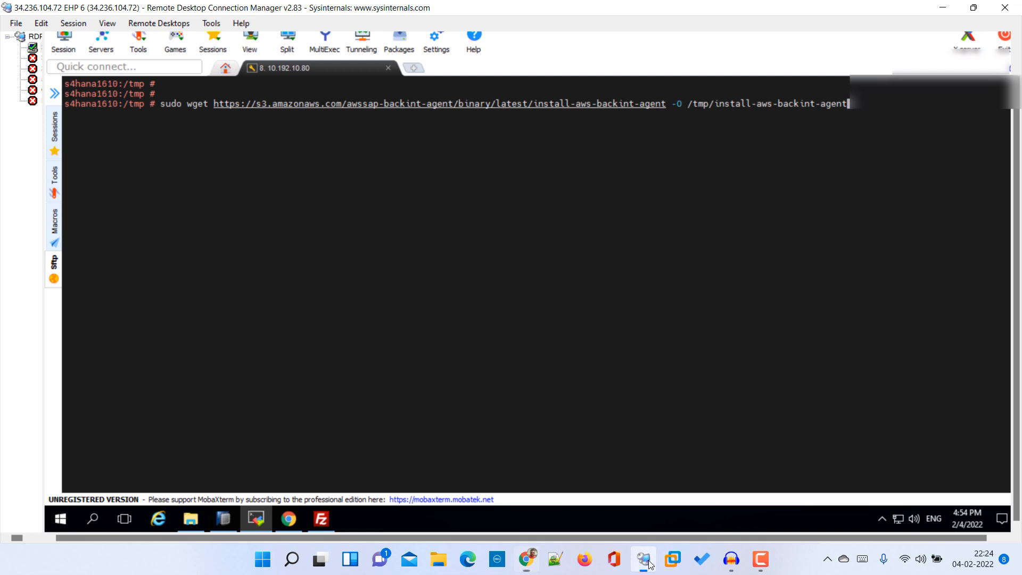
{"action": "mouse_move", "coordinate": [419, 178]}
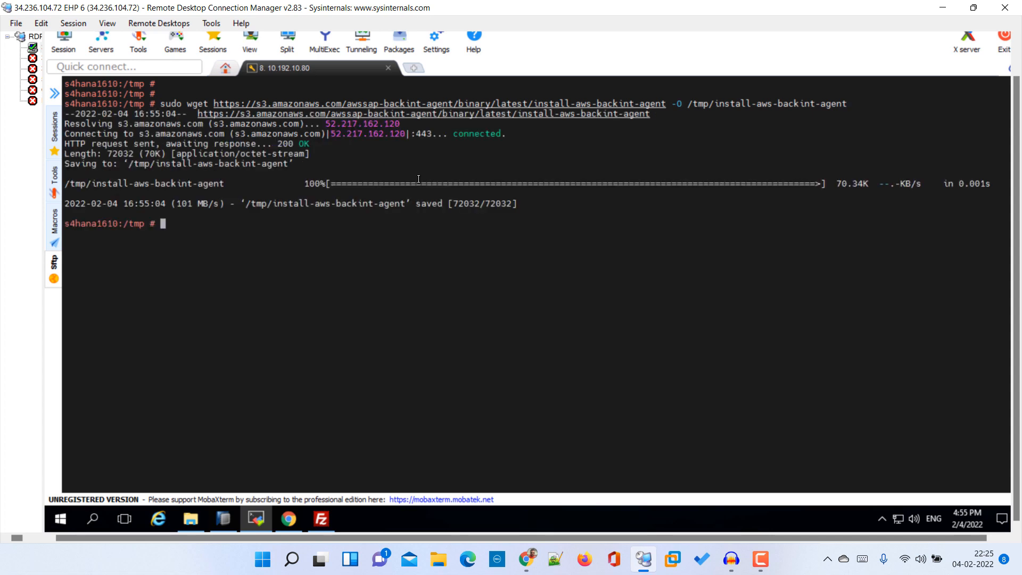
{"action": "mouse_move", "coordinate": [415, 246]}
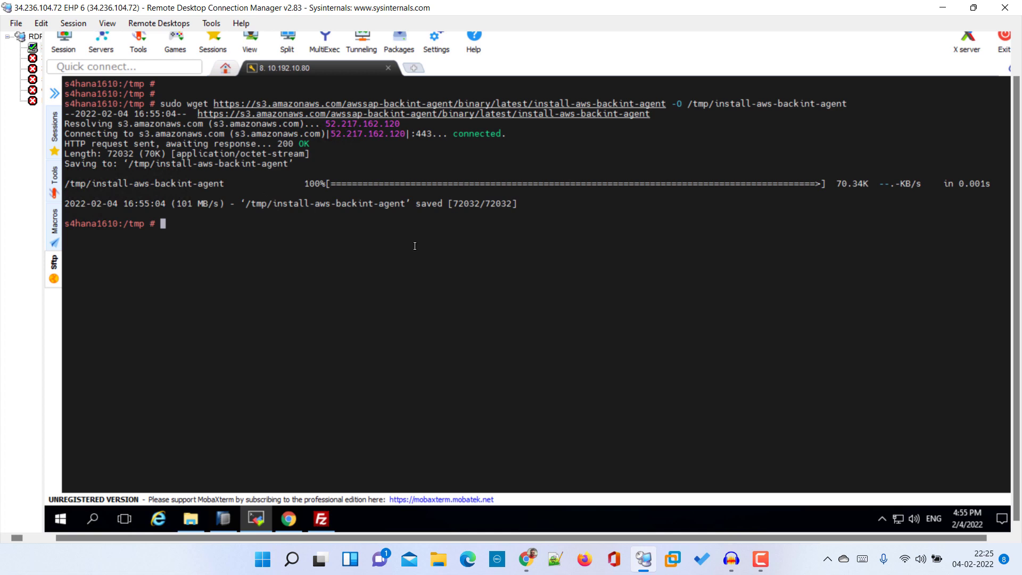
Step: Clear the screen and list install-aws-backint-agent to confirm the 71K installer is present
{"action": "type", "text": "clear"}
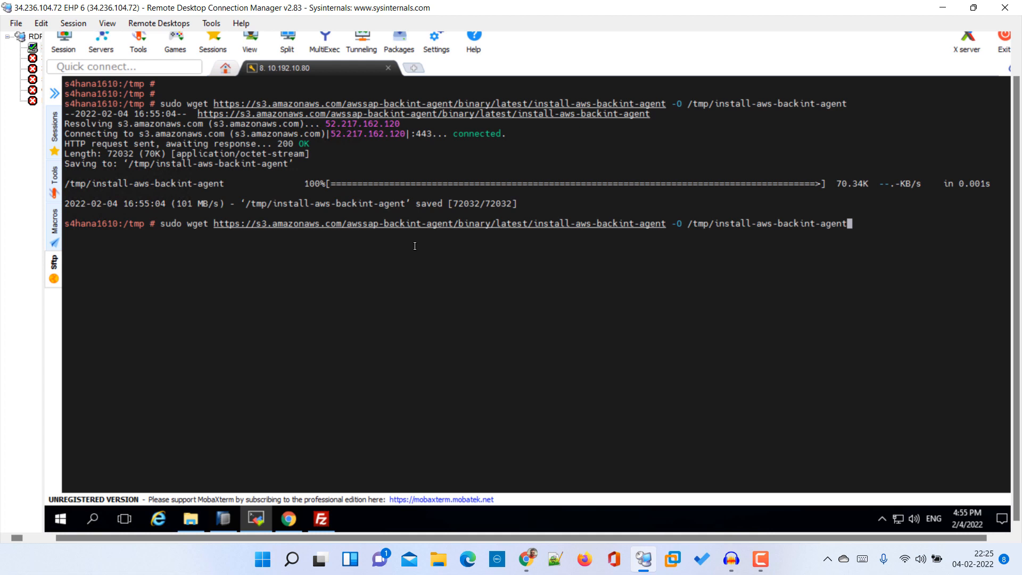
{"action": "type", "text": "ls -llarth install-aws-backint-agent"}
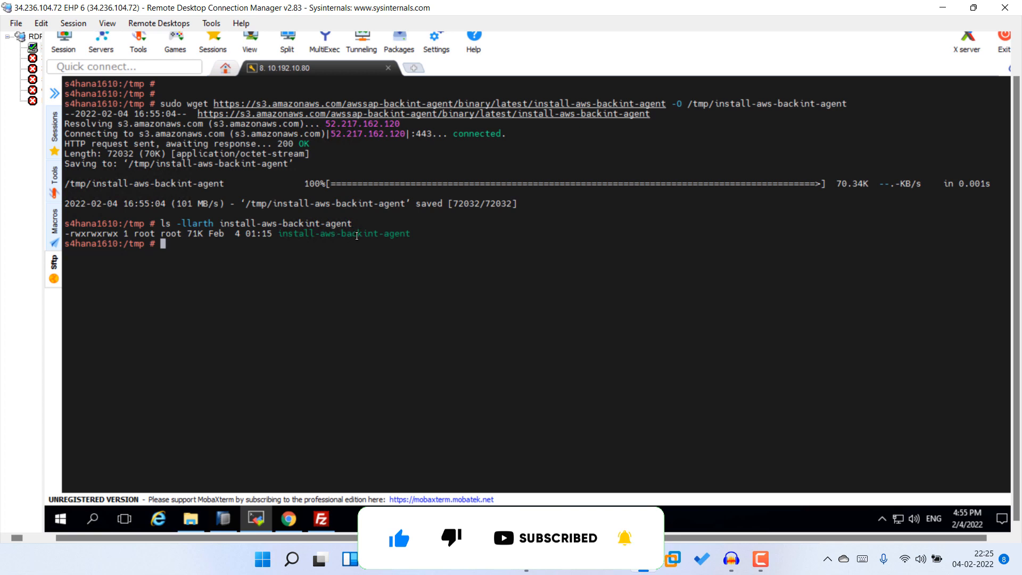
{"action": "double_click", "coordinate": [343, 234]}
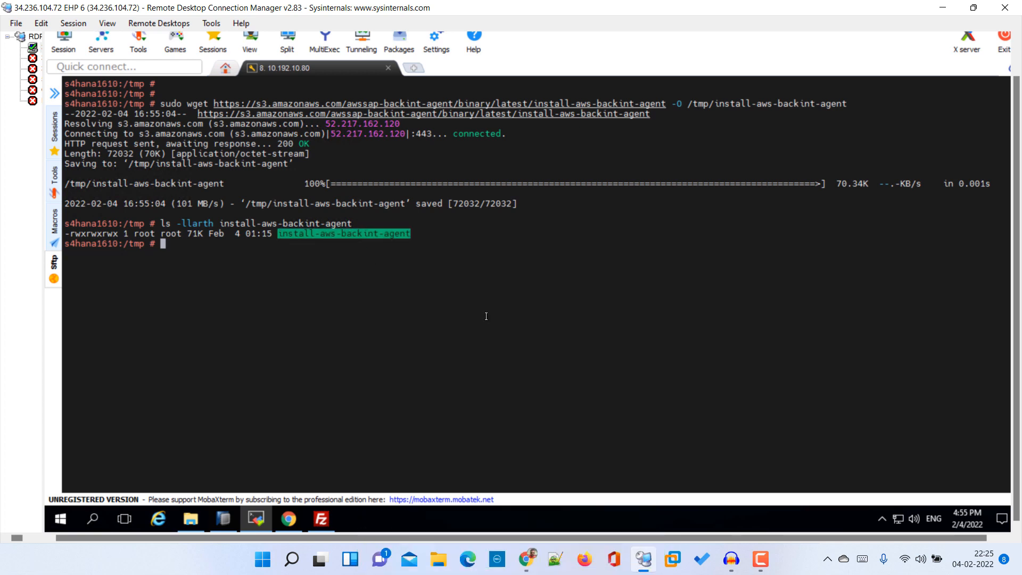
Step: Launch the Backint installer with 'python3 install-aws-backint-agent'
{"action": "type", "text": "py"}
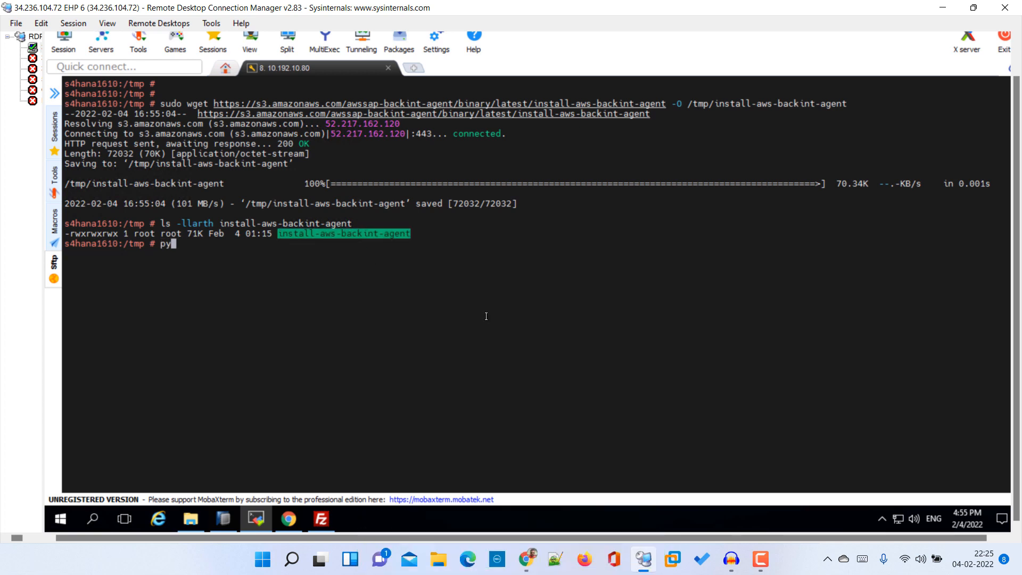
{"action": "type", "text": "thon"}
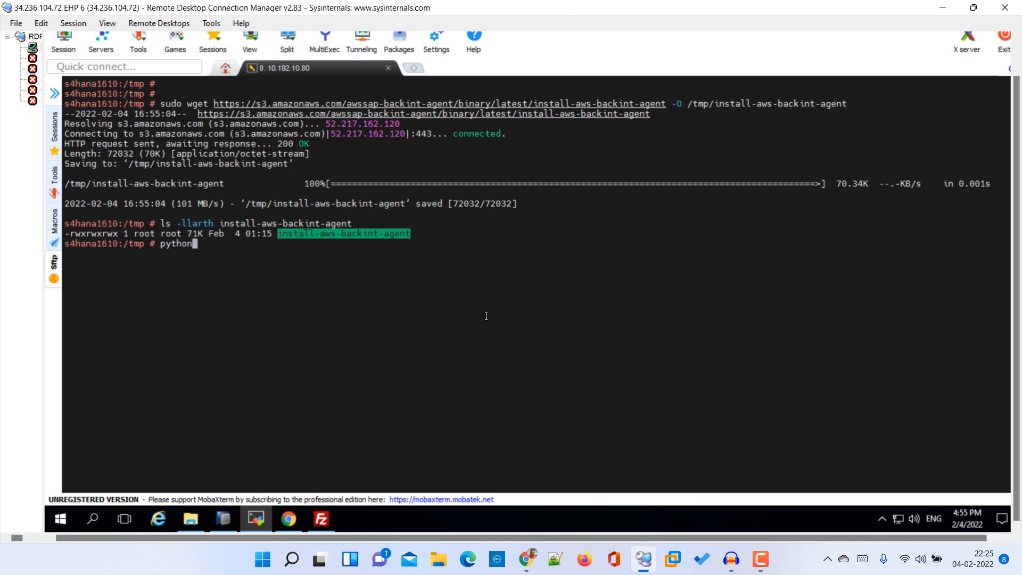
{"action": "type", "text": "3"}
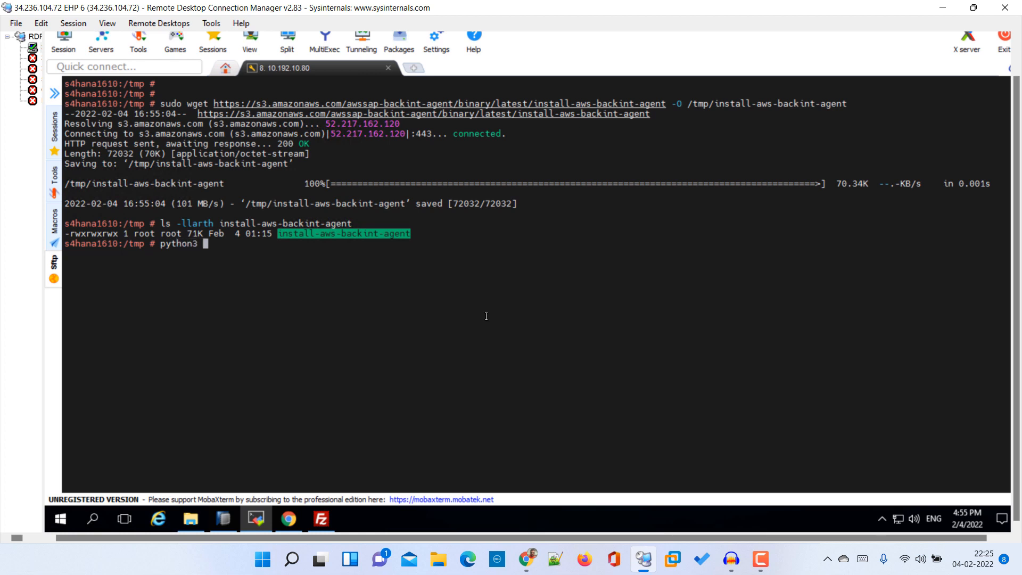
{"action": "type", "text": "install-aws-backint-agent"}
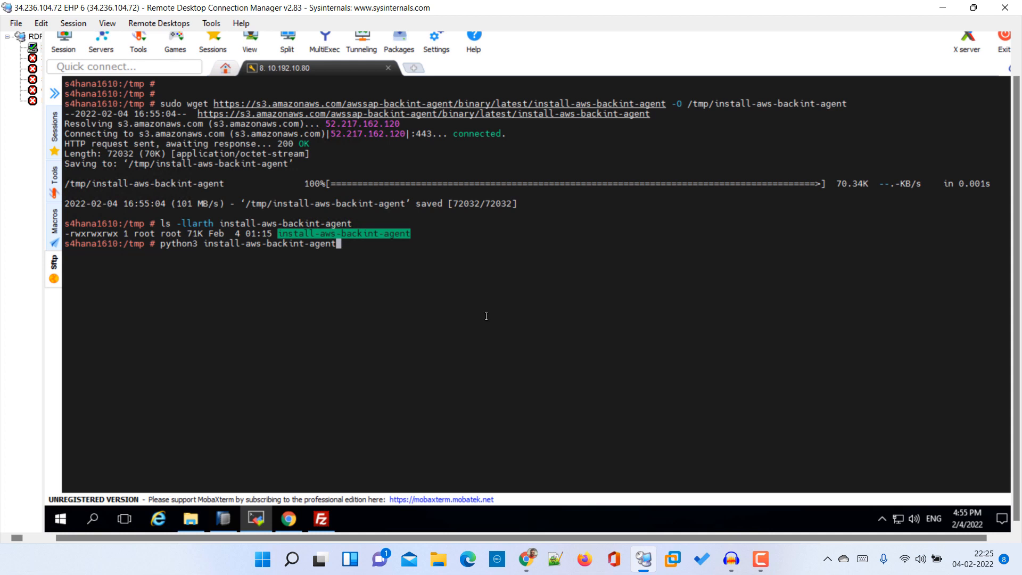
{"action": "key", "text": "Return"}
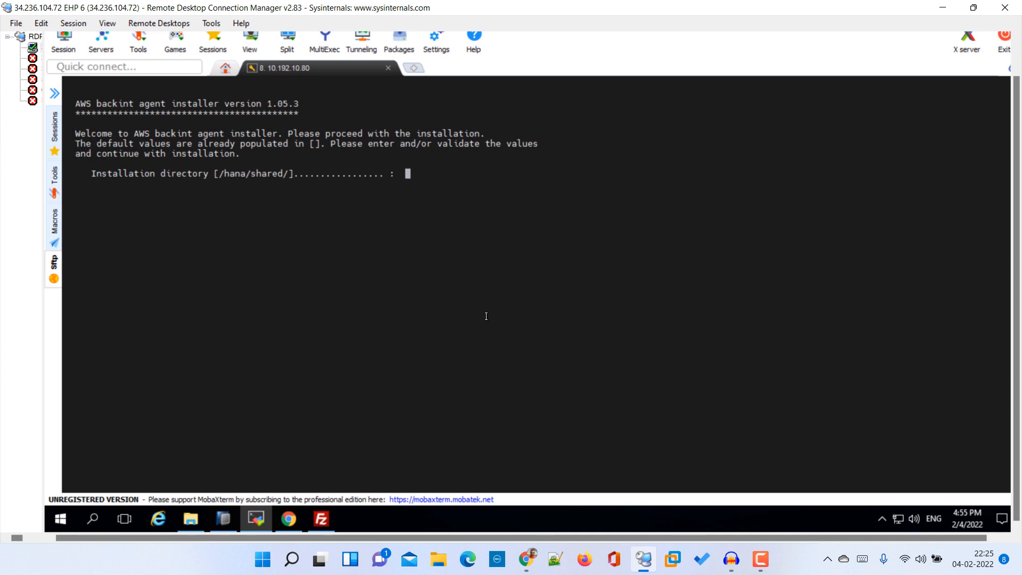
Step: Accept the default /hana/shared/ directory and look up the bucket owner's account ID
{"action": "key", "text": "Enter"}
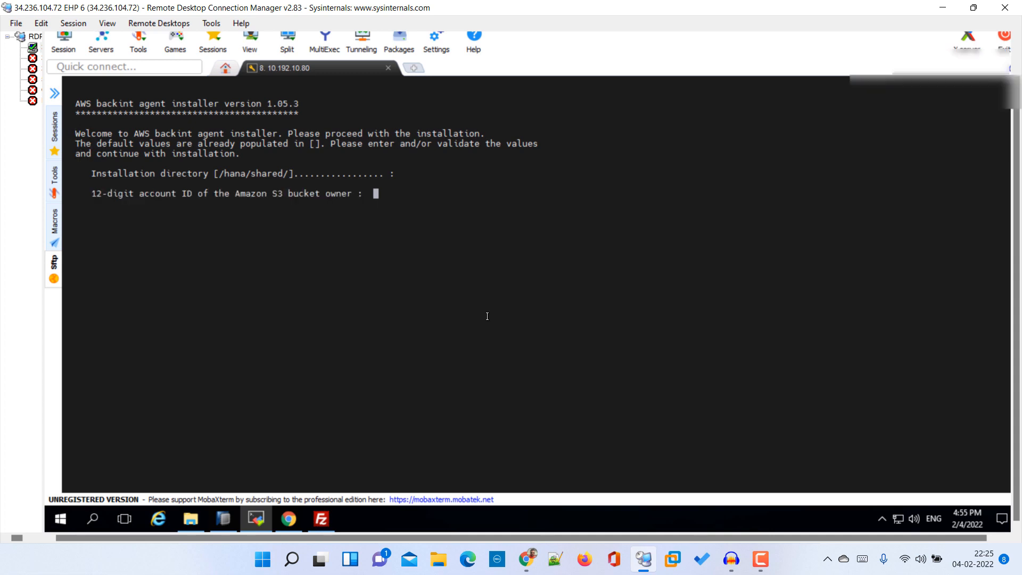
{"action": "mouse_move", "coordinate": [509, 200]}
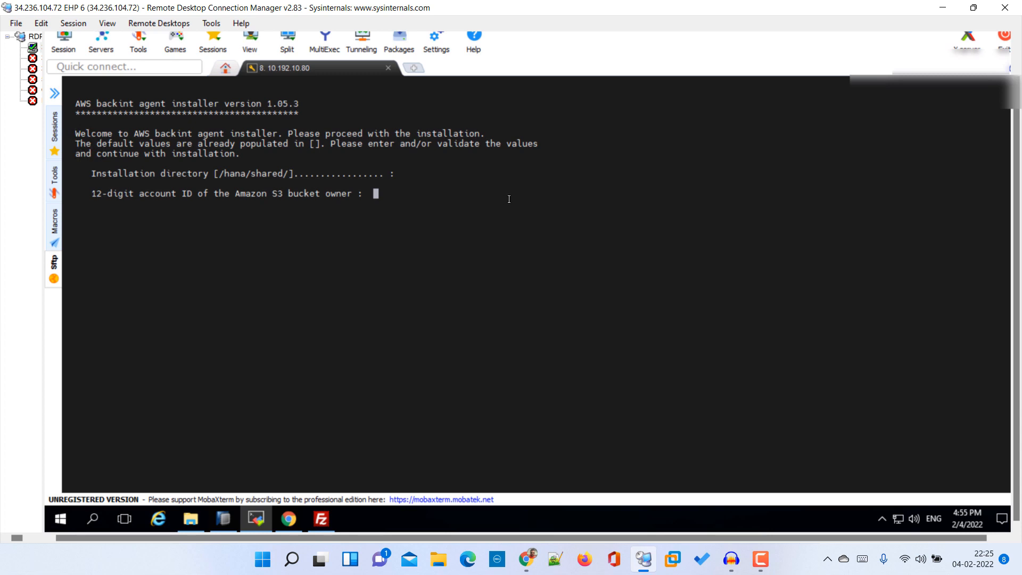
{"action": "type", "text": "install-aws-backint-agent"}
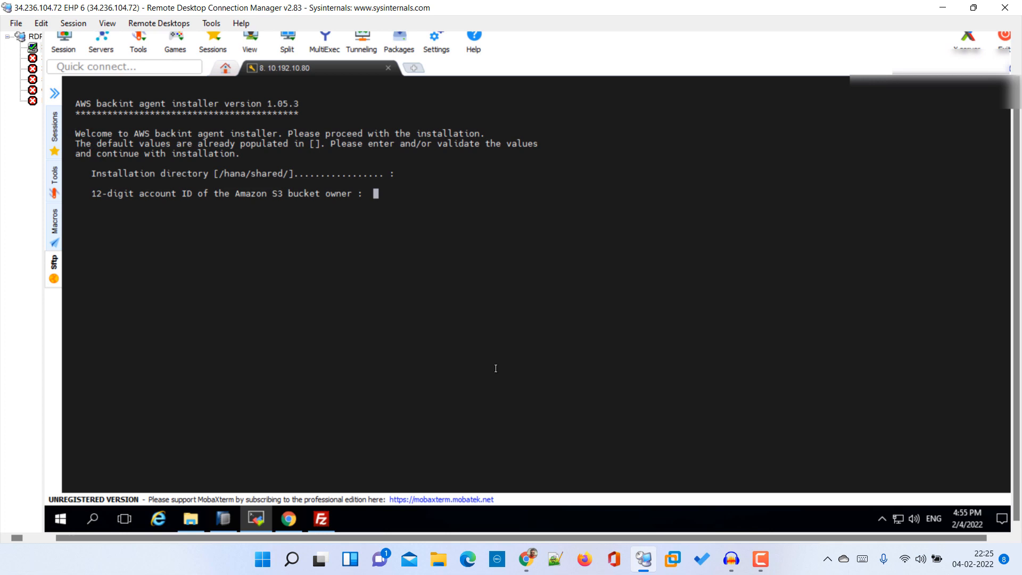
{"action": "left_click", "coordinate": [526, 558]}
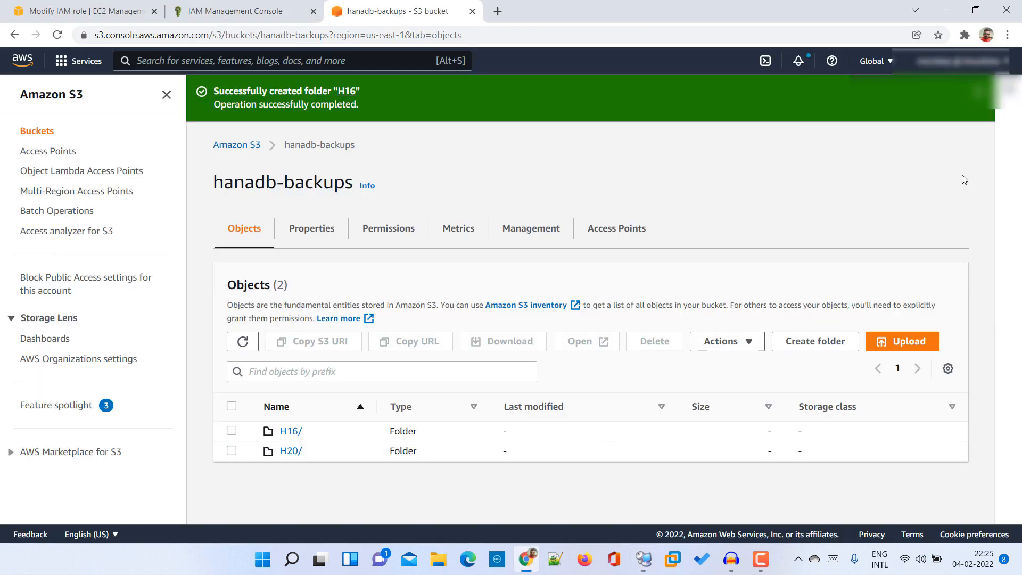
{"action": "left_click", "coordinate": [959, 61]}
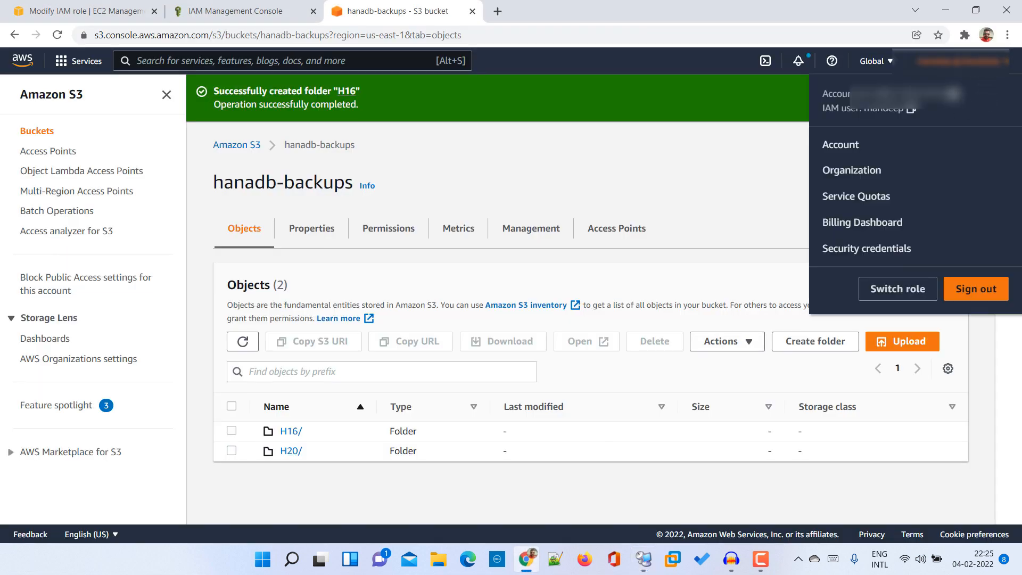
{"action": "left_click", "coordinate": [643, 559]}
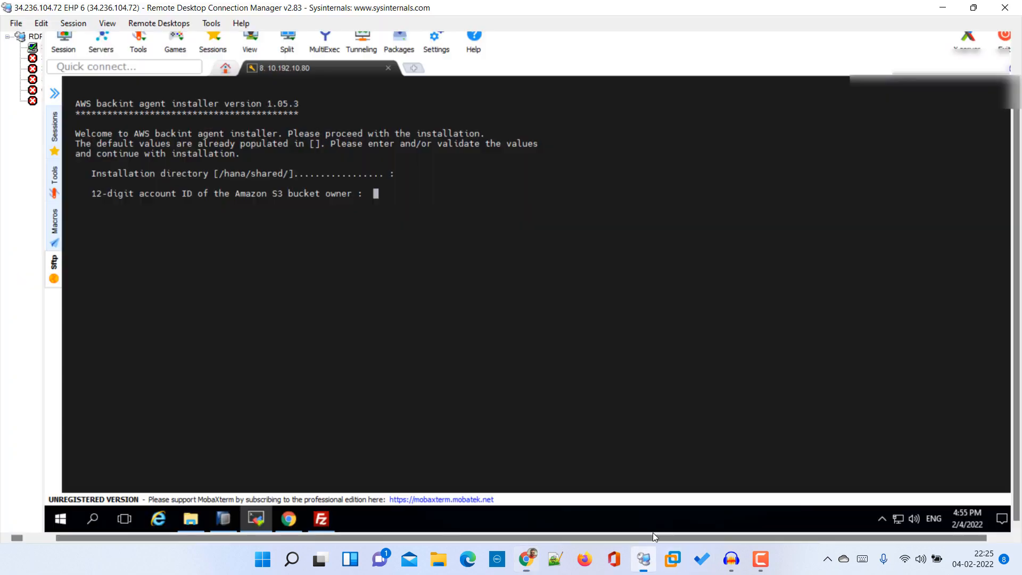
{"action": "type", "text": "123456789012"}
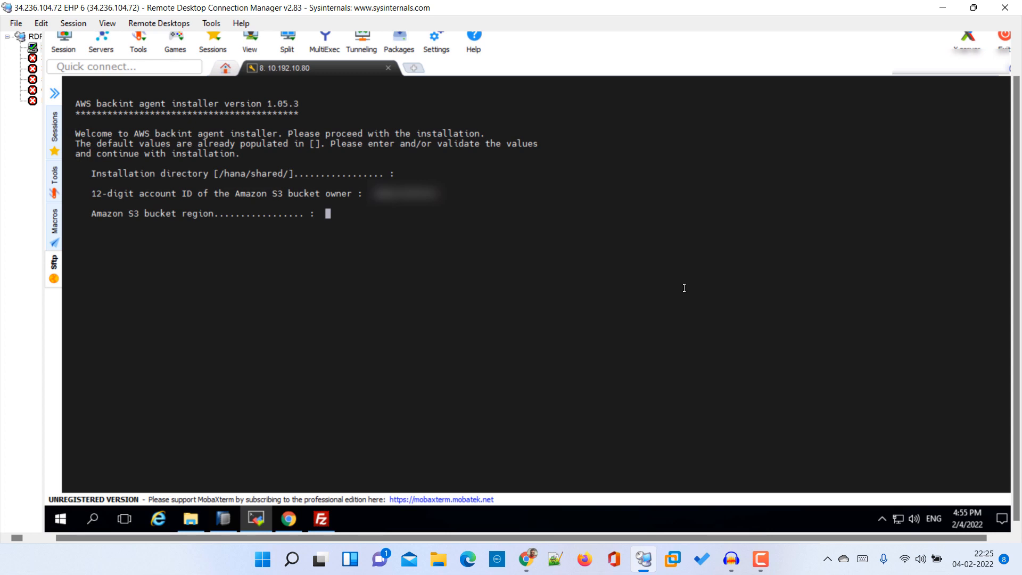
{"action": "type", "text": "us-e"}
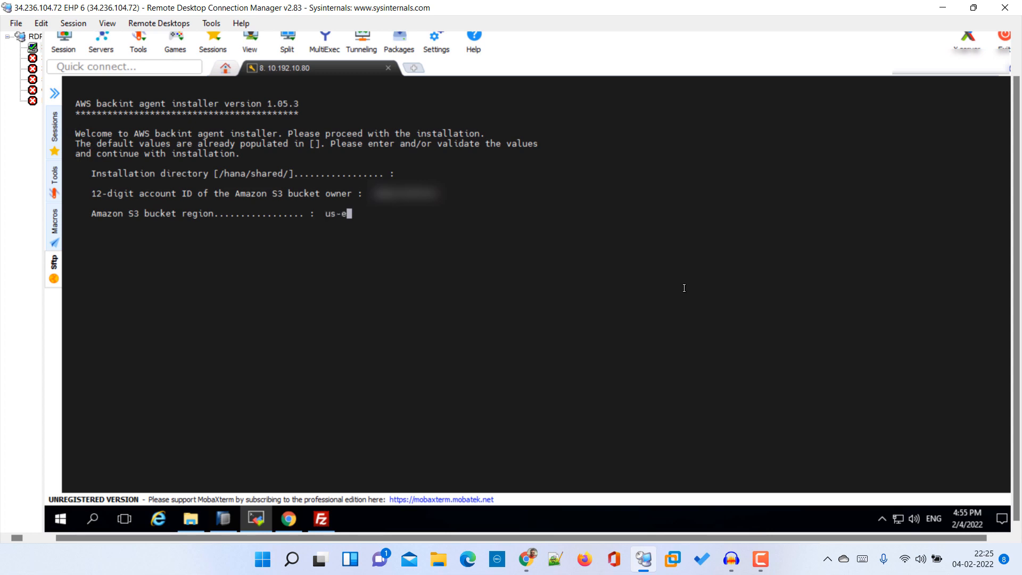
{"action": "type", "text": "ast-1"}
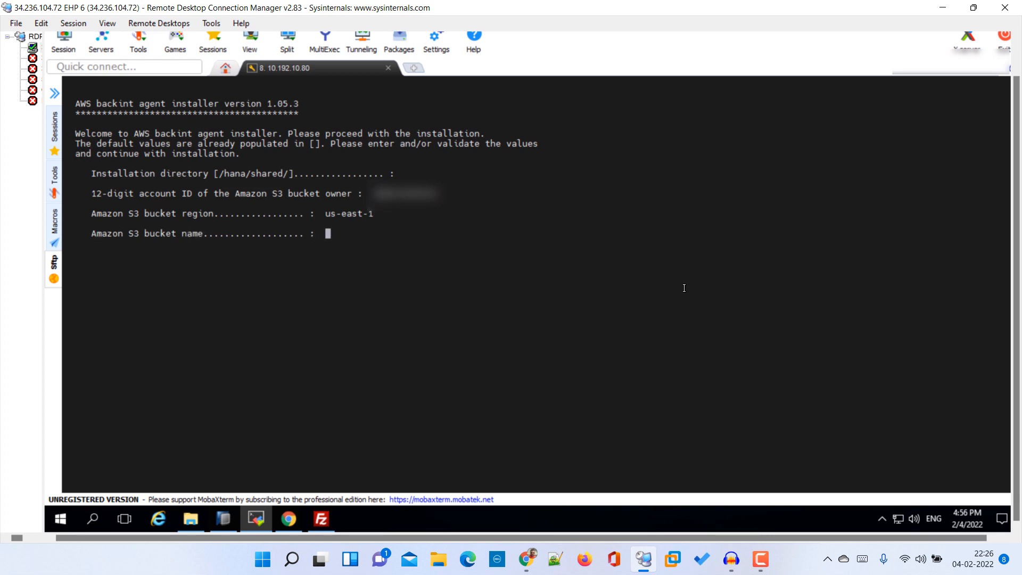
{"action": "type", "text": "han"}
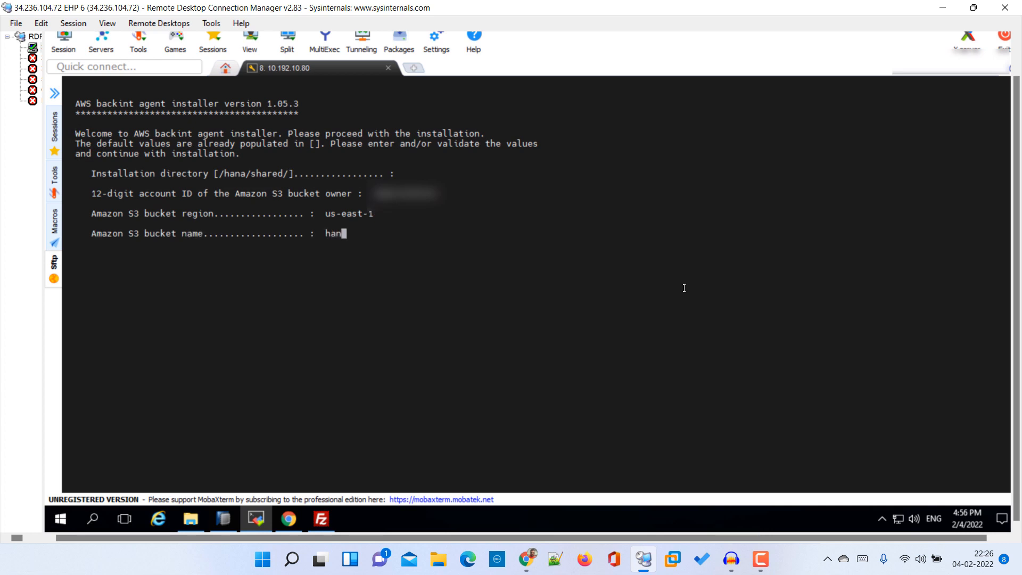
{"action": "type", "text": "a"}
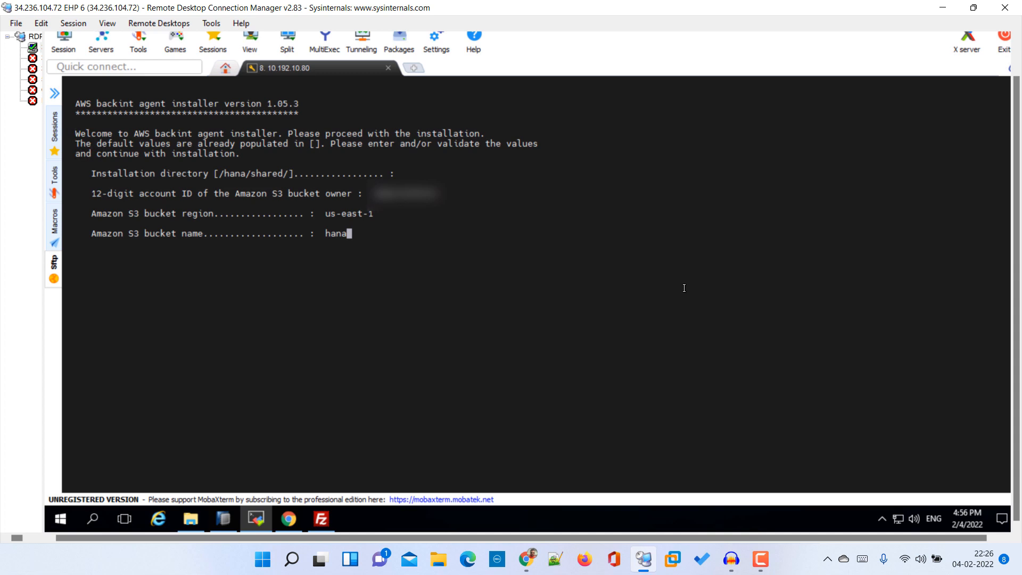
{"action": "type", "text": "db-"}
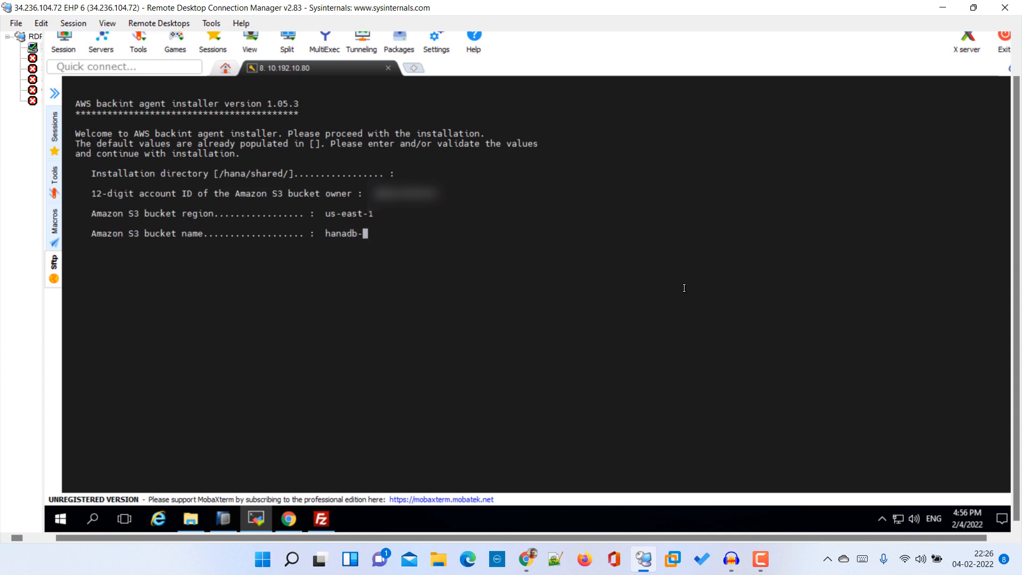
{"action": "type", "text": "back"}
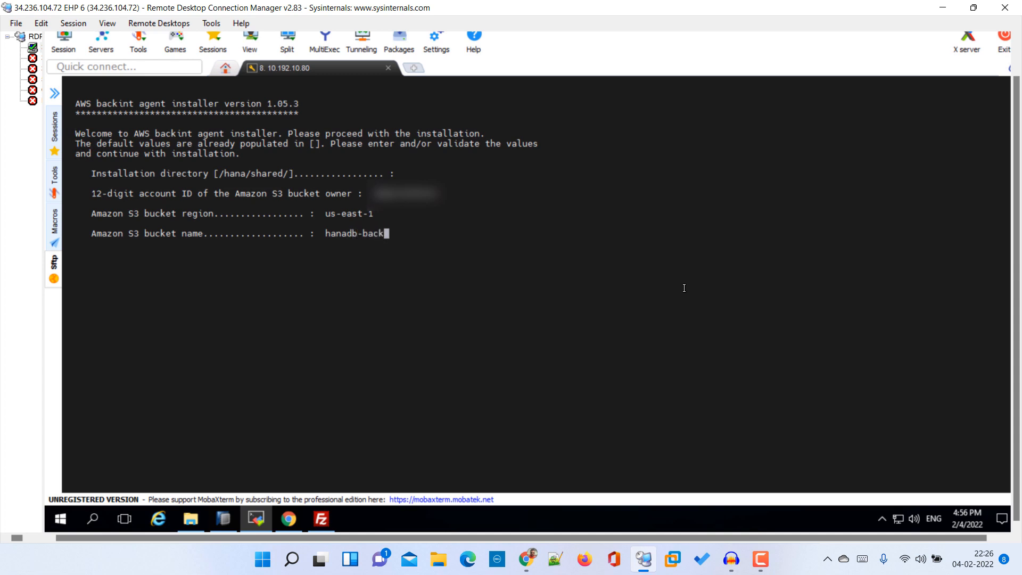
{"action": "key", "text": "Enter"}
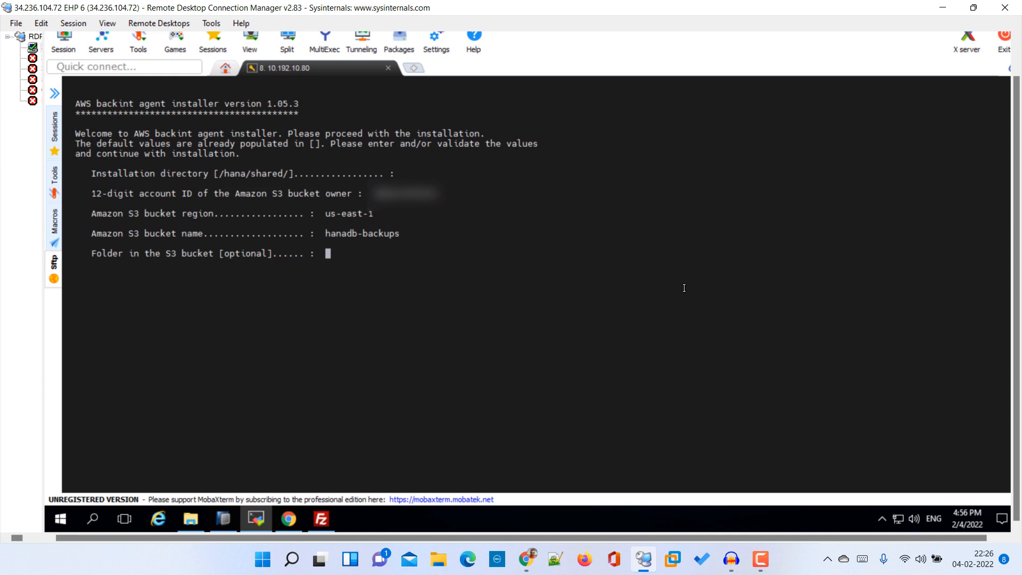
Step: Set backup folder H16, leave the KMS ARN blank, and confirm no KMS encryption
{"action": "type", "text": "H16"}
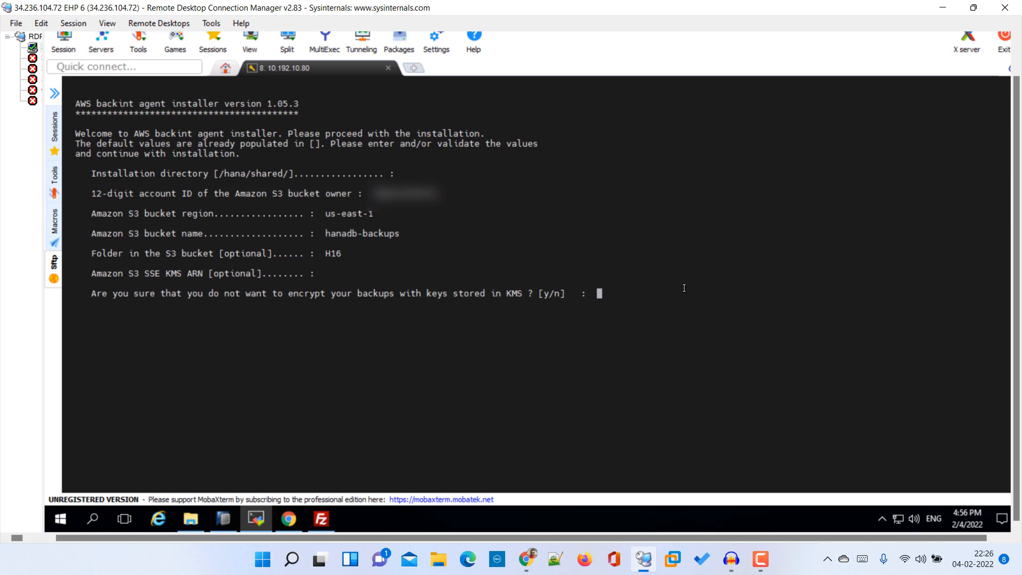
{"action": "type", "text": "y"}
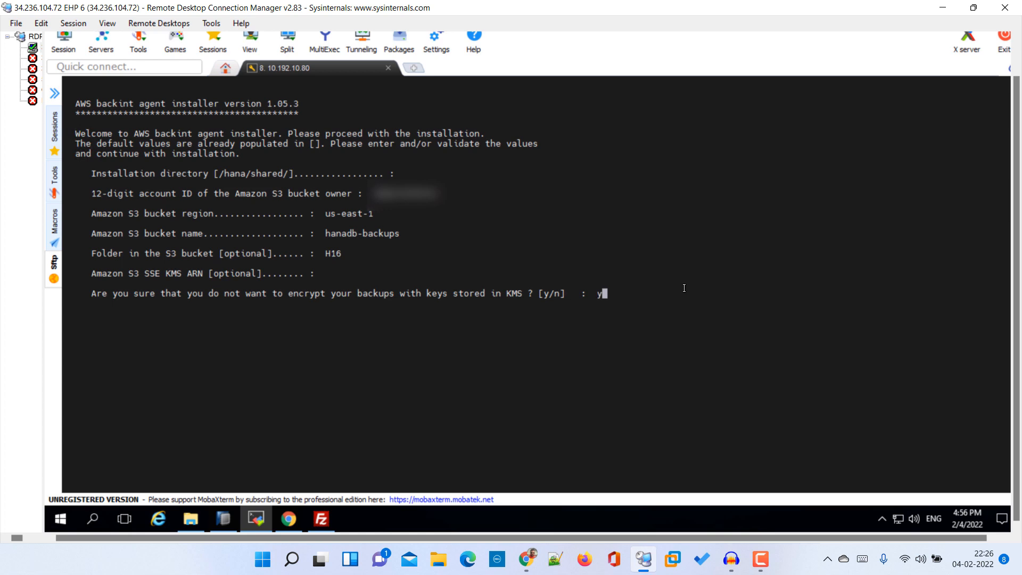
{"action": "key", "text": "Enter"}
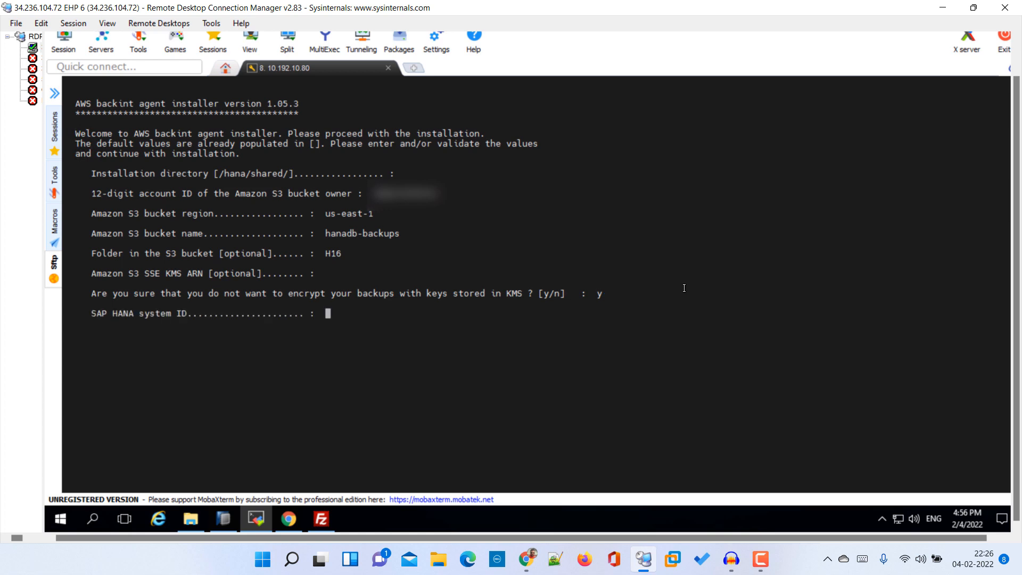
Step: Enter SID H16, choose 'modify' for global.ini, decline signature check, and save responses
{"action": "type", "text": "H16"}
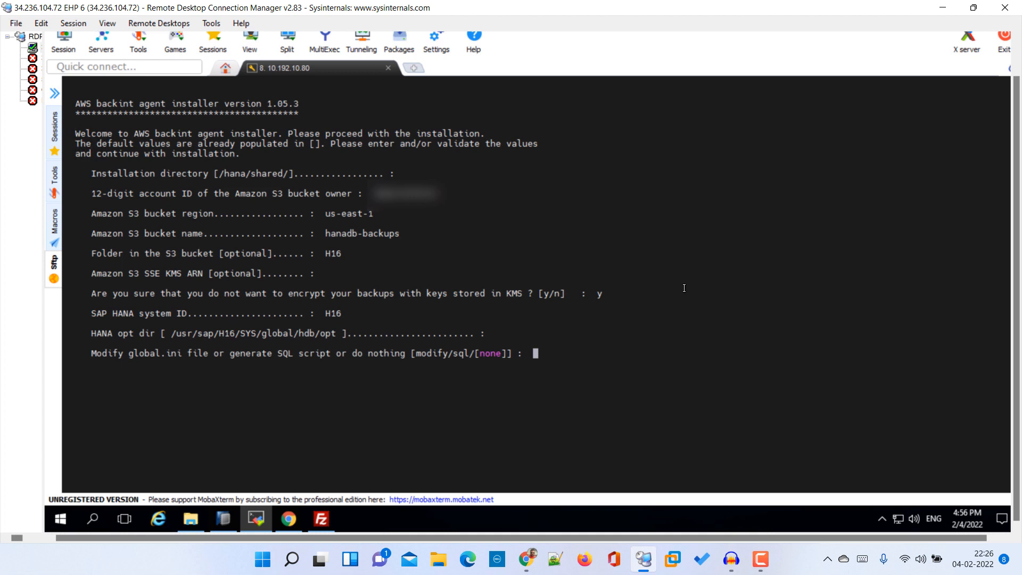
{"action": "type", "text": "modi"}
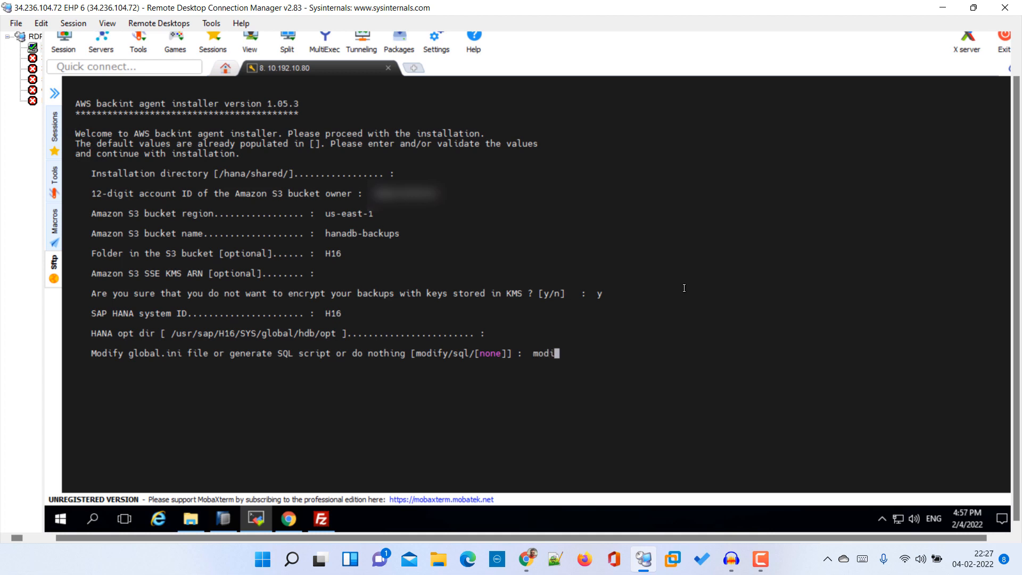
{"action": "type", "text": "fy"}
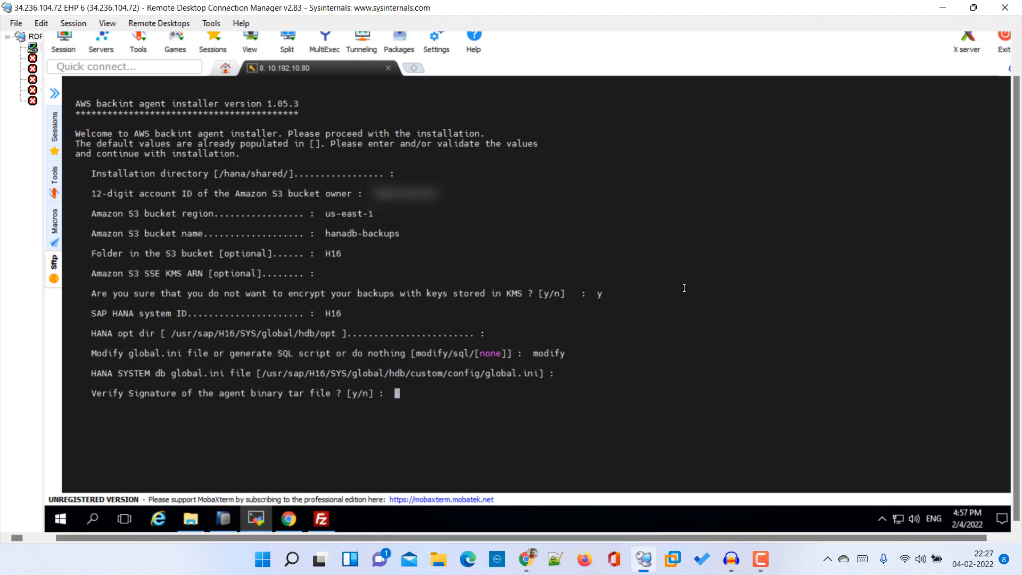
{"action": "type", "text": "n"}
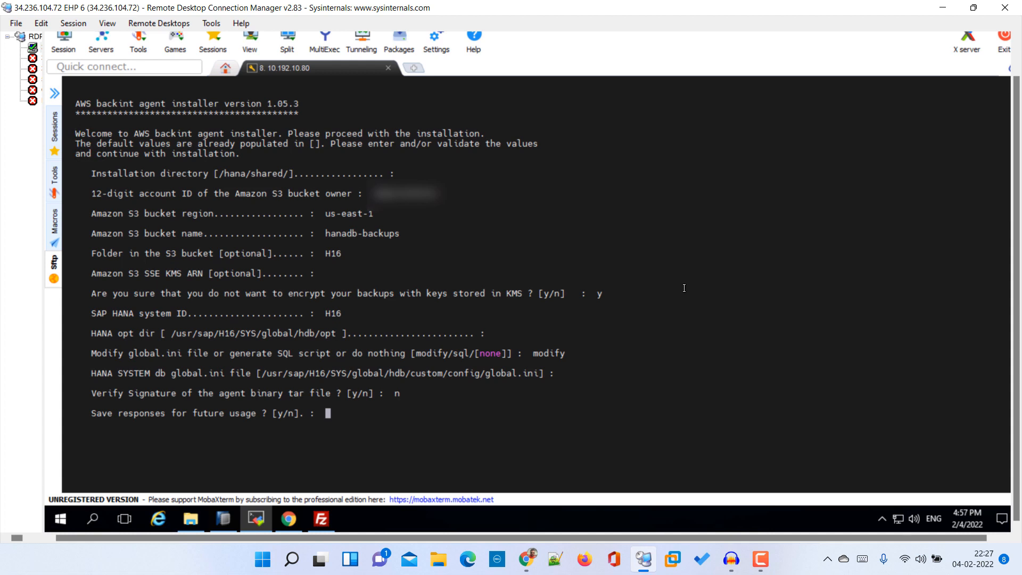
{"action": "type", "text": "y"}
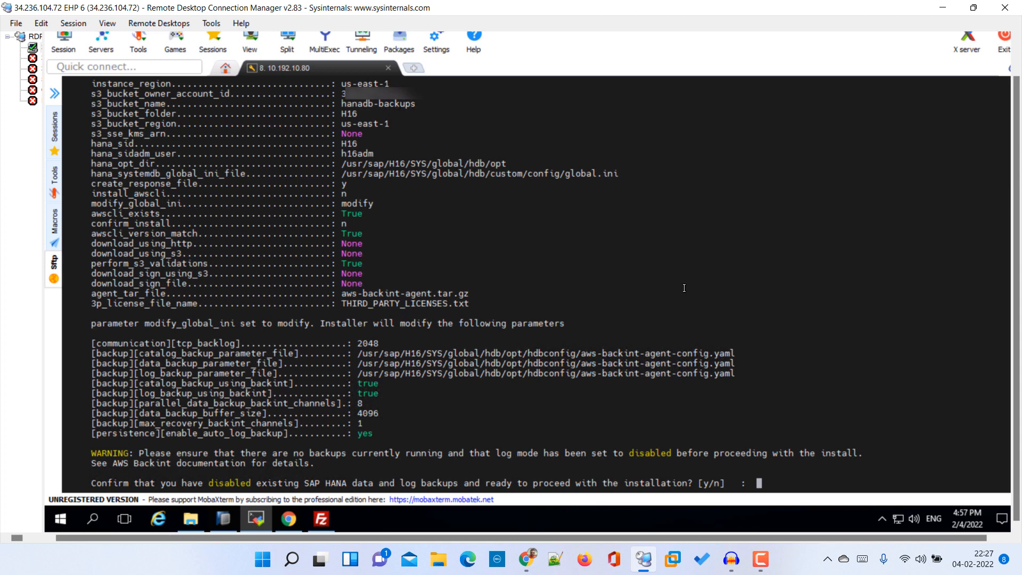
Step: Confirm the install with y and scroll the summary to 'Installation completed'
{"action": "type", "text": "y"}
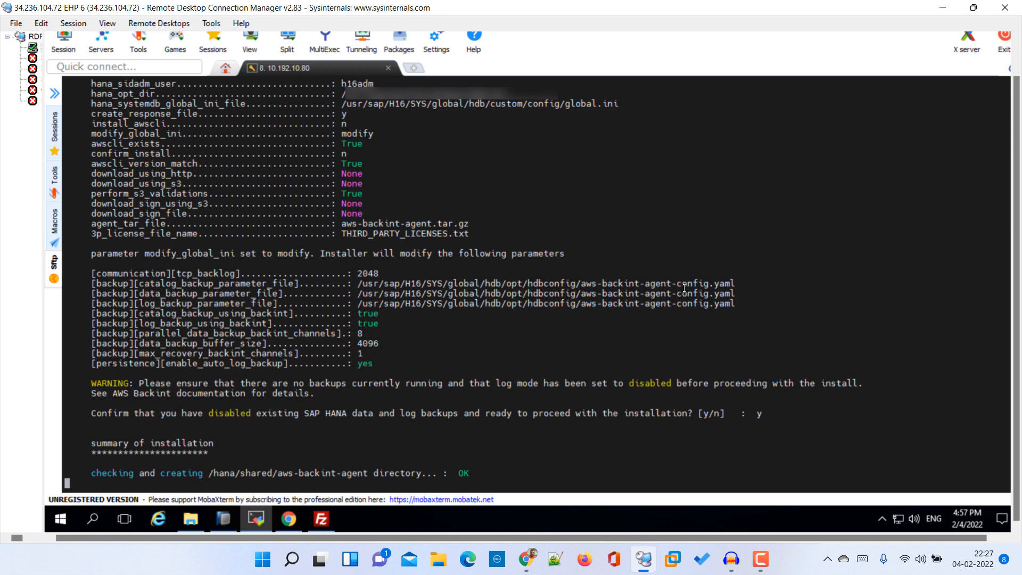
{"action": "scroll", "scroll_direction": "down", "scroll_amount": 3}
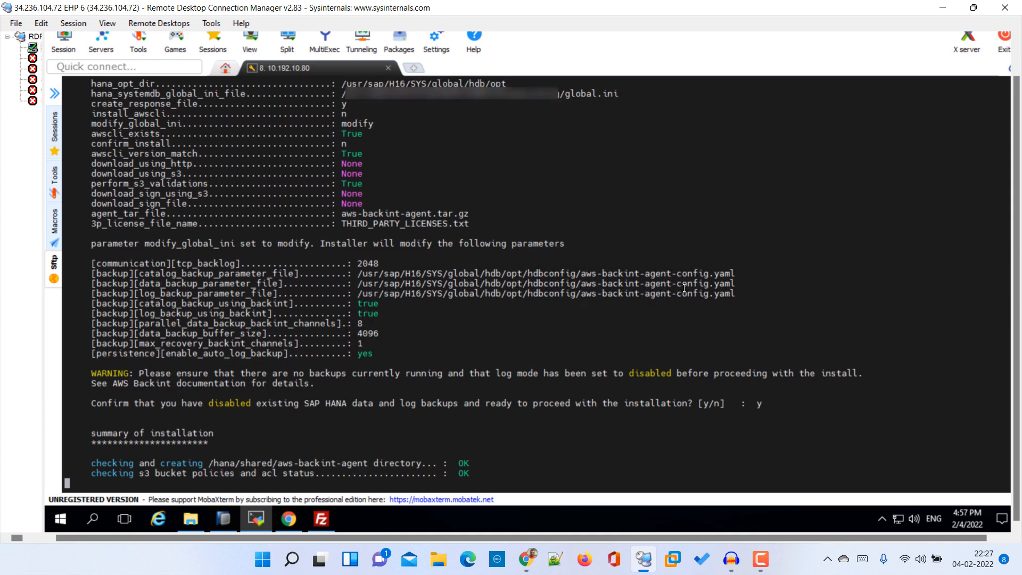
{"action": "scroll", "scroll_direction": "down", "scroll_amount": 3}
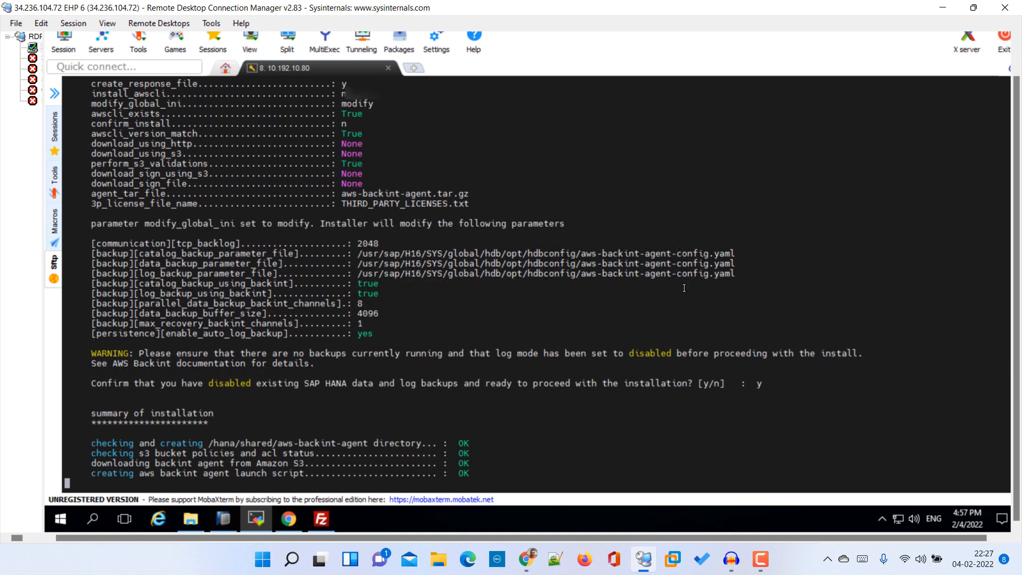
{"action": "scroll", "scroll_direction": "down", "scroll_amount": 3}
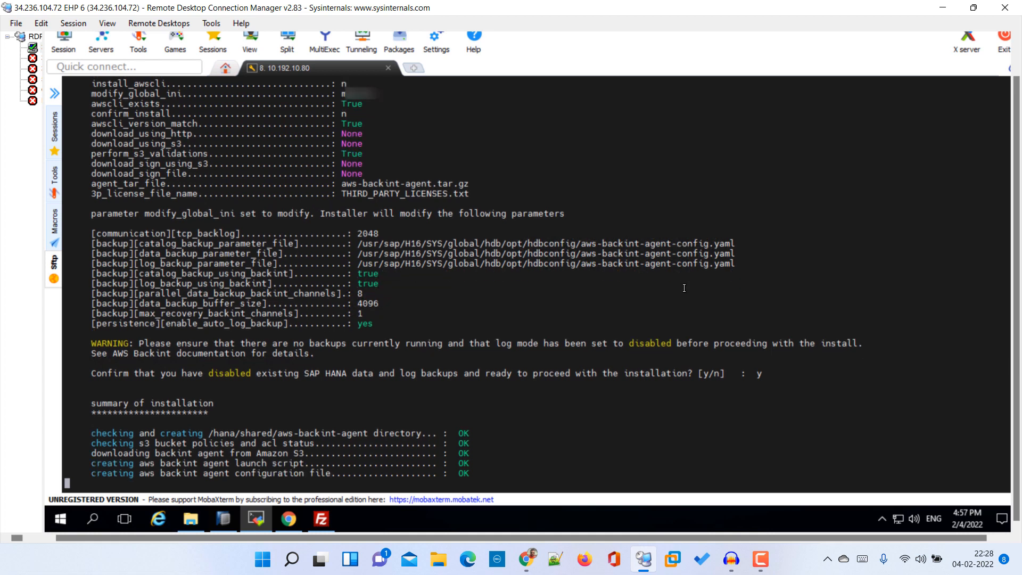
{"action": "scroll", "scroll_direction": "down", "scroll_amount": 3}
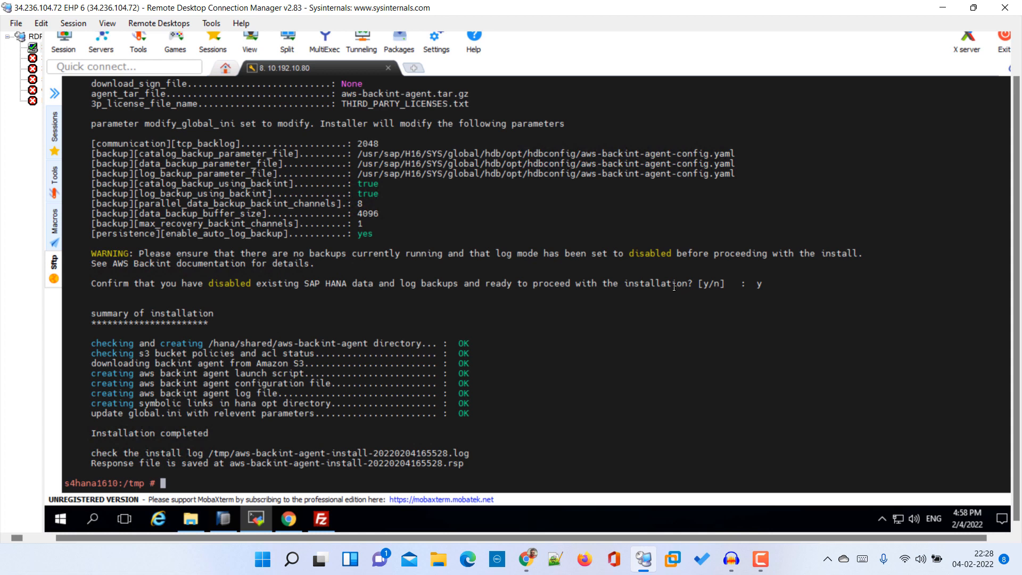
{"action": "mouse_move", "coordinate": [317, 463]}
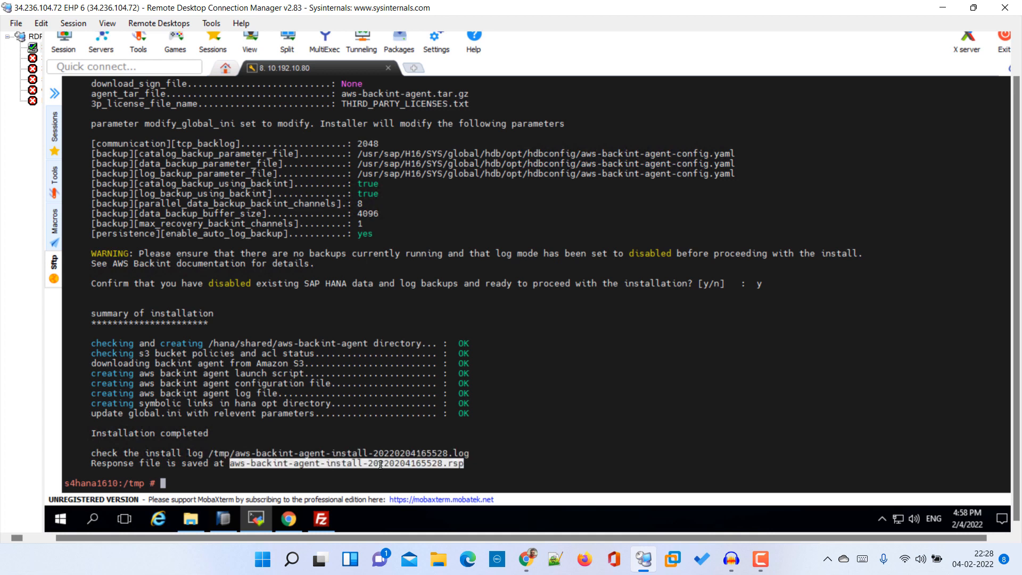
{"action": "mouse_move", "coordinate": [580, 418]}
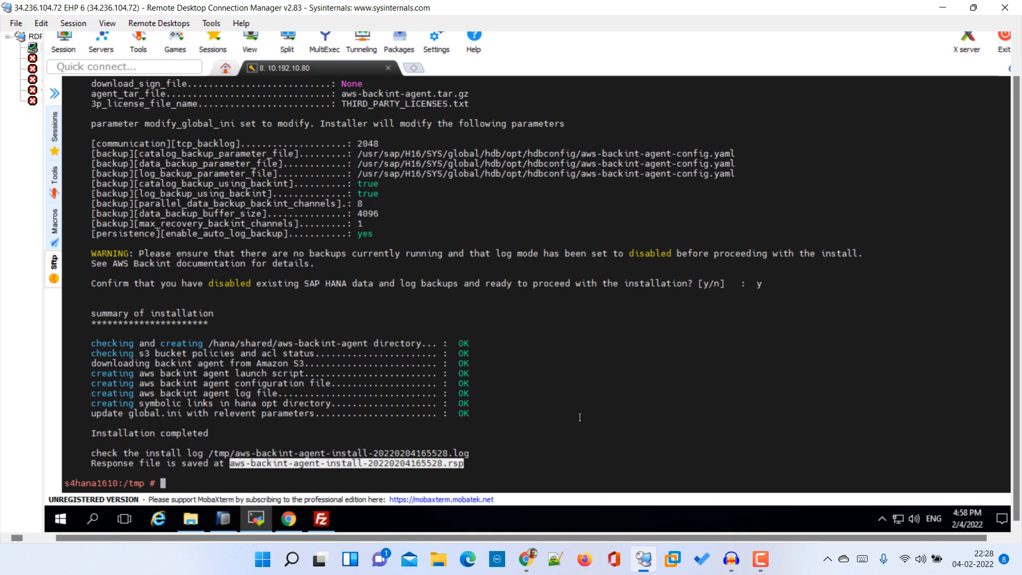
{"action": "mouse_move", "coordinate": [142, 538]}
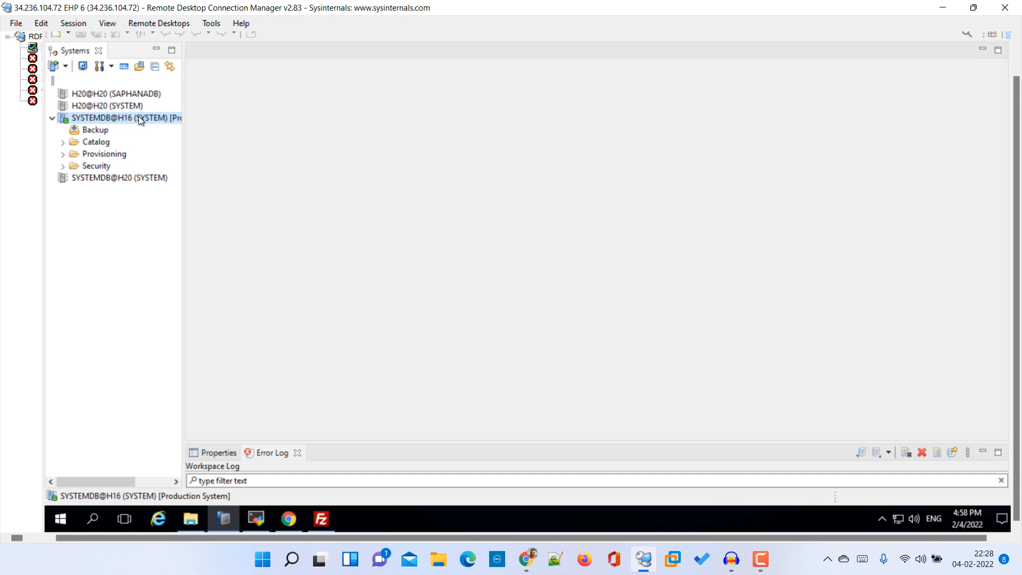
Step: Start a SYSTEMDB@H16 data backup to Backint with prefix FullBackup_4feb2022 and proceed to review
{"action": "right_click", "coordinate": [136, 118]}
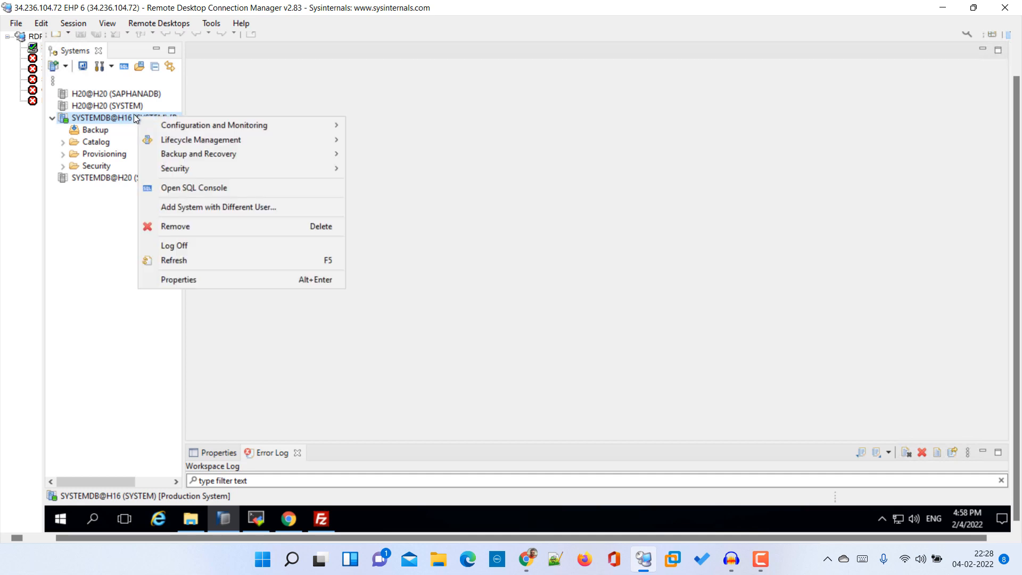
{"action": "mouse_move", "coordinate": [128, 121]}
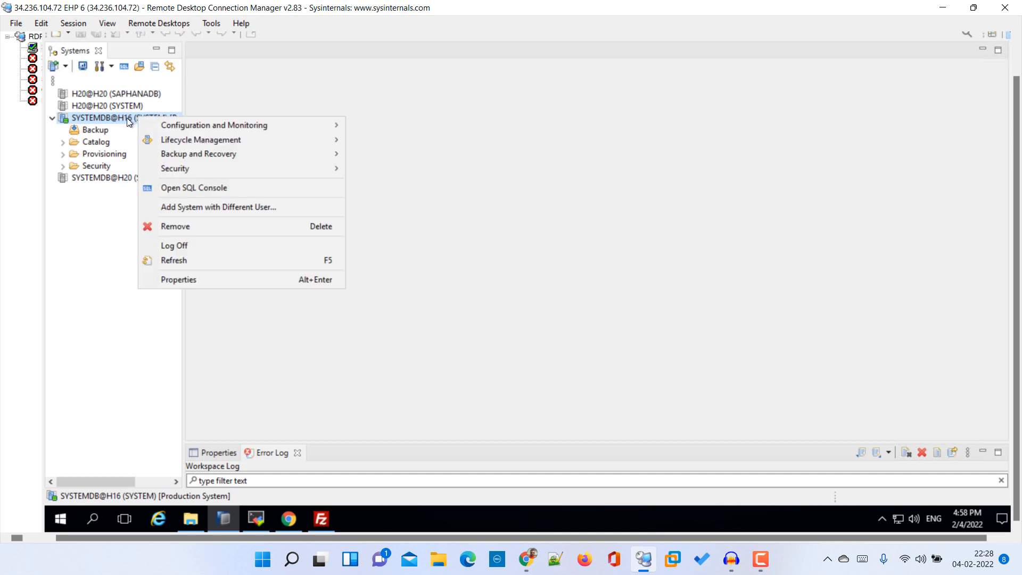
{"action": "mouse_move", "coordinate": [214, 127]}
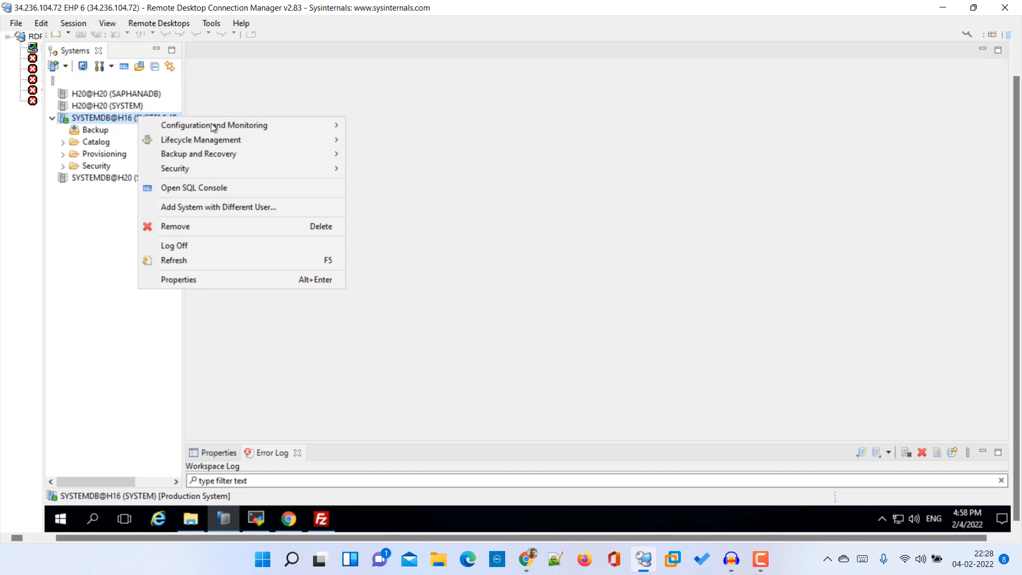
{"action": "mouse_move", "coordinate": [198, 154]}
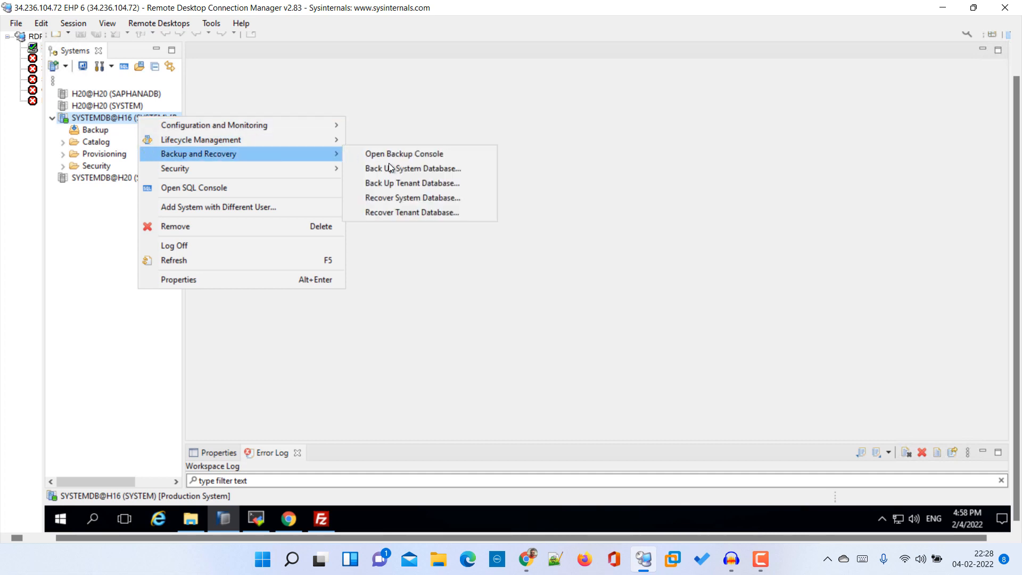
{"action": "left_click", "coordinate": [412, 168]}
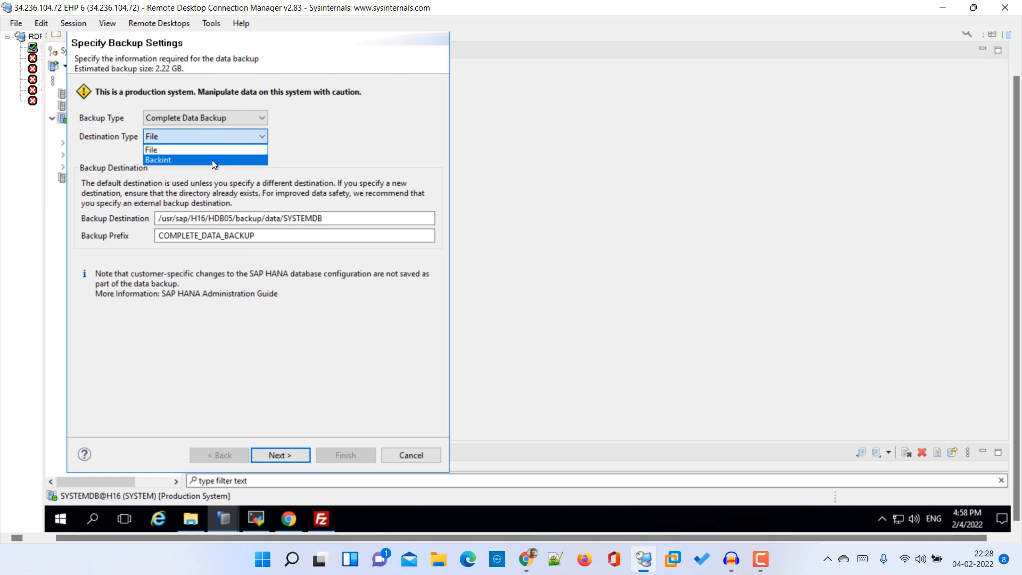
{"action": "left_click", "coordinate": [159, 159]}
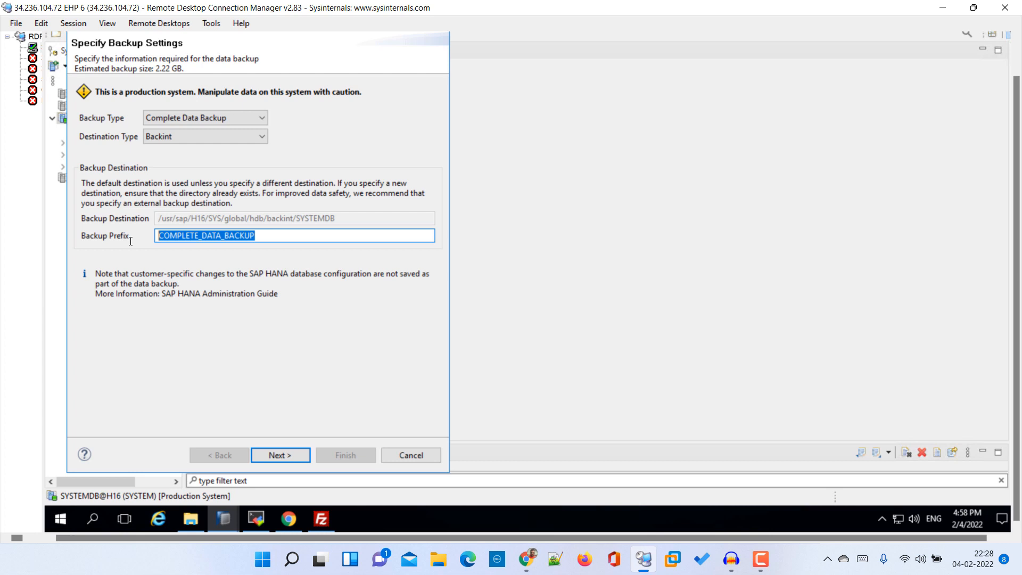
{"action": "type", "text": "Fu"}
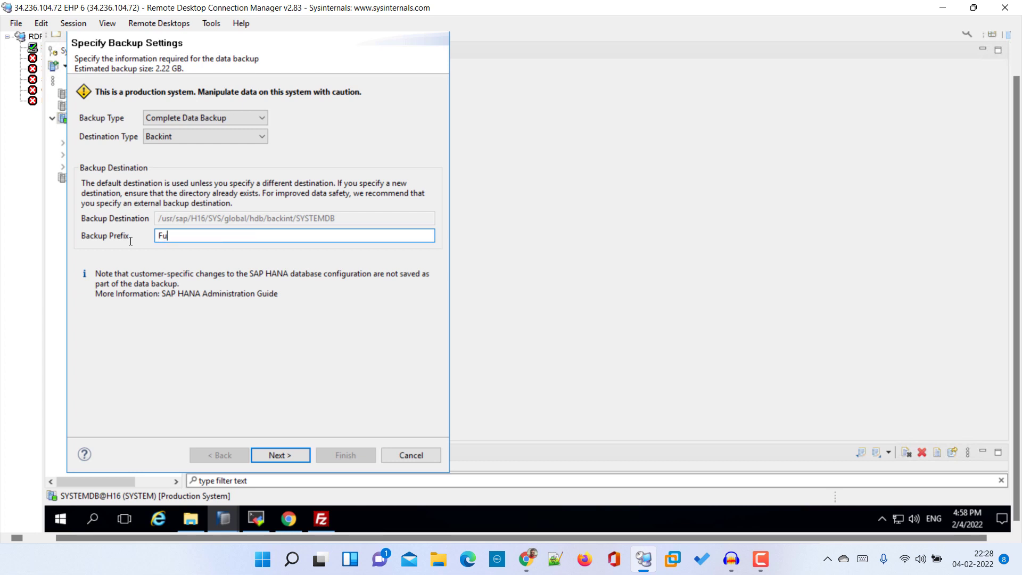
{"action": "type", "text": "ll"}
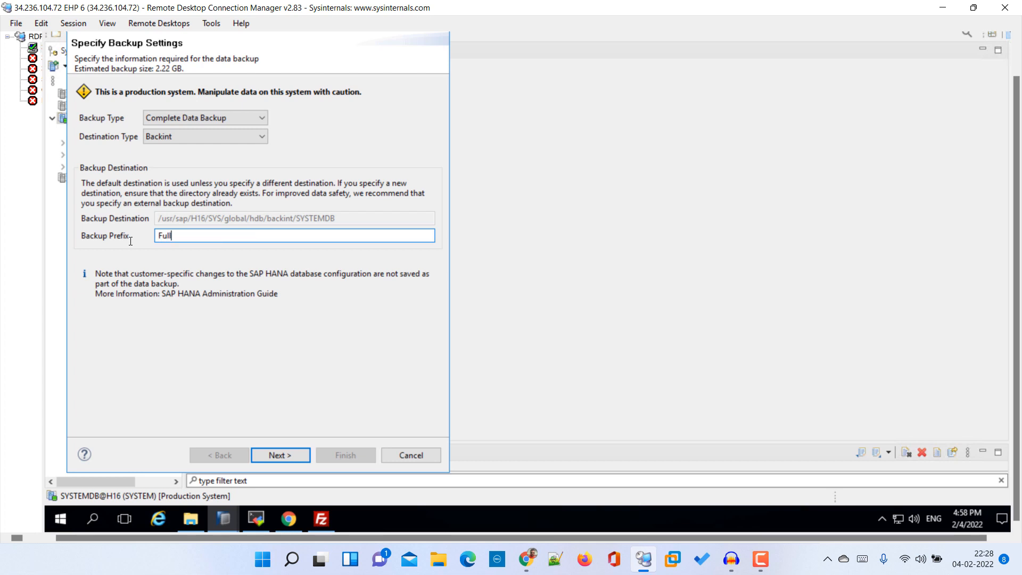
{"action": "type", "text": "Backup"}
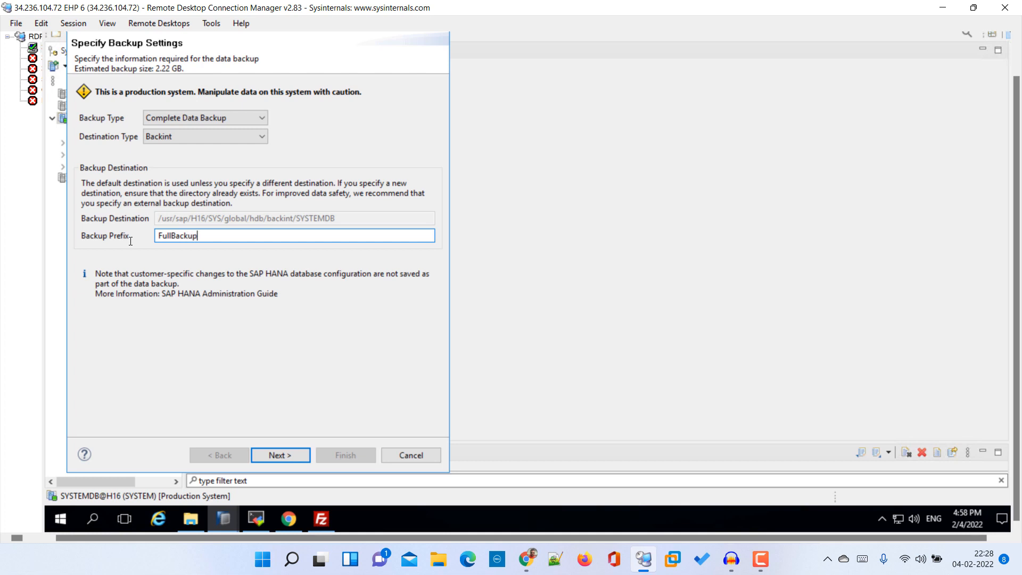
{"action": "type", "text": "_4f"}
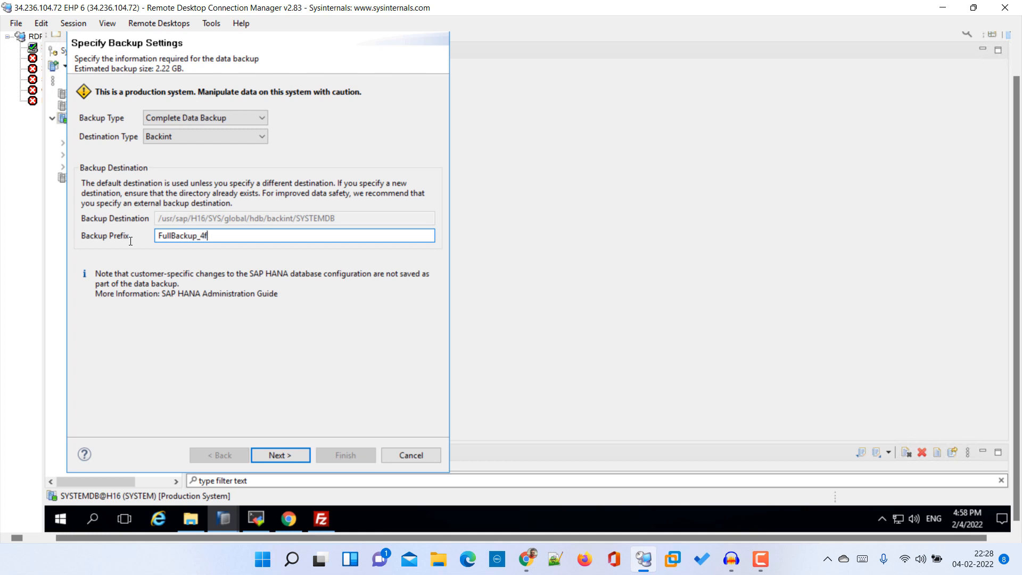
{"action": "type", "text": "eb2022"}
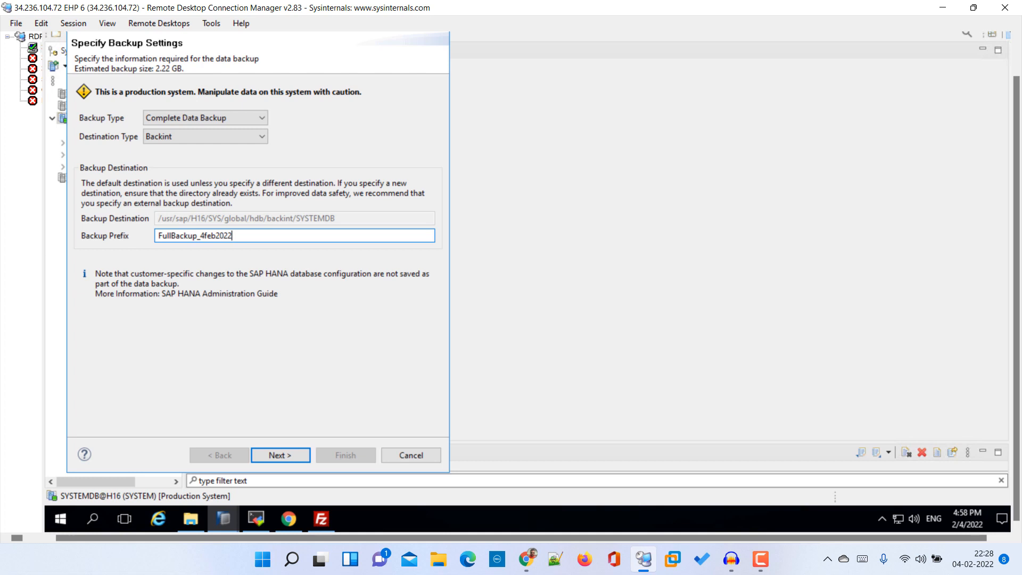
{"action": "left_click", "coordinate": [280, 456]}
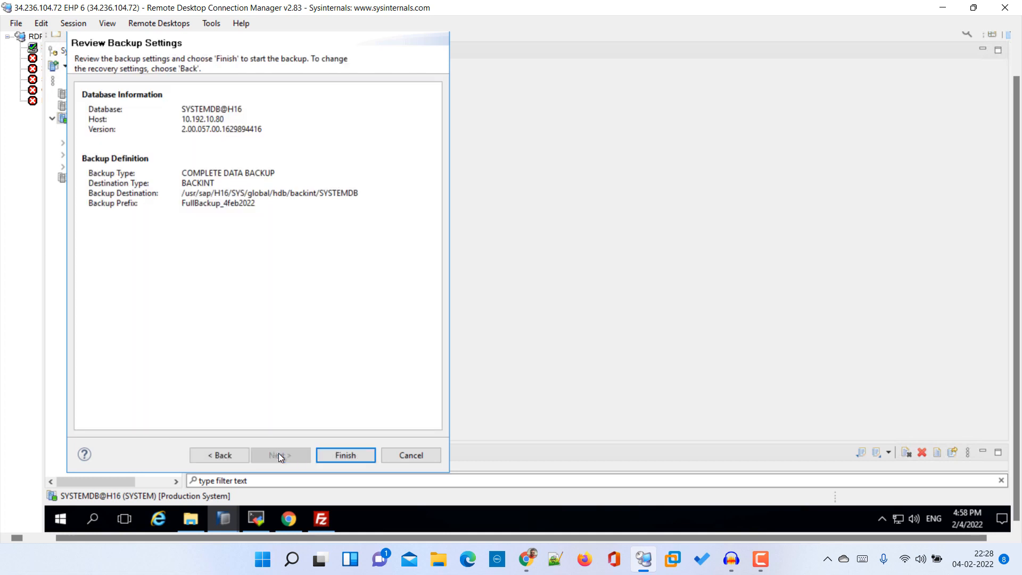
Step: Run the Backint backup of SYSTEMDB@H16 and close the execution summary once finished
{"action": "left_click", "coordinate": [345, 456]}
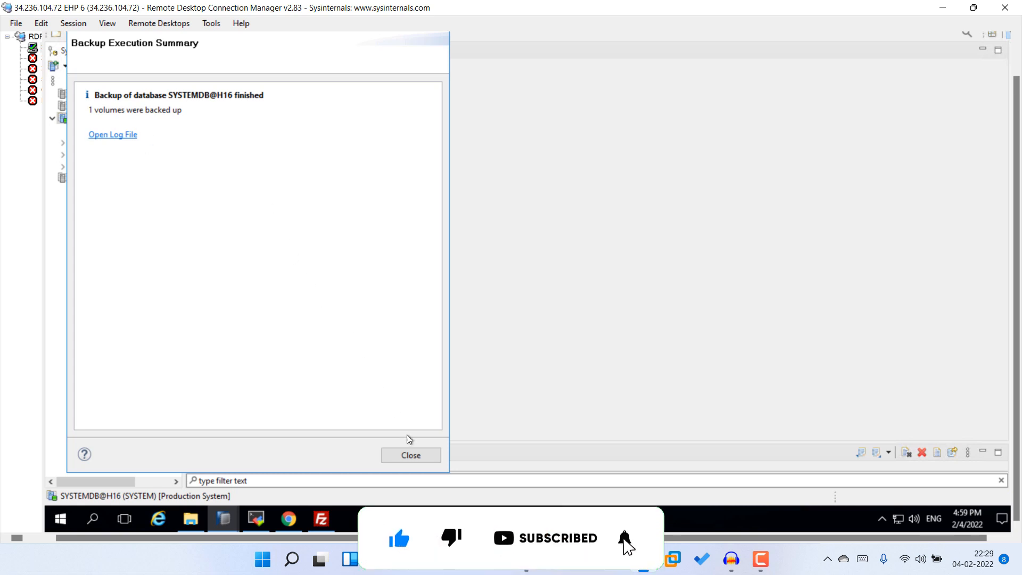
{"action": "left_click", "coordinate": [411, 456]}
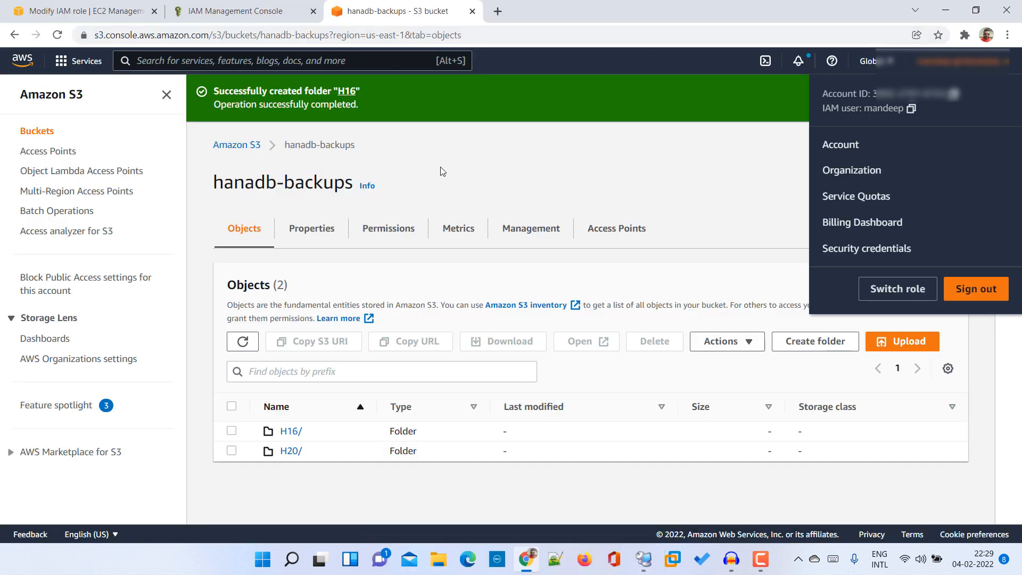
Step: Browse H16/H16/usr/sap/H16/SYS/global/hdb/backint in the hanadb-backups bucket
{"action": "left_click", "coordinate": [290, 431]}
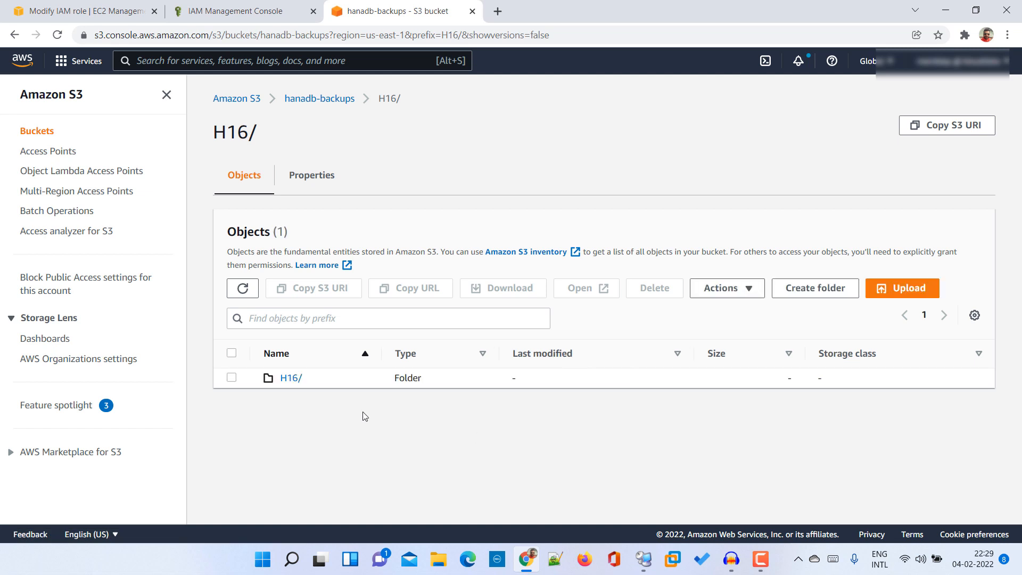
{"action": "left_click", "coordinate": [288, 378]}
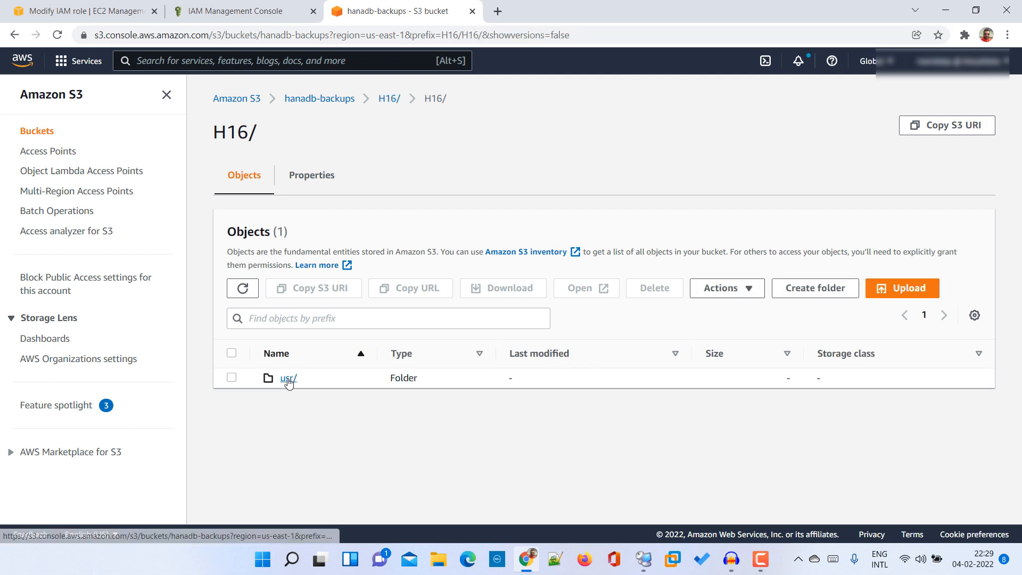
{"action": "left_click", "coordinate": [288, 378]}
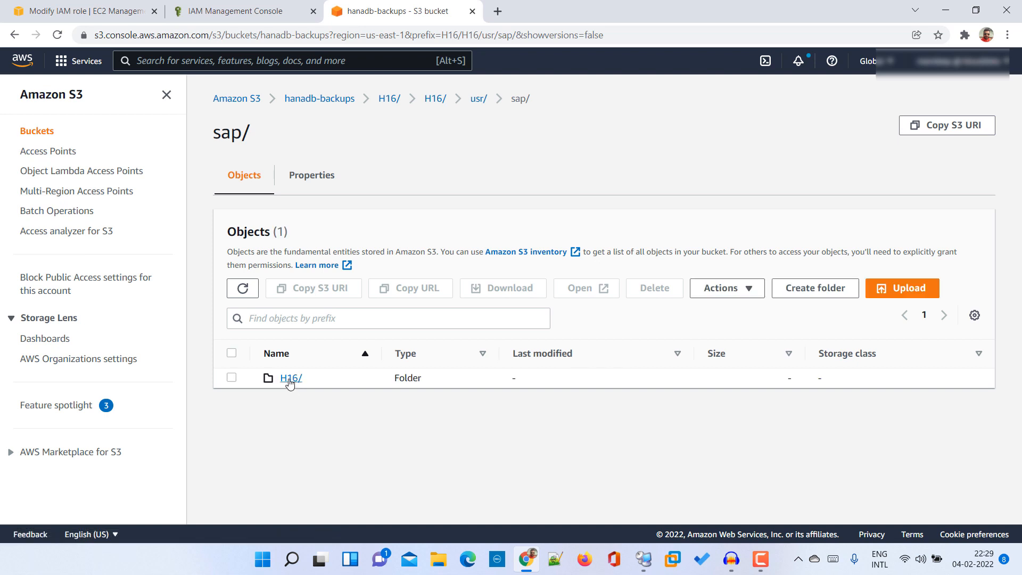
{"action": "left_click", "coordinate": [290, 379]}
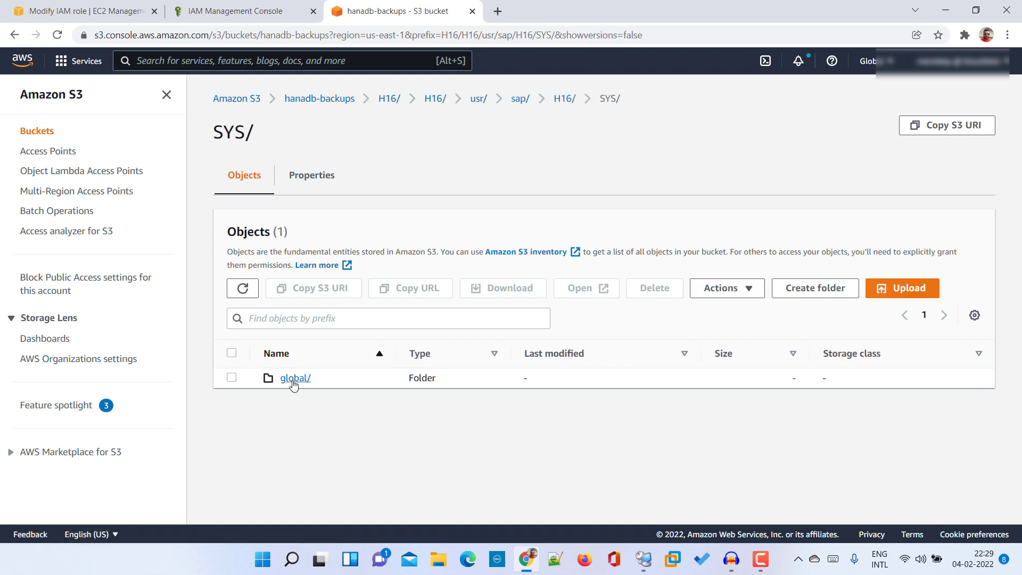
{"action": "left_click", "coordinate": [295, 378]}
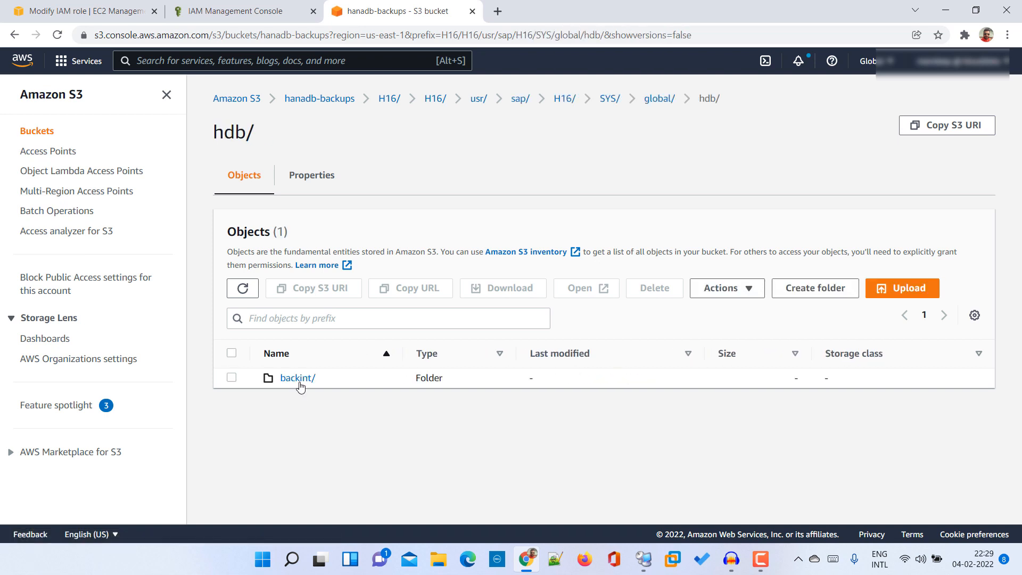
{"action": "left_click", "coordinate": [297, 378]}
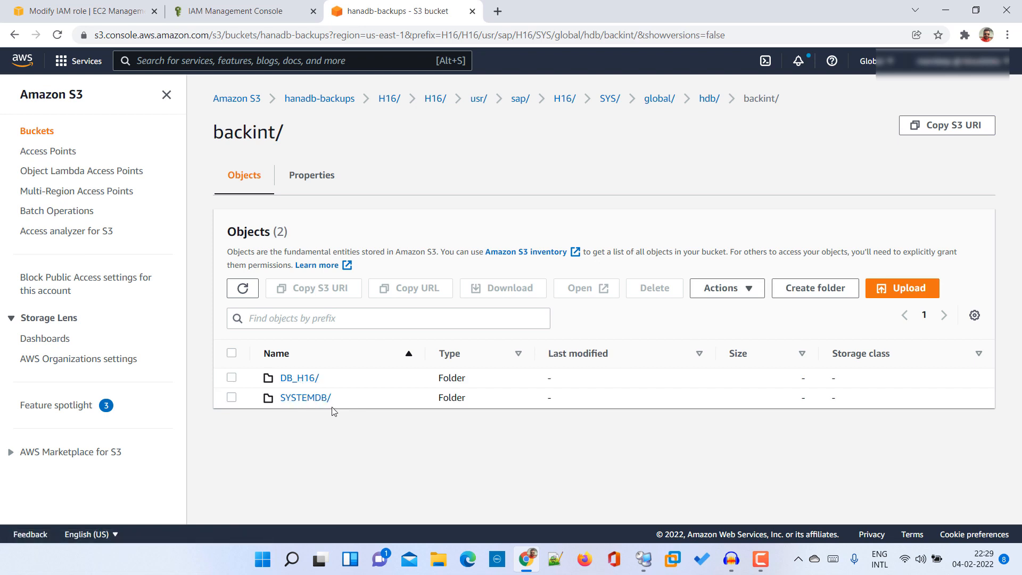
{"action": "mouse_move", "coordinate": [313, 405]}
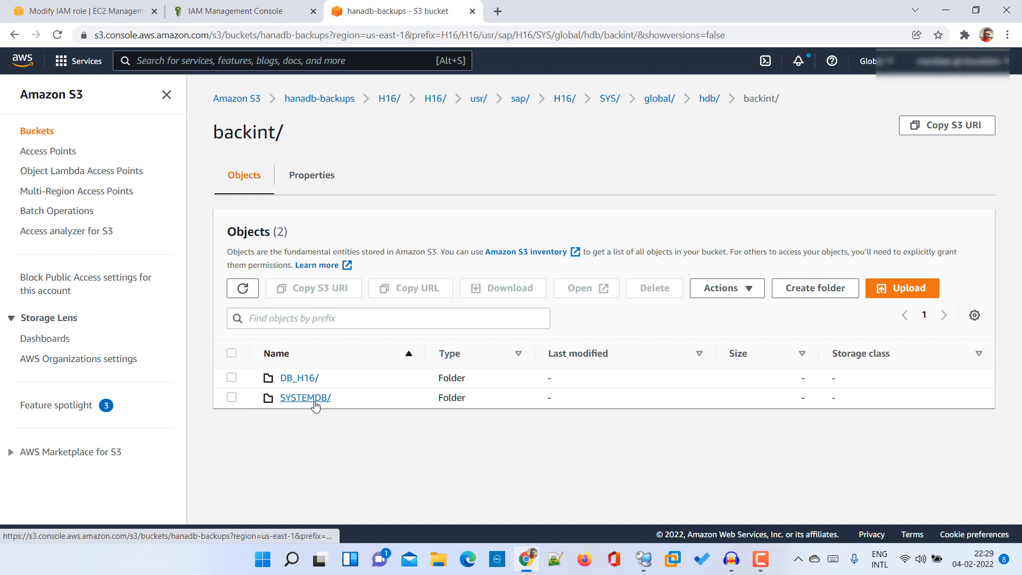
Step: Open SYSTEMDB and its FullBackup_4feb2022_databackup_0_1 folder
{"action": "left_click", "coordinate": [306, 398]}
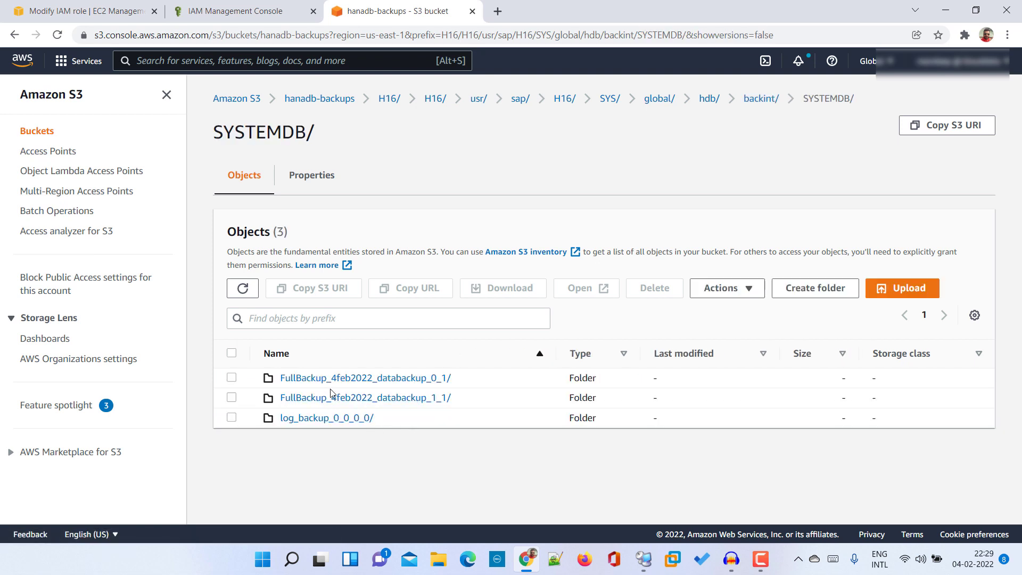
{"action": "mouse_move", "coordinate": [347, 389]}
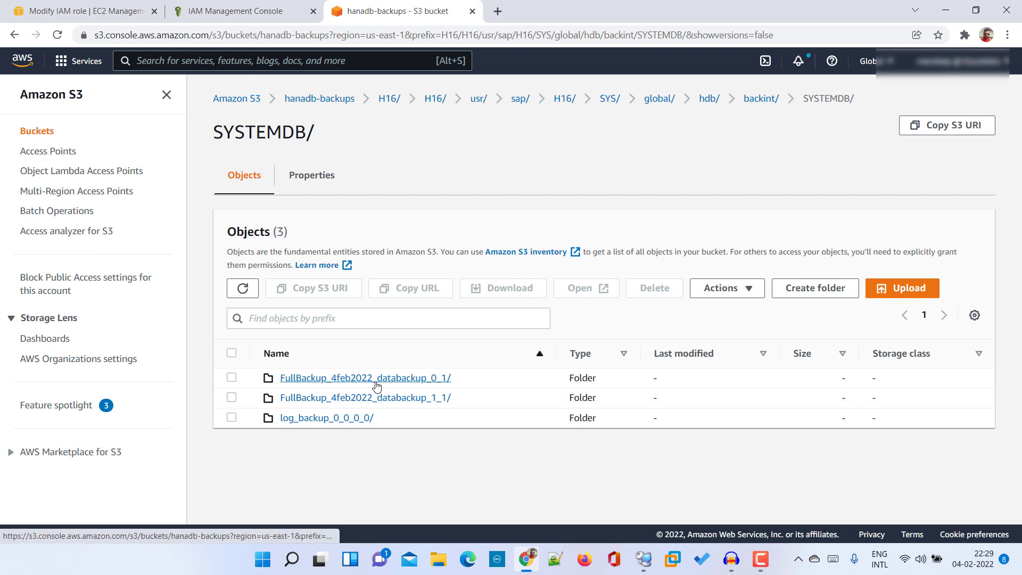
{"action": "left_click", "coordinate": [365, 378]}
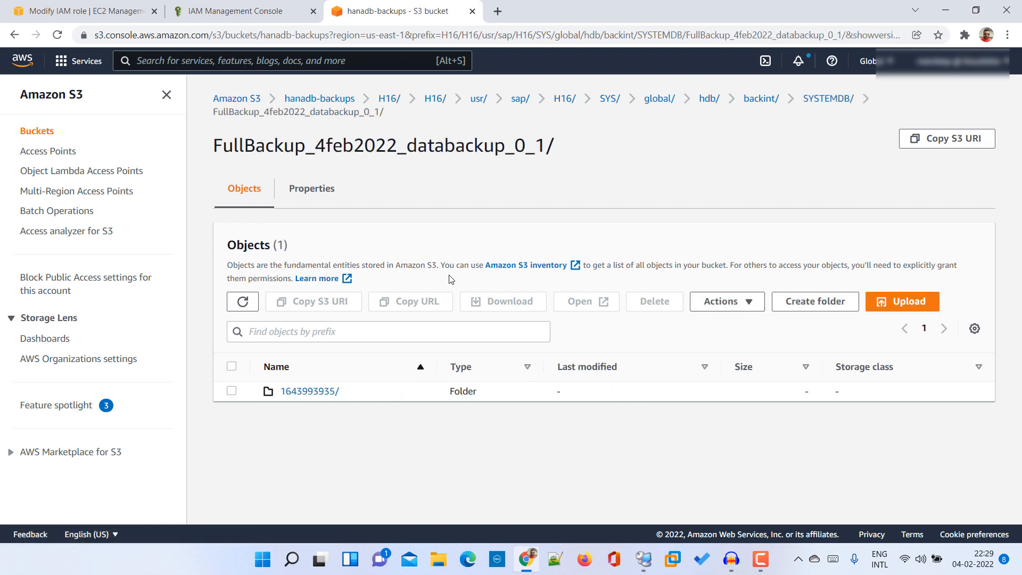
{"action": "left_click", "coordinate": [828, 98]}
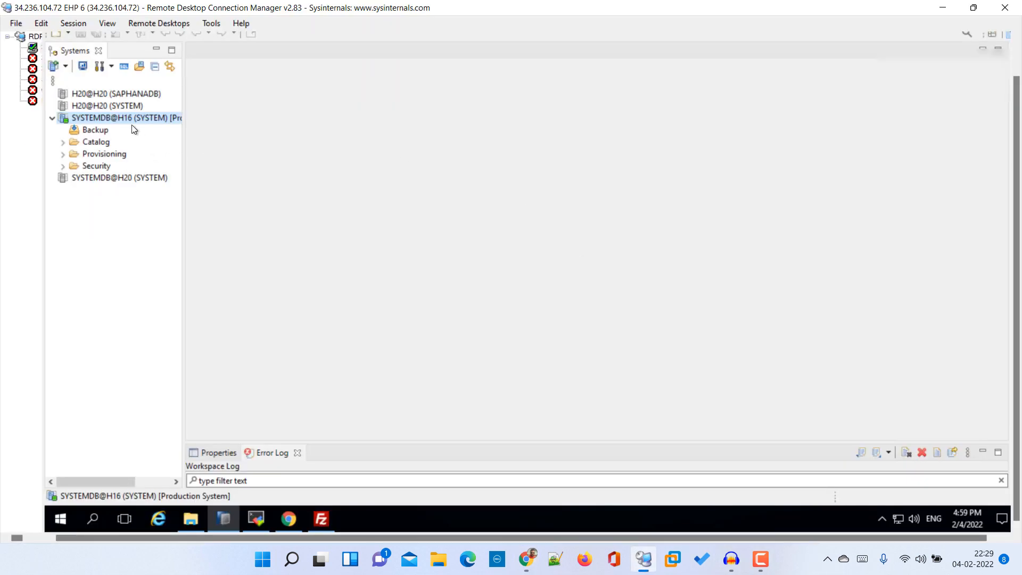
Step: Open the SYSTEMDB@H16 Backup Console Configuration tab and expand Backint Settings
{"action": "right_click", "coordinate": [124, 118]}
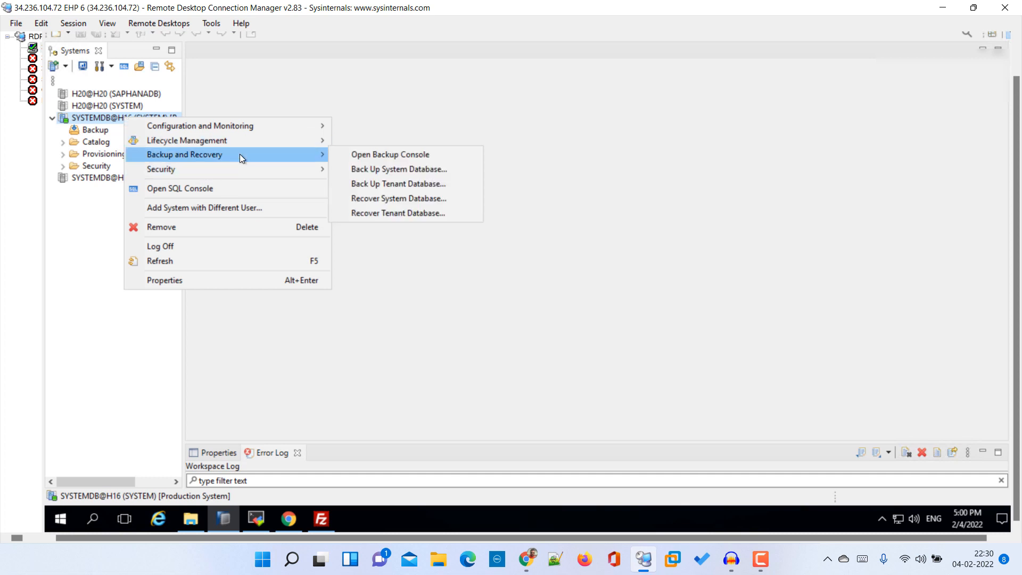
{"action": "left_click", "coordinate": [390, 154]}
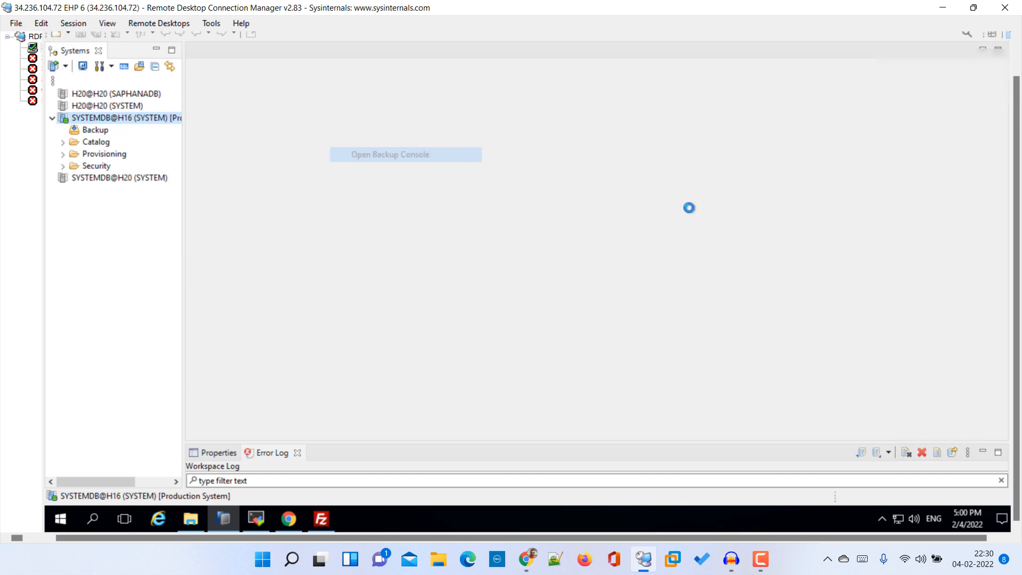
{"action": "left_click", "coordinate": [406, 154]}
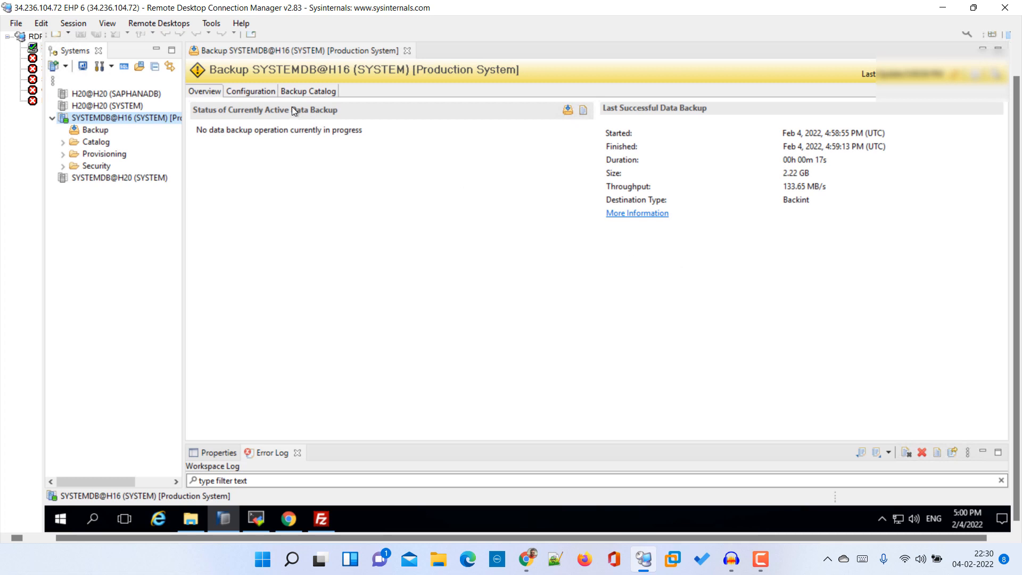
{"action": "left_click", "coordinate": [250, 90]}
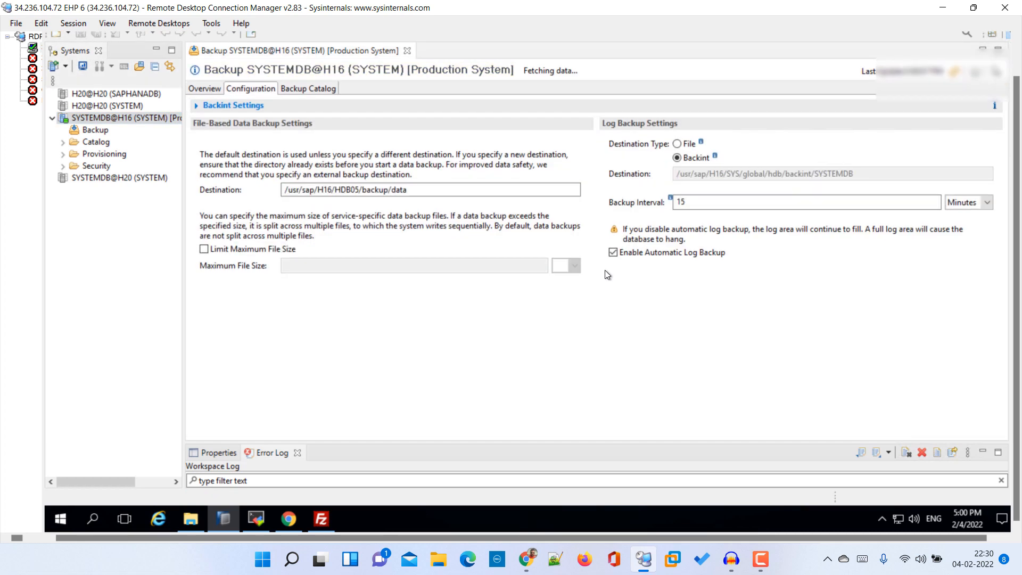
{"action": "mouse_move", "coordinate": [478, 232]}
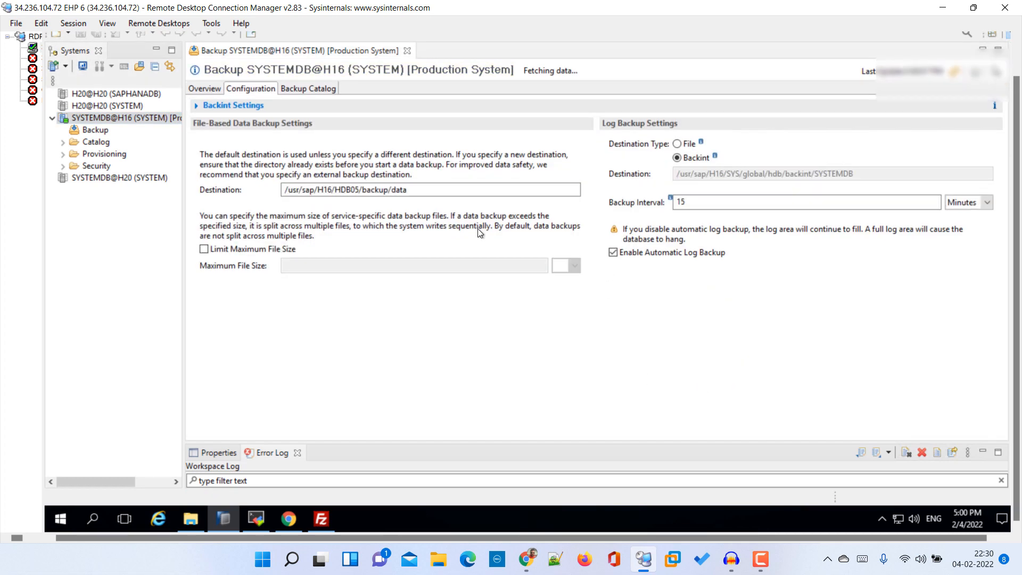
{"action": "left_click", "coordinate": [200, 105]}
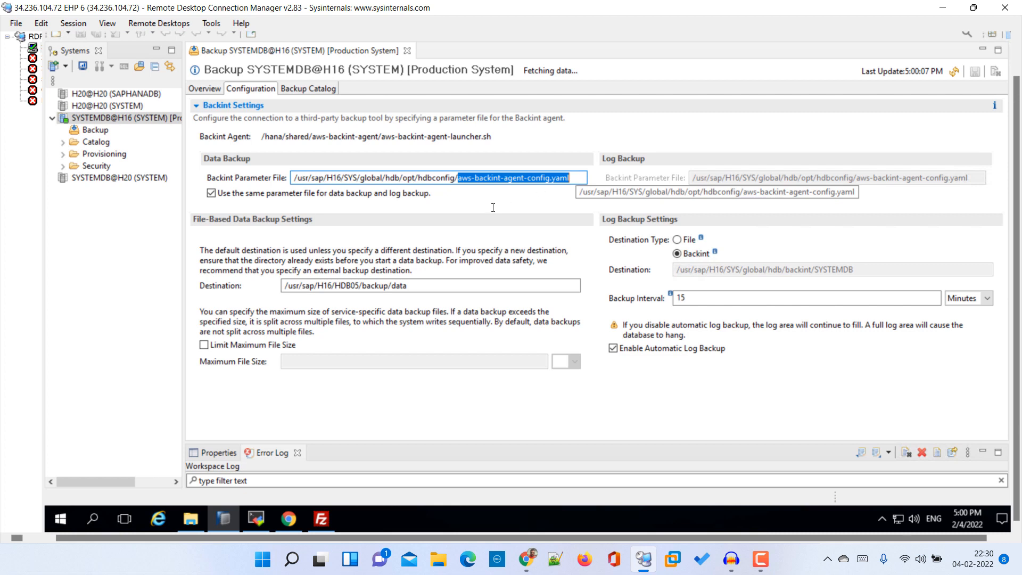
{"action": "mouse_move", "coordinate": [480, 195]}
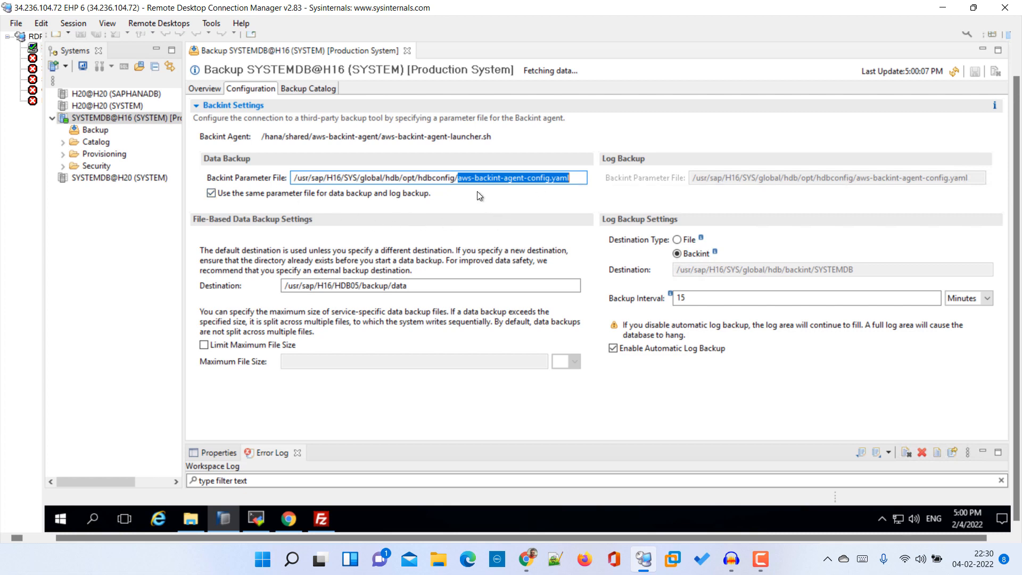
{"action": "mouse_move", "coordinate": [508, 183]}
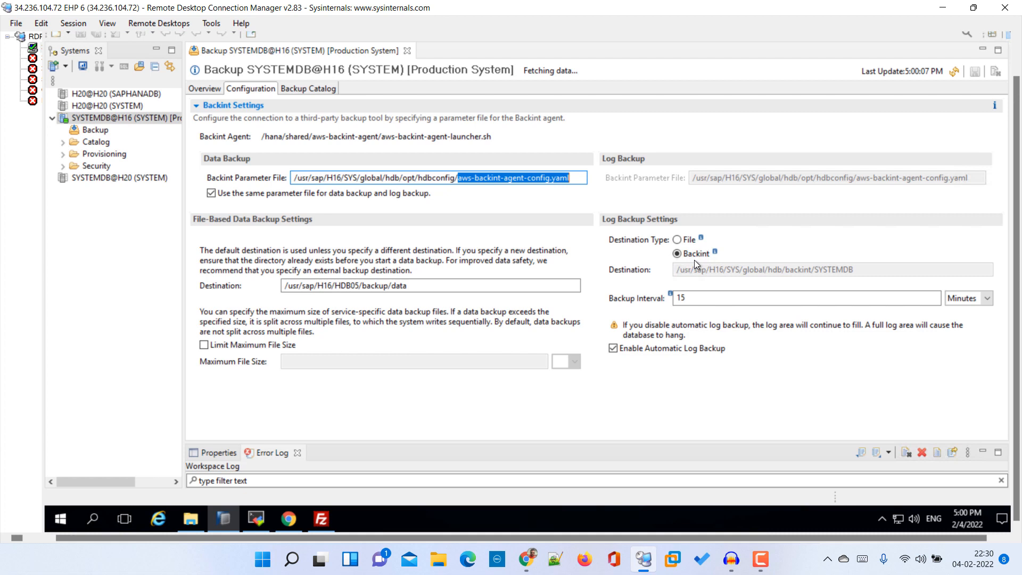
{"action": "mouse_move", "coordinate": [676, 295]}
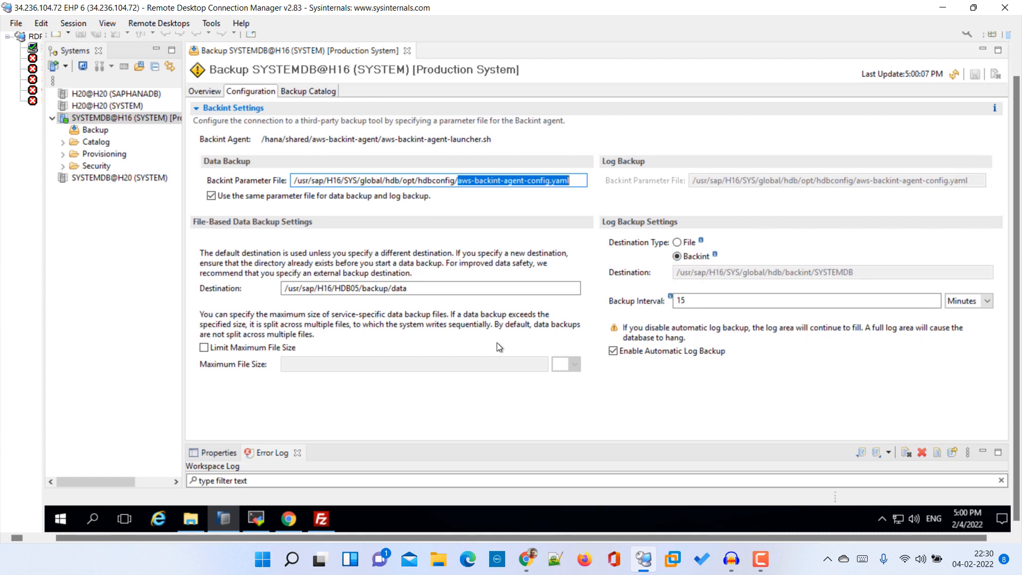
{"action": "mouse_move", "coordinate": [283, 152]}
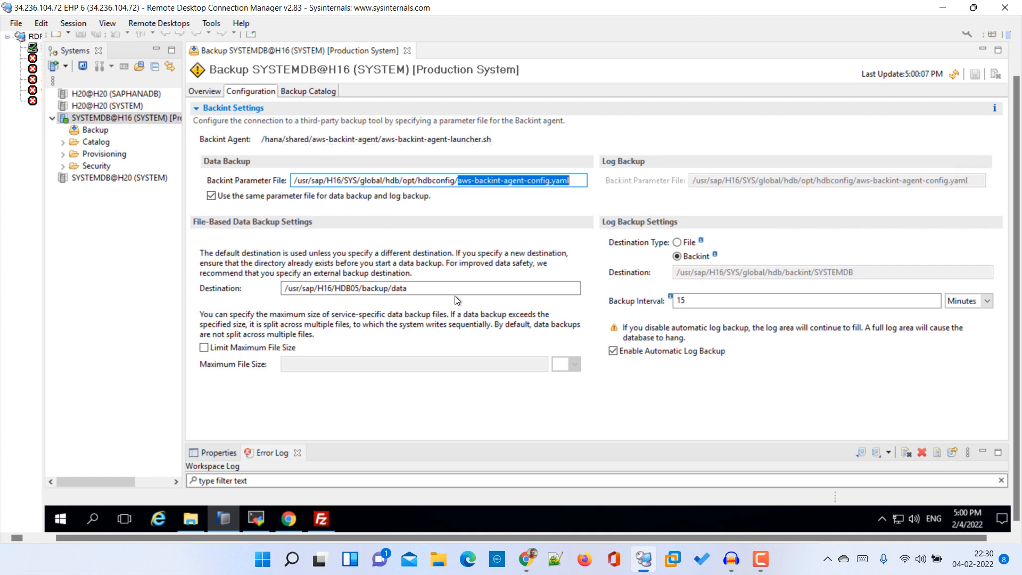
{"action": "mouse_move", "coordinate": [699, 425]}
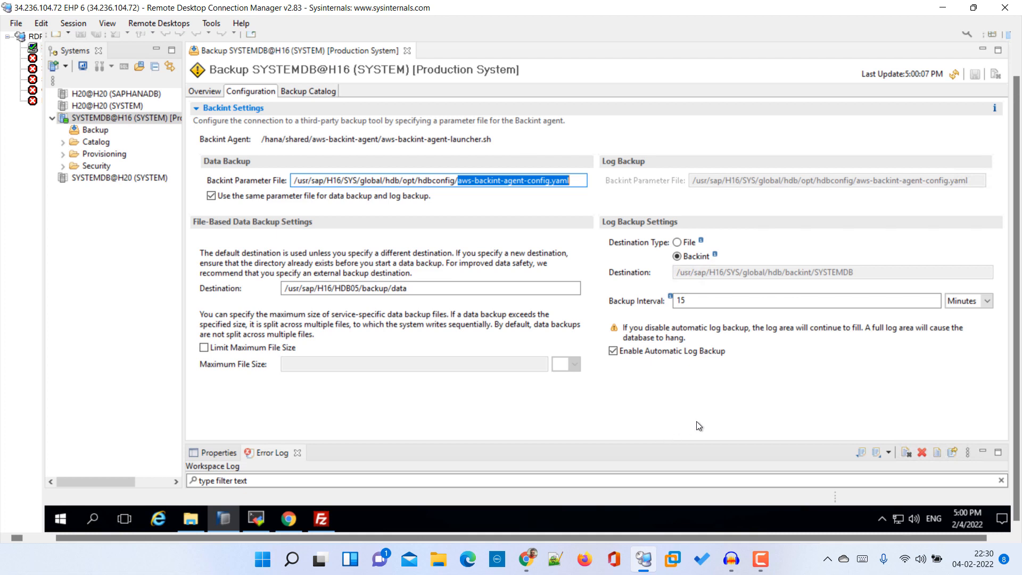